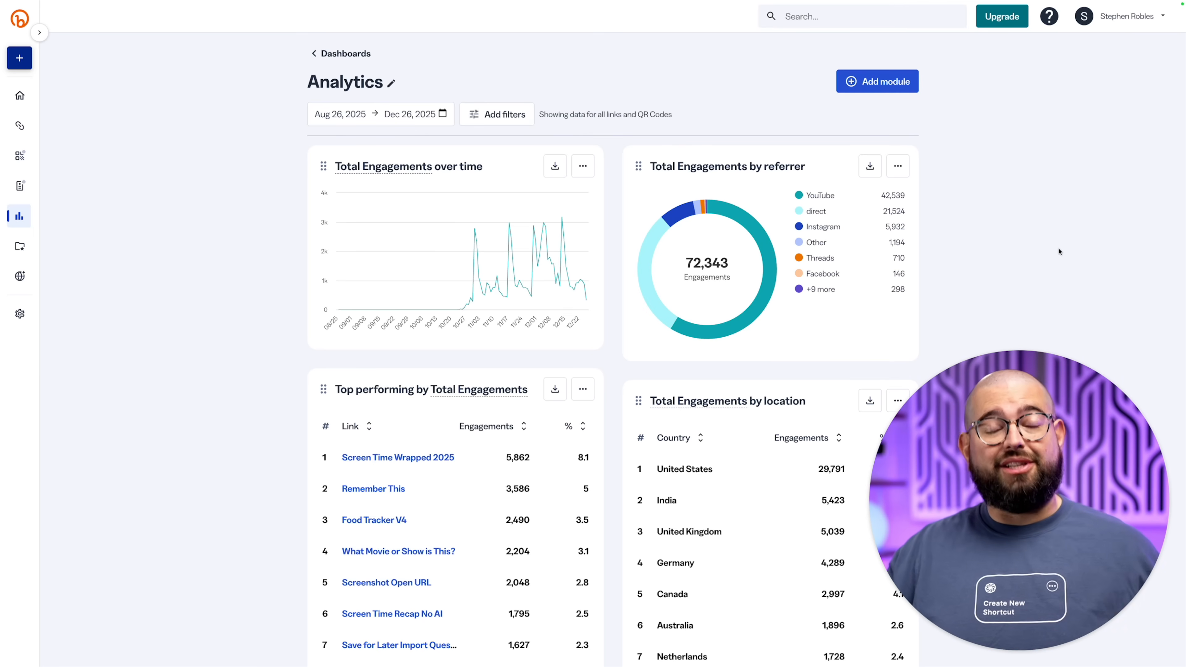
- From the Top 20 of 2025 collection, review Packing List AI's actions and run it with Alaska as destination
scroll(down, 3)
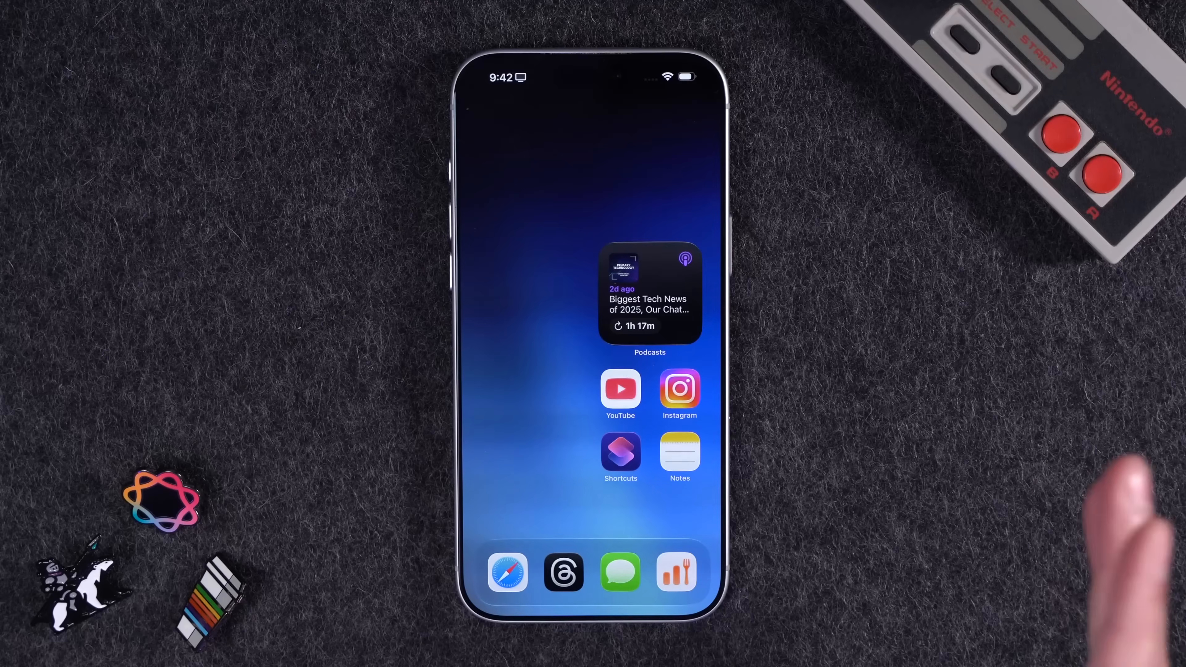
click(620, 450)
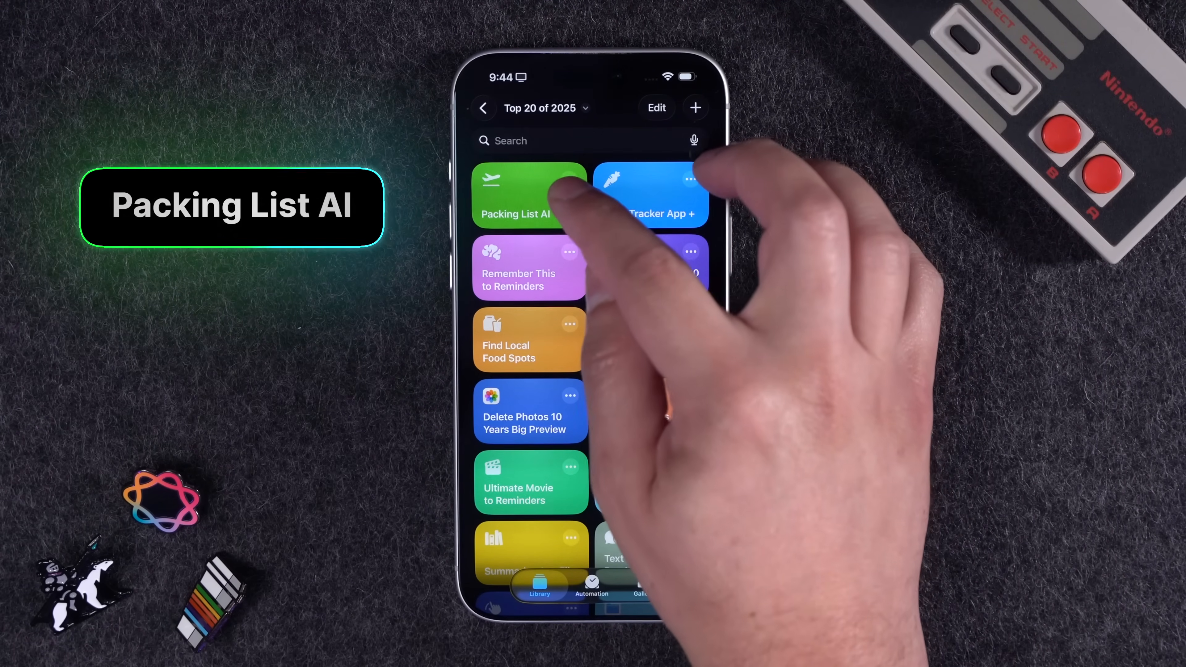
click(528, 195)
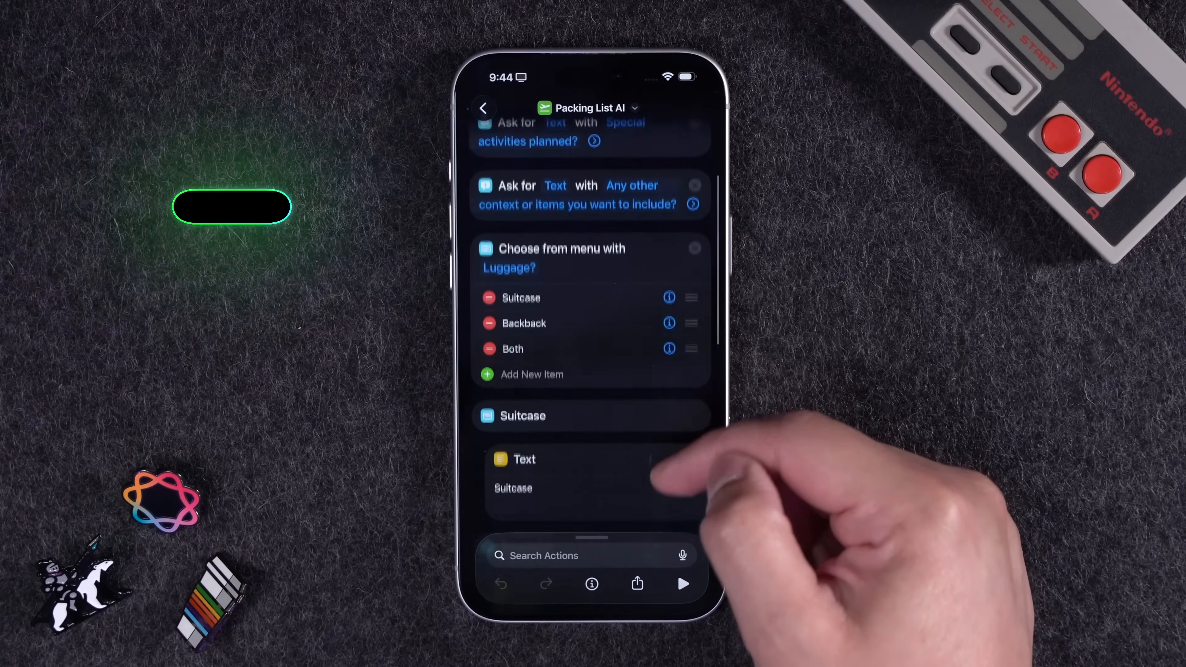
scroll(down, 3)
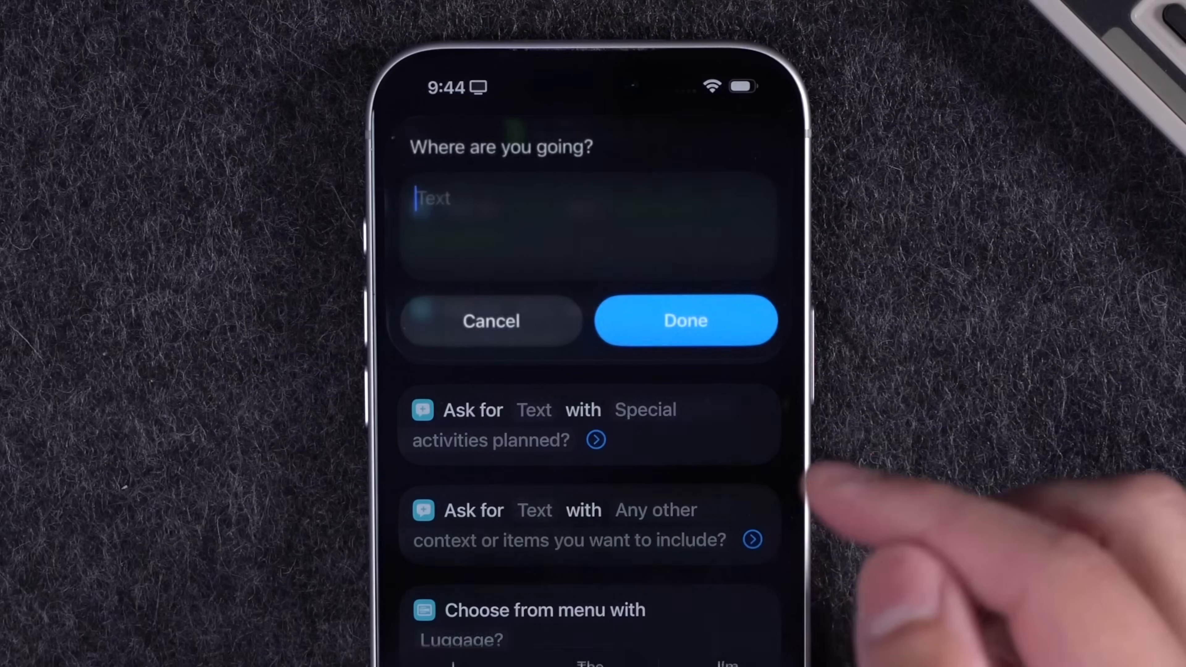
text(Alaska)
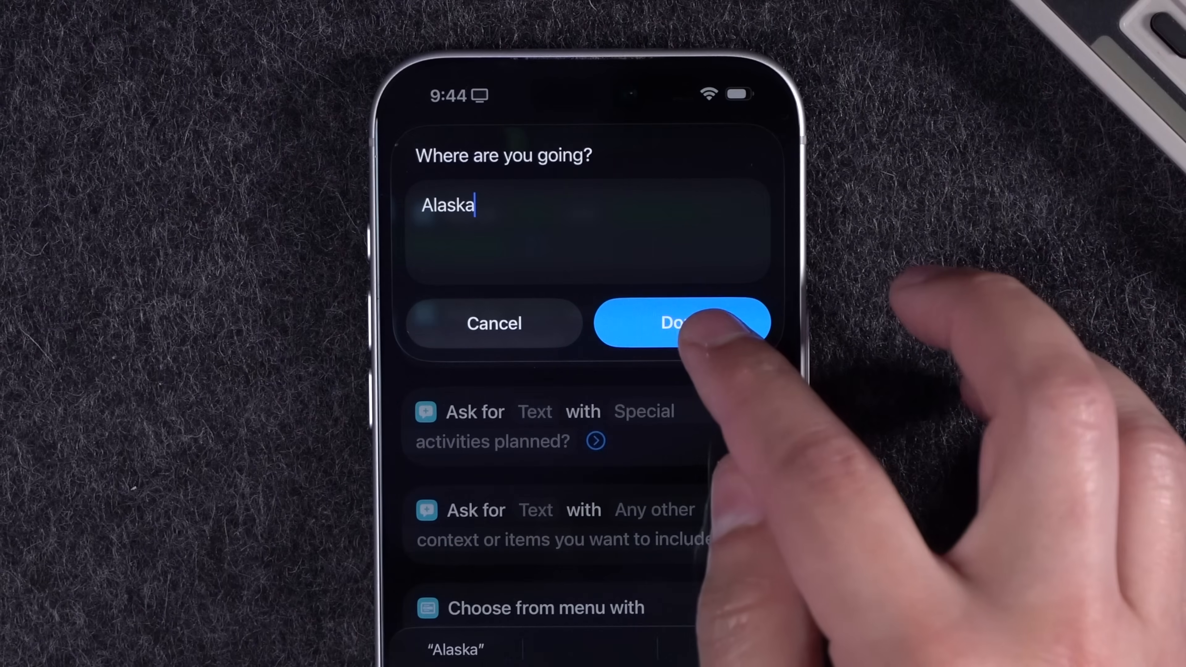
click(681, 323)
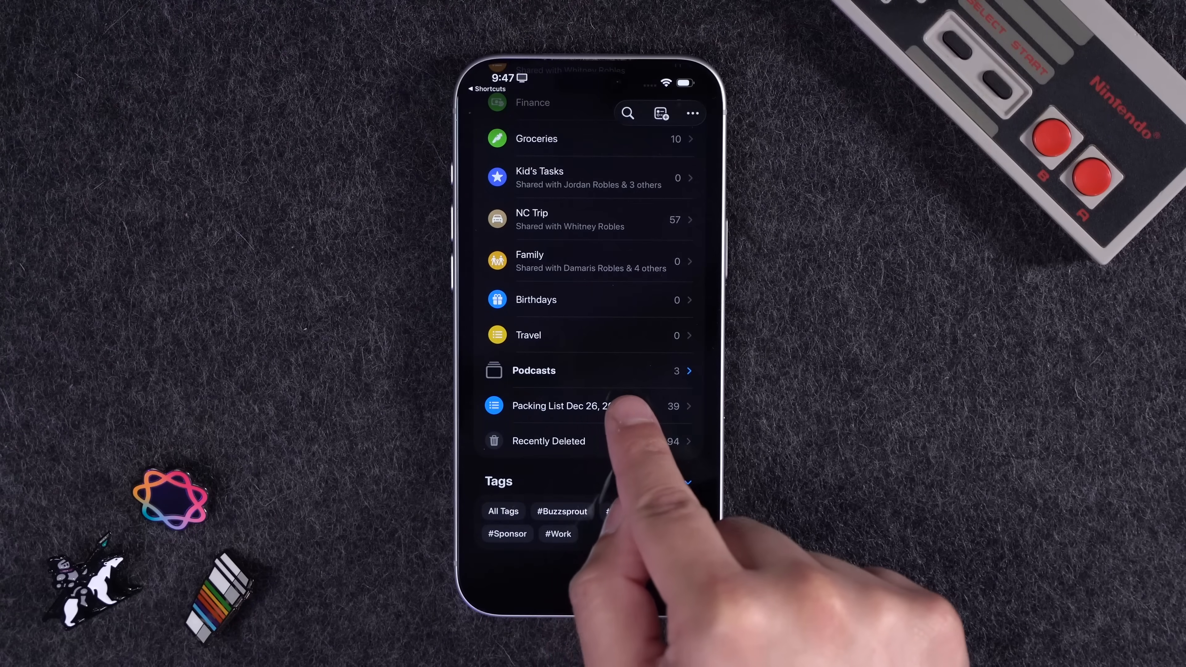
- View the Packing List Dec 26, 2025 items such as ski jacket and gloves in Reminders
click(560, 407)
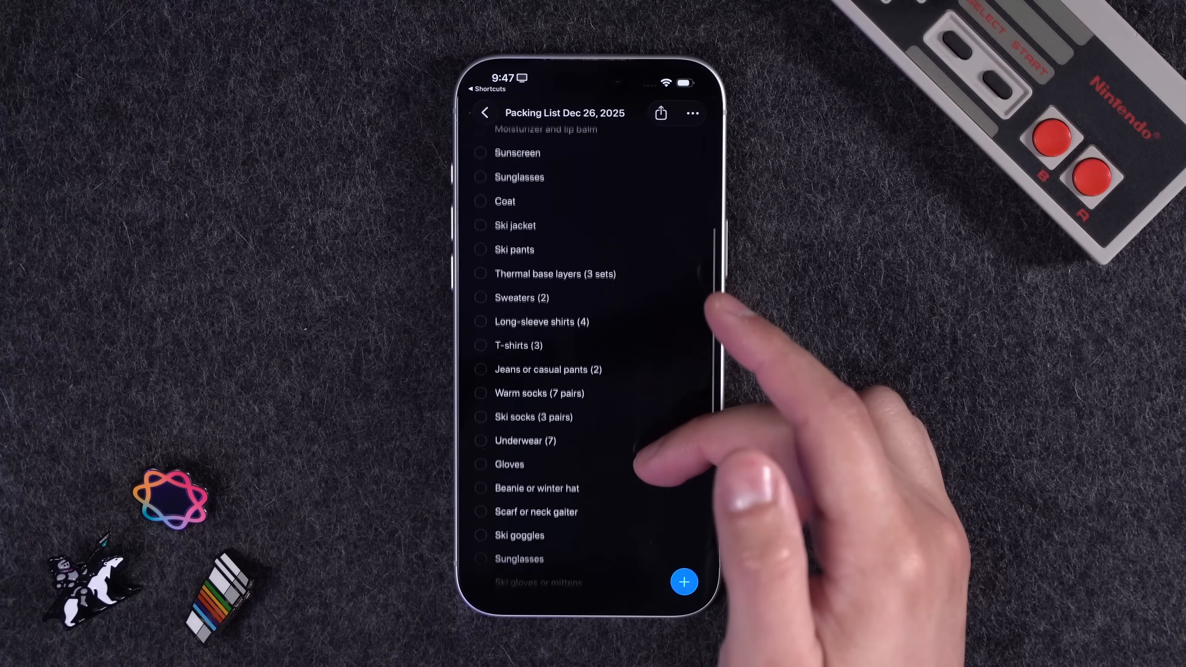
click(485, 111)
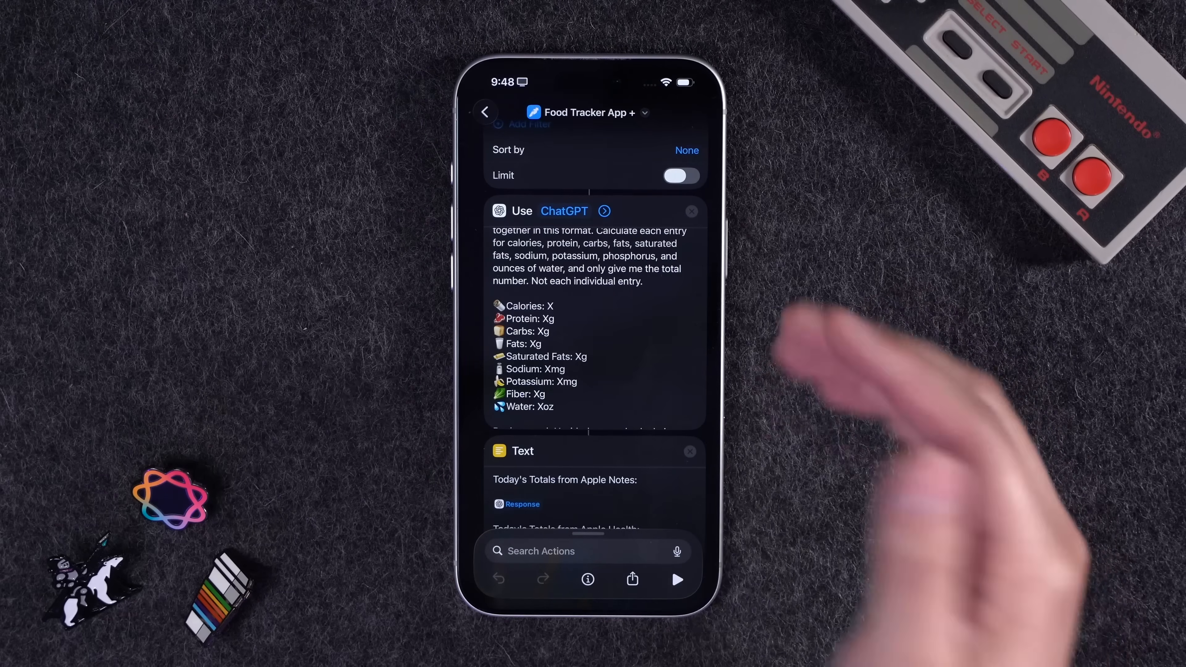
- Return to the Top 20 of 2025 collection and scroll through Remember This to Reminders' actions
click(485, 112)
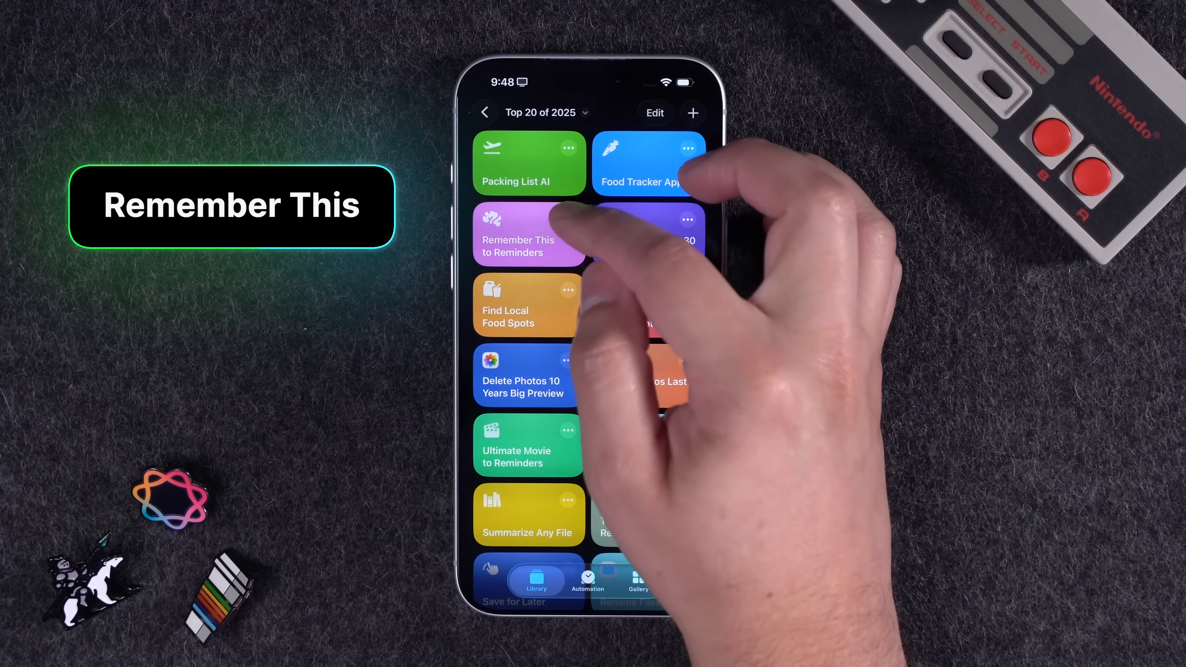
click(518, 246)
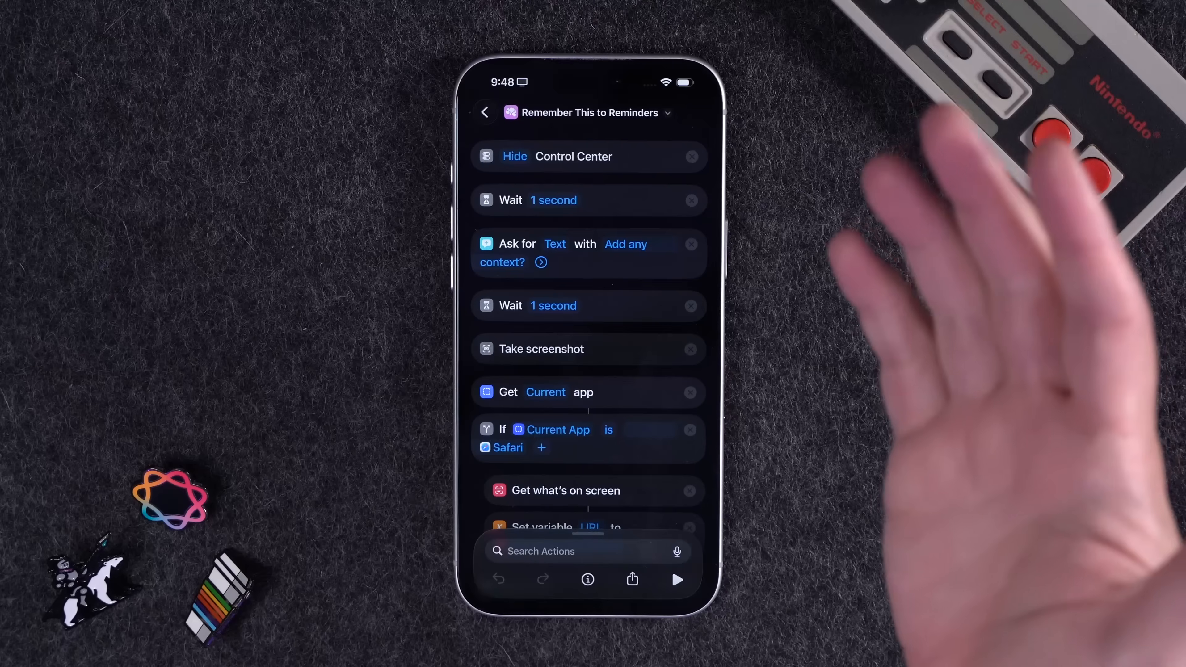
scroll(down, 3)
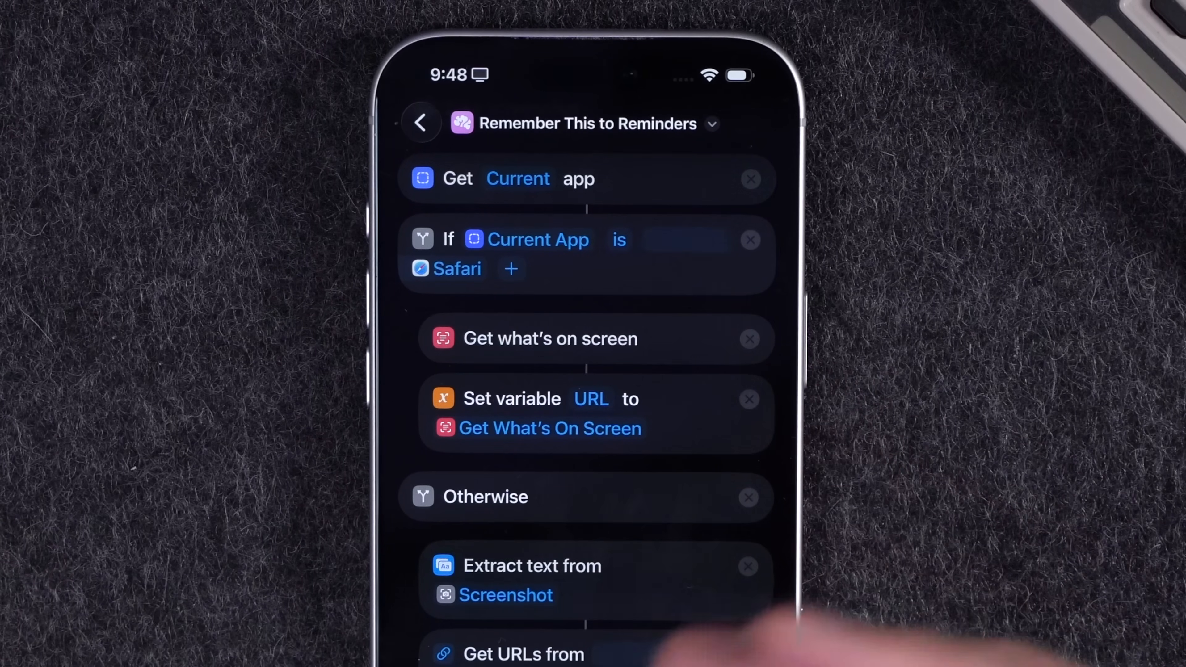
scroll(down, 3)
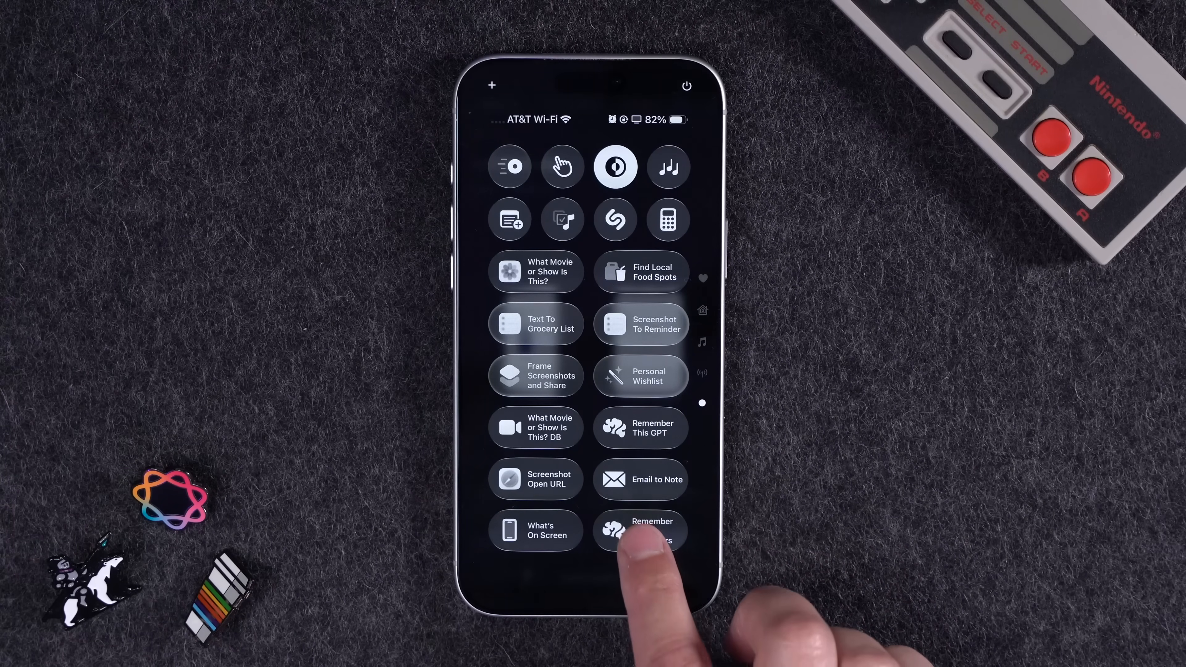
- Run Remember This to Reminders from Control Center without extra context and check the saved UniFi Travel Router reminder
click(640, 529)
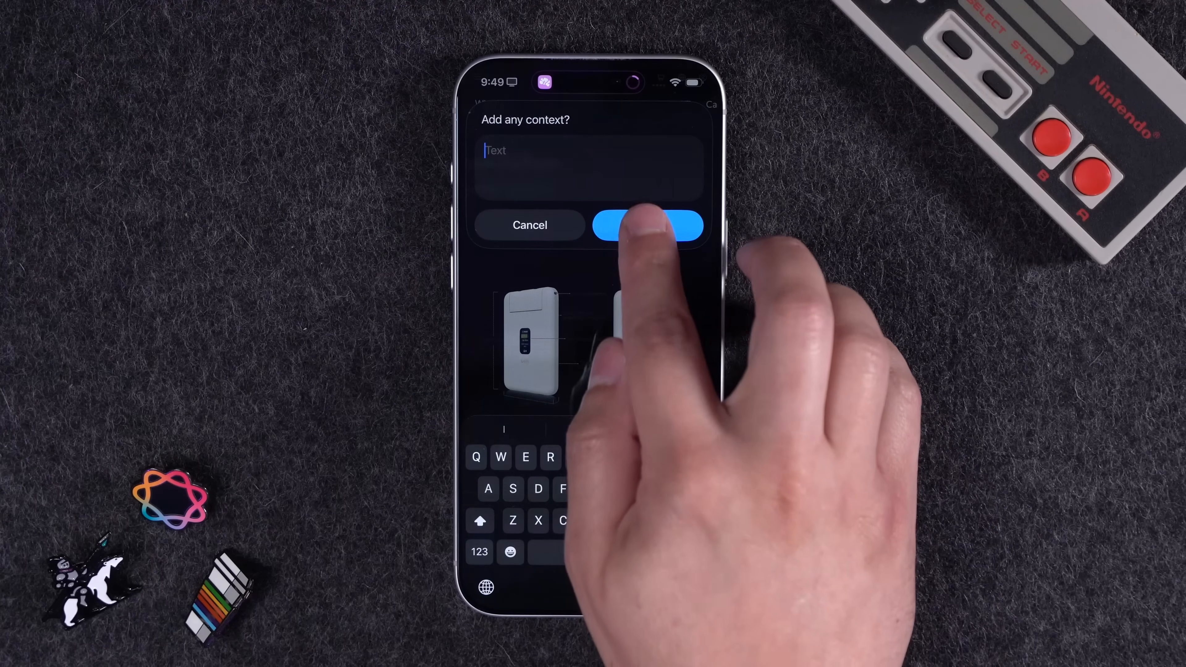
click(647, 225)
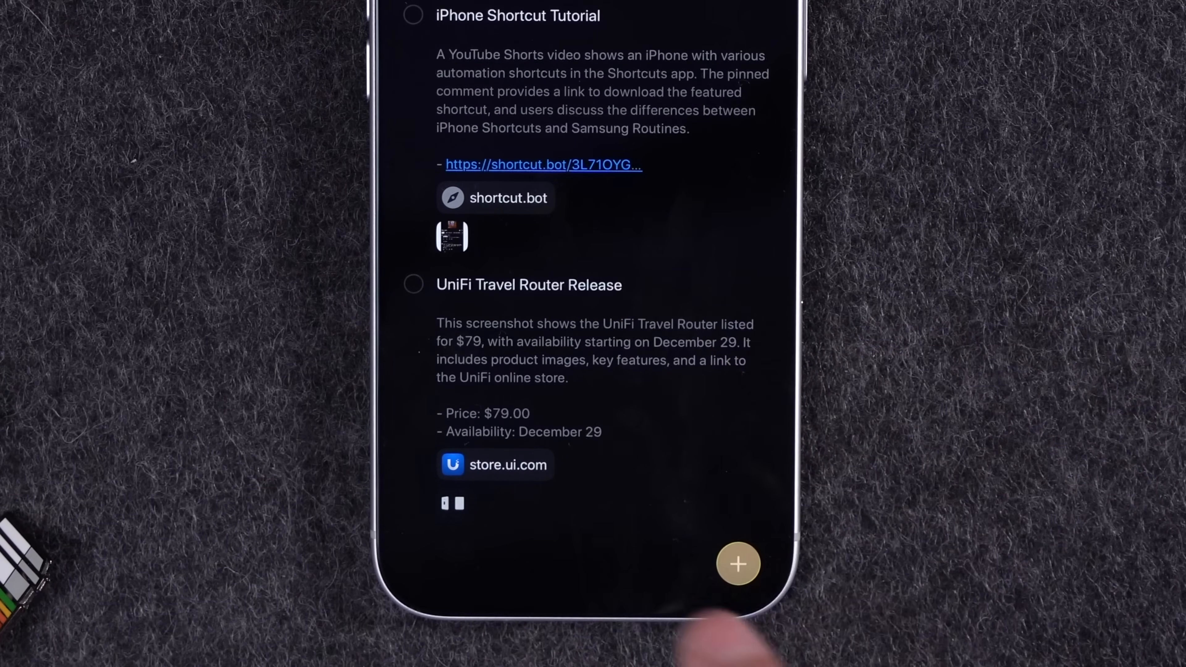
click(495, 464)
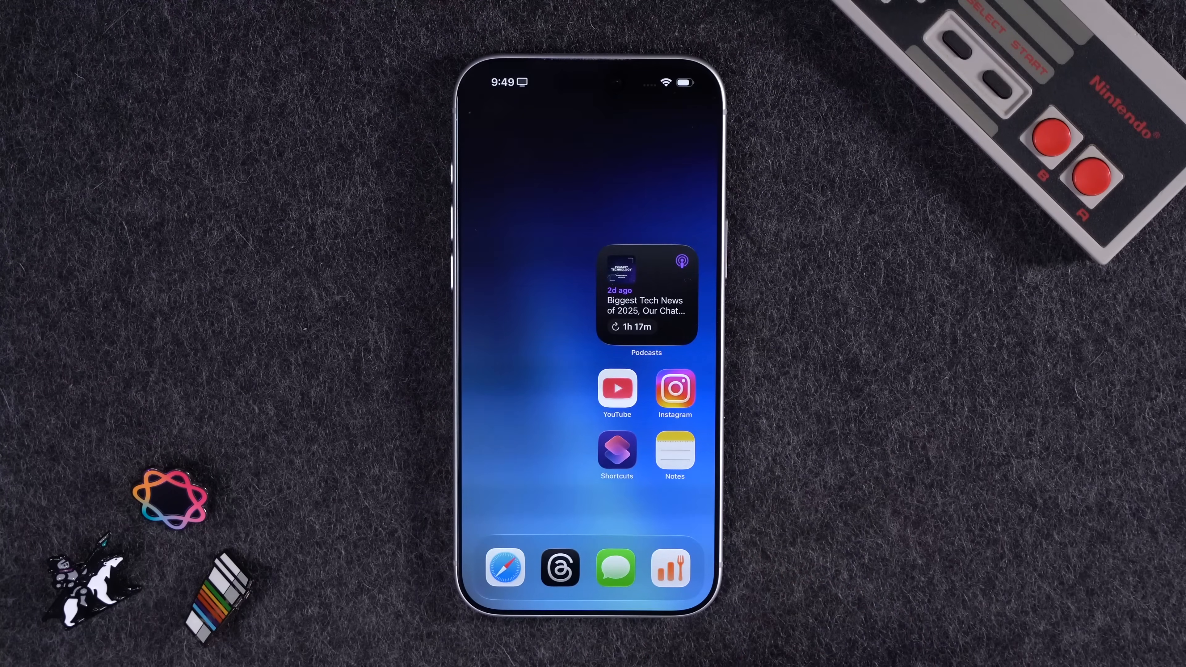
- Launch Shortcuts and generate the Top 5 Apps screen-time image led by Safari
click(674, 388)
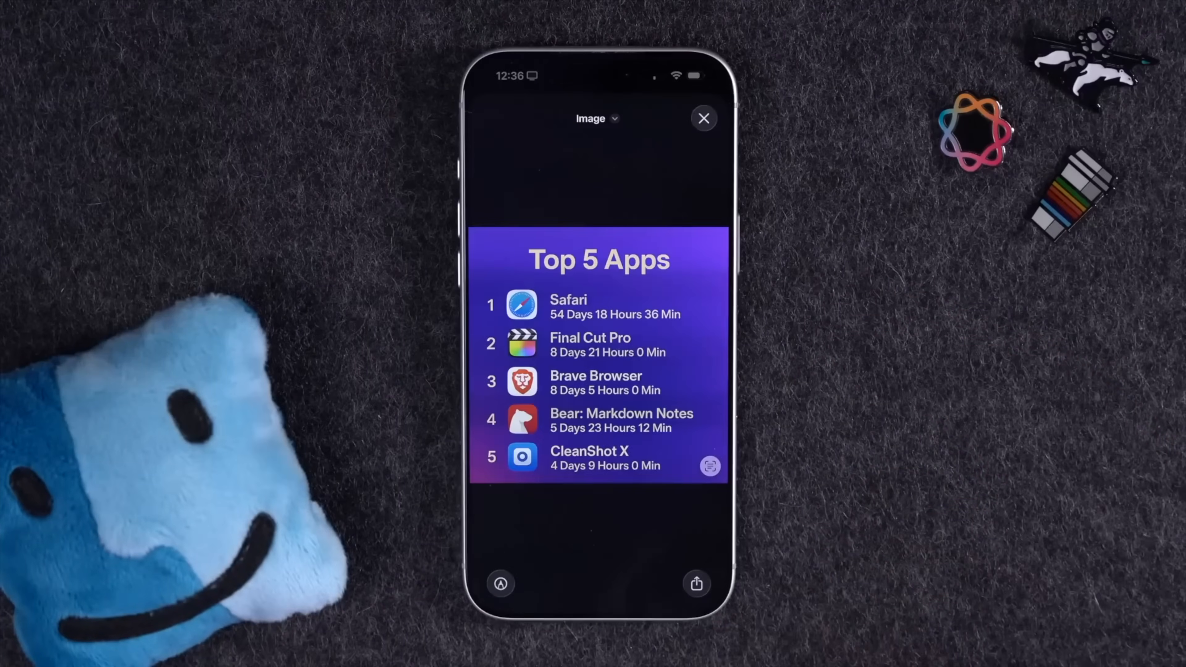
- Close the image and run Screen Time Last 30 Days No AI, reviewing usage led by Instagram at 32 hours
click(704, 119)
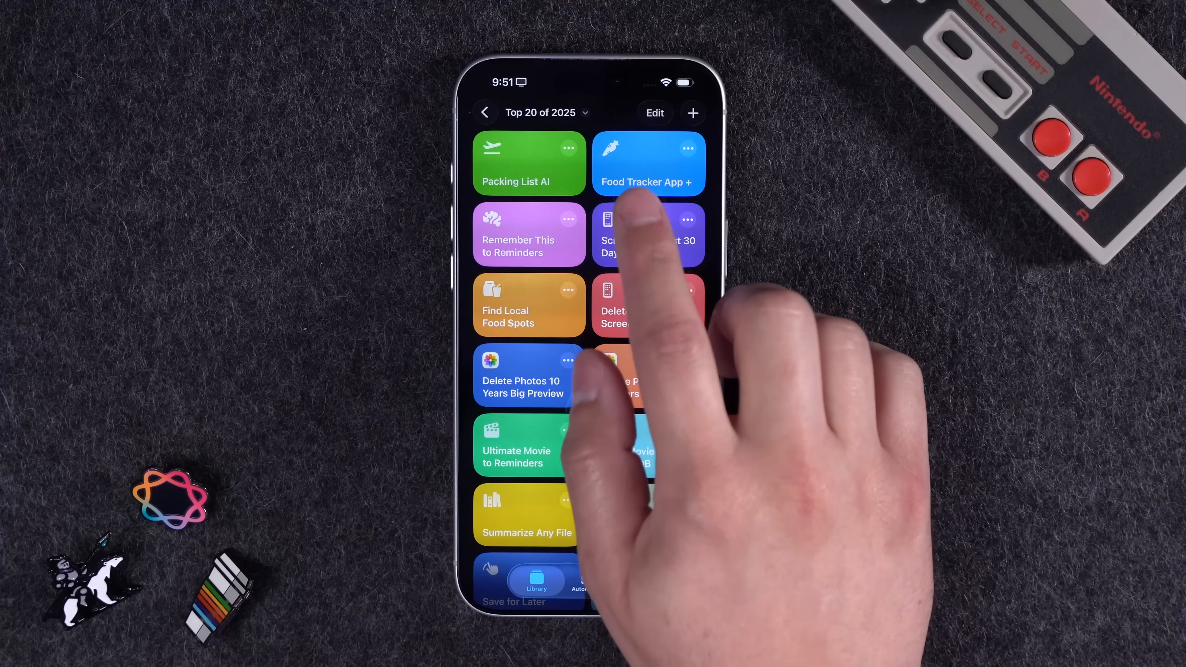
click(646, 235)
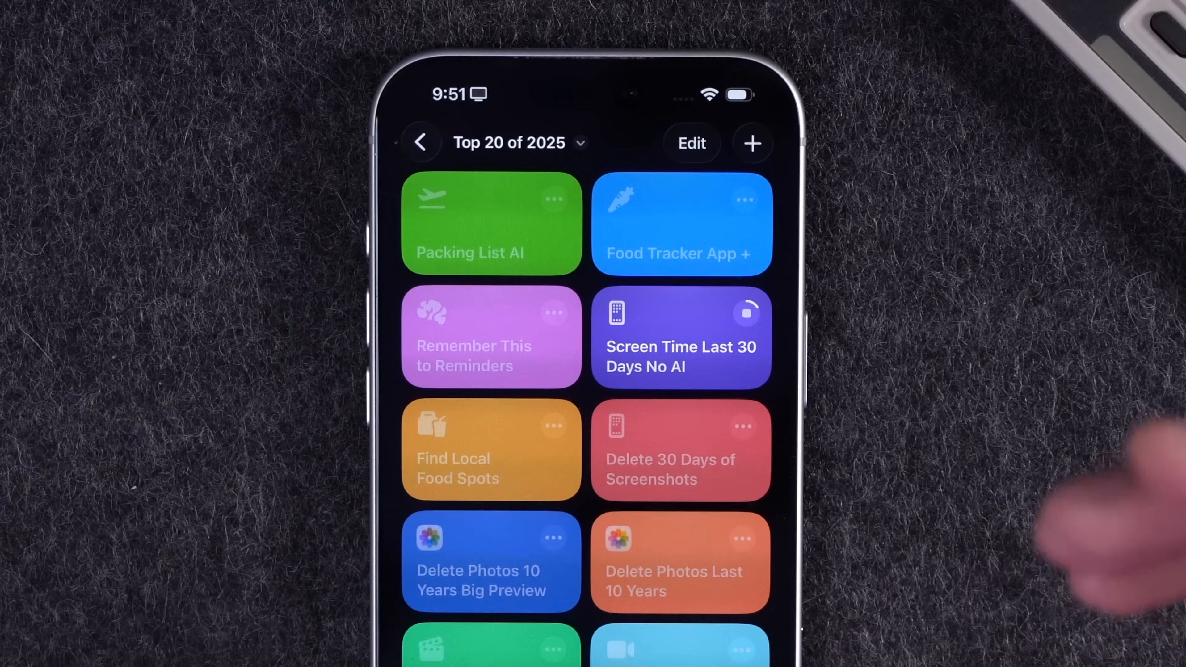
click(680, 336)
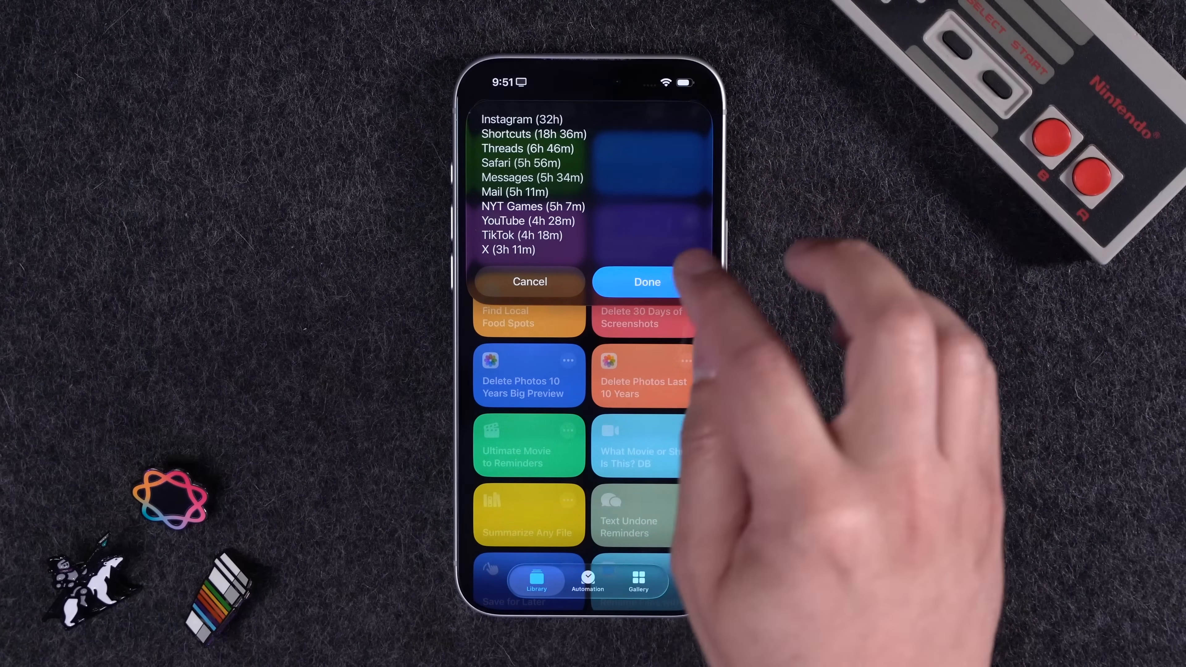
click(646, 281)
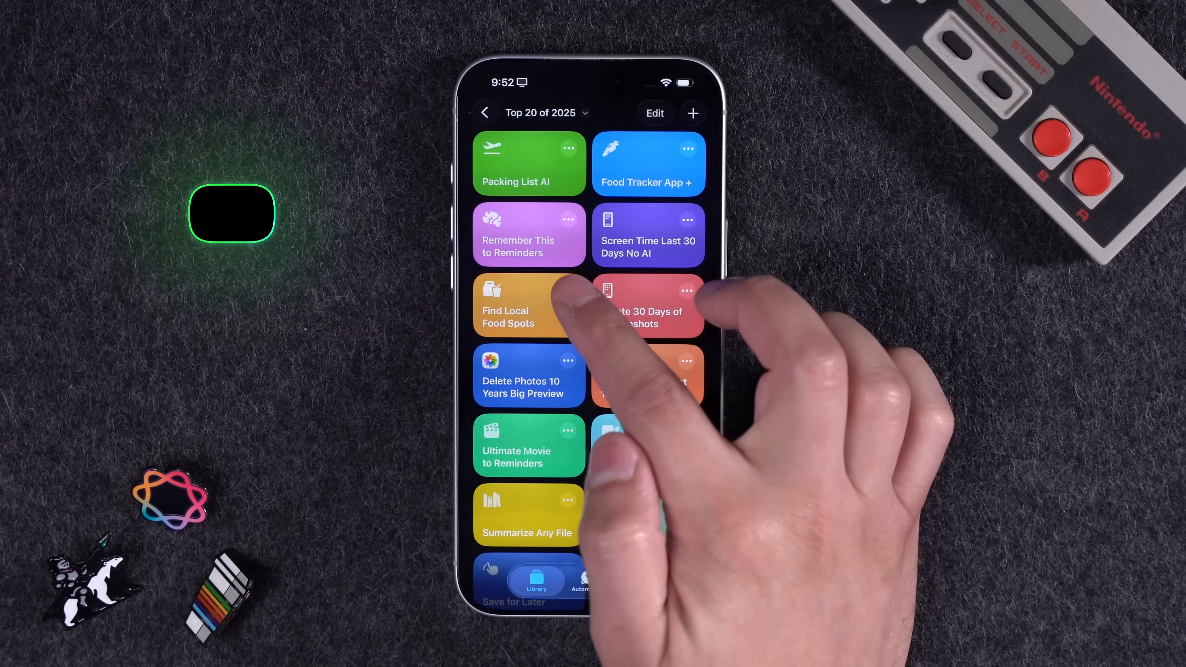
- Run Find Local Food Spots from a chosen photo and again from Control Center, searching Maps for Cali Coffee
click(508, 306)
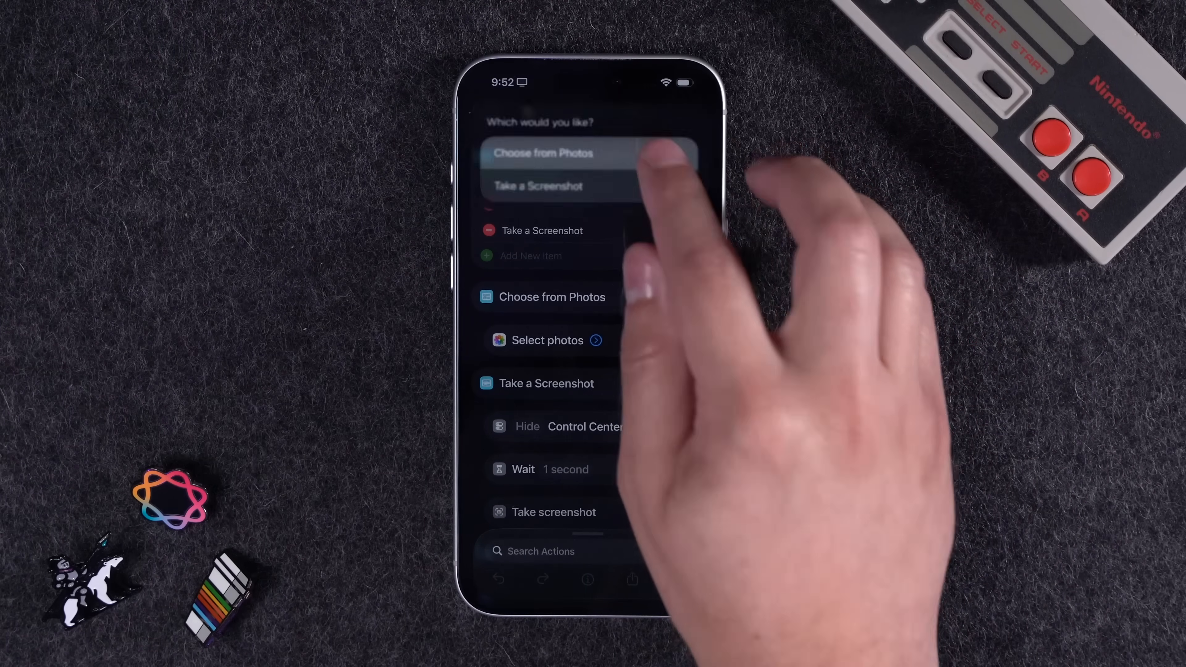
click(542, 153)
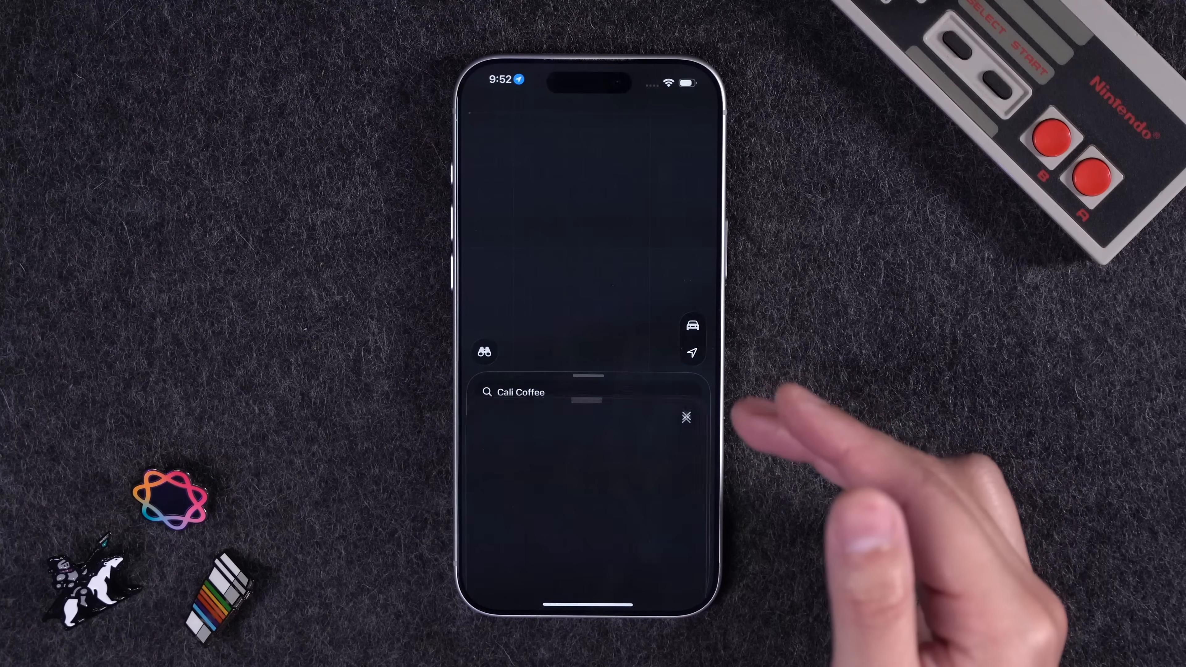
click(521, 392)
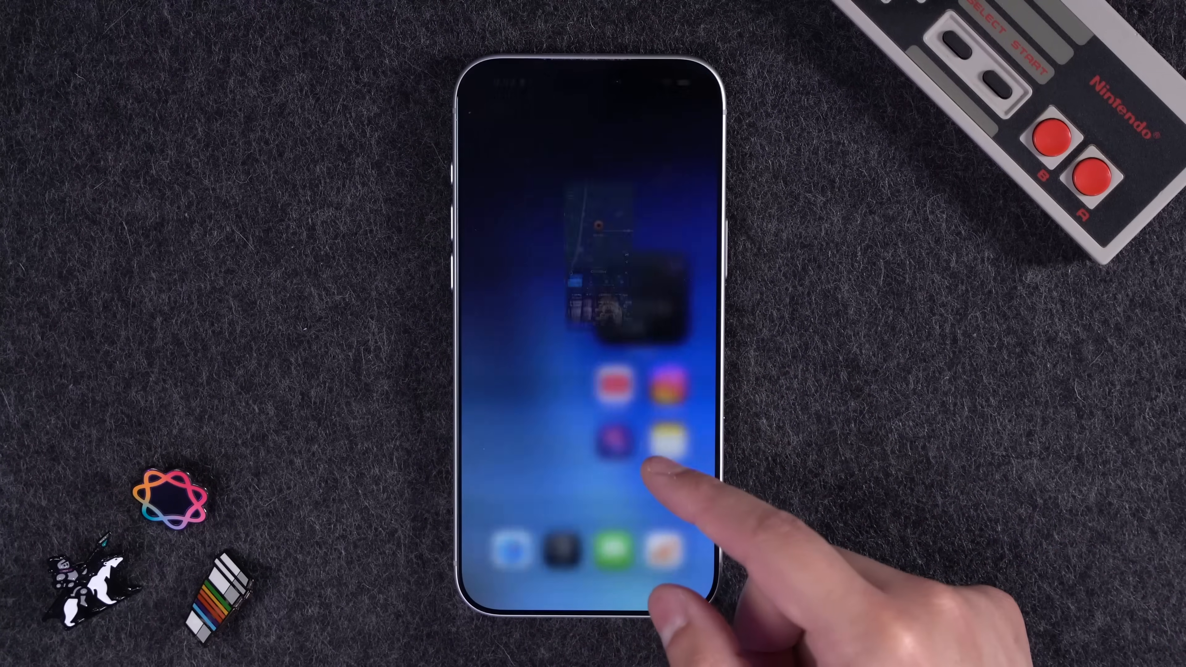
click(613, 438)
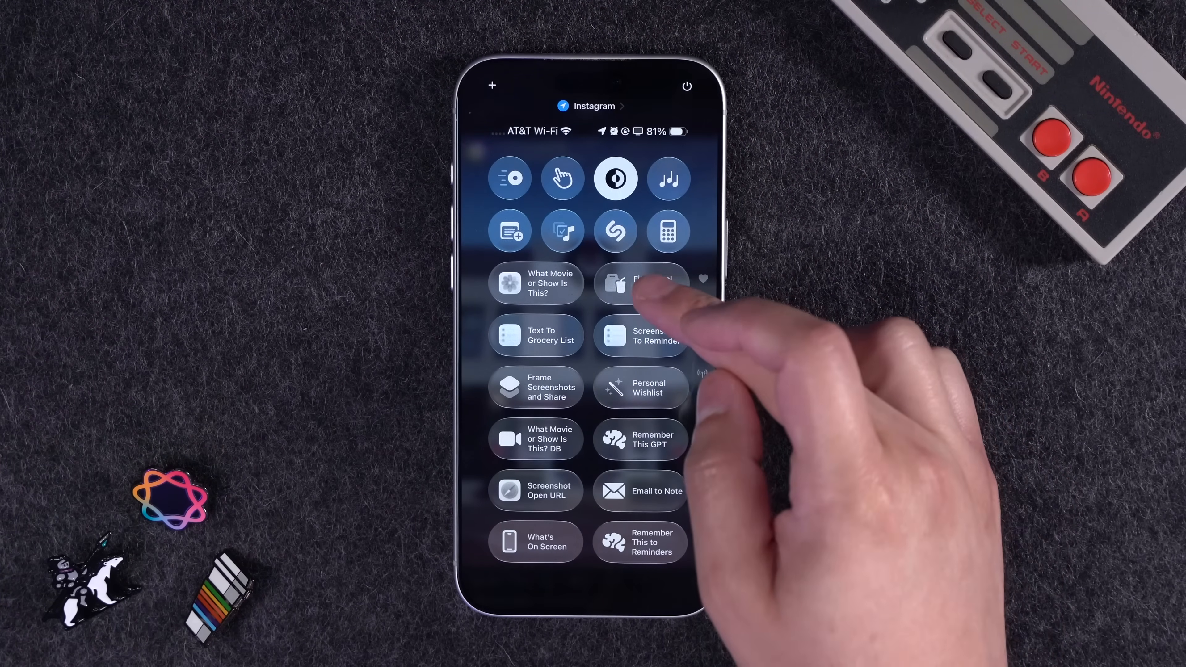
click(641, 283)
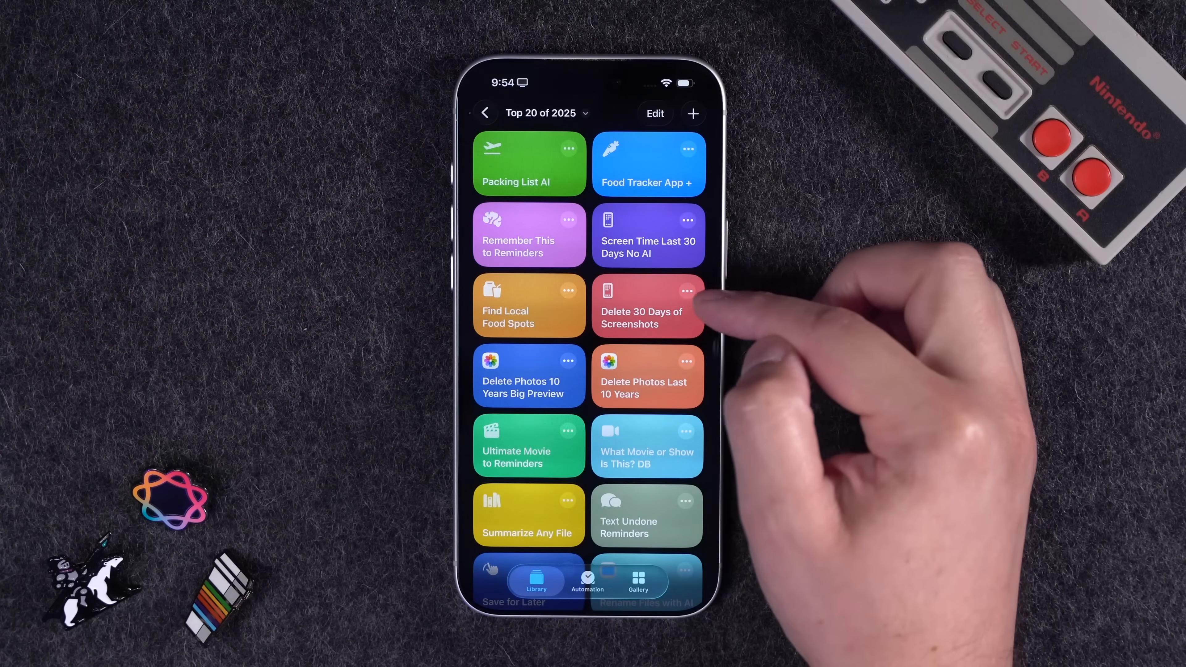
- Review and run Delete 30 Days of Screenshots, confirming deletion of the gathered screenshots
click(647, 307)
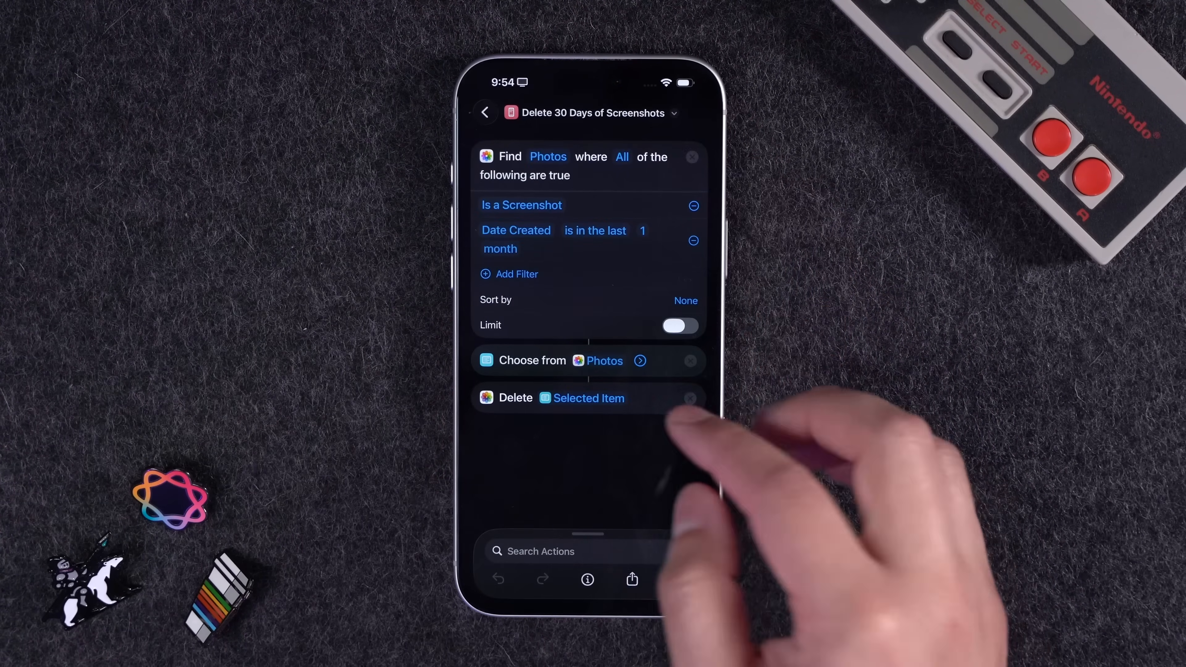
click(640, 360)
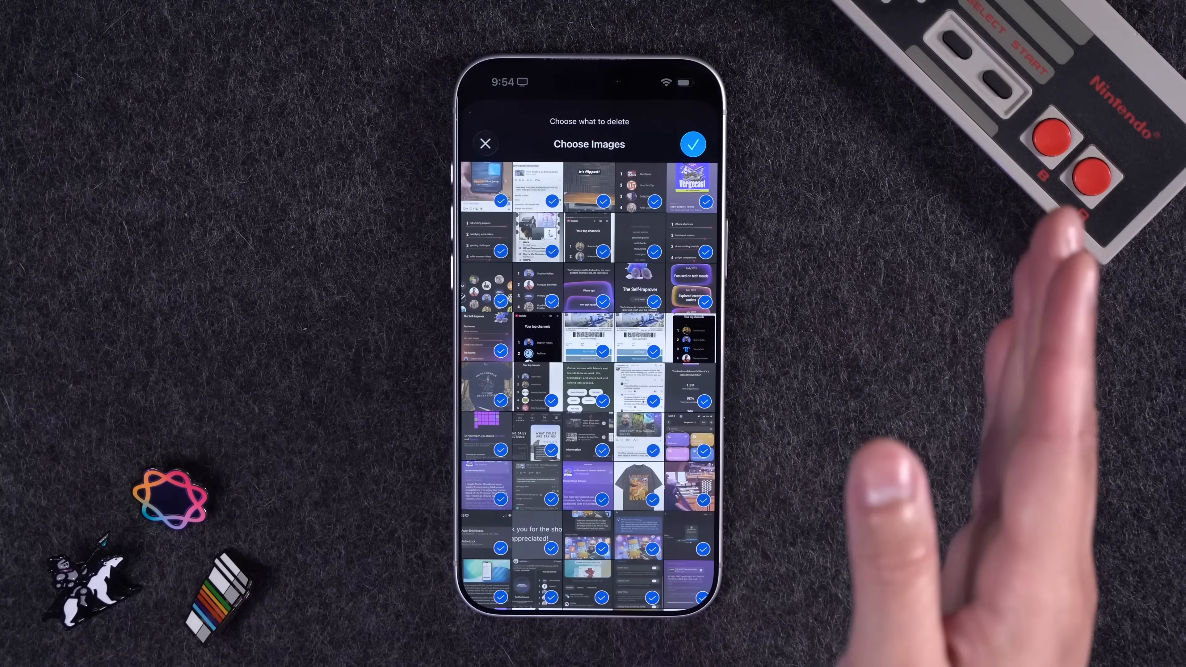
click(485, 144)
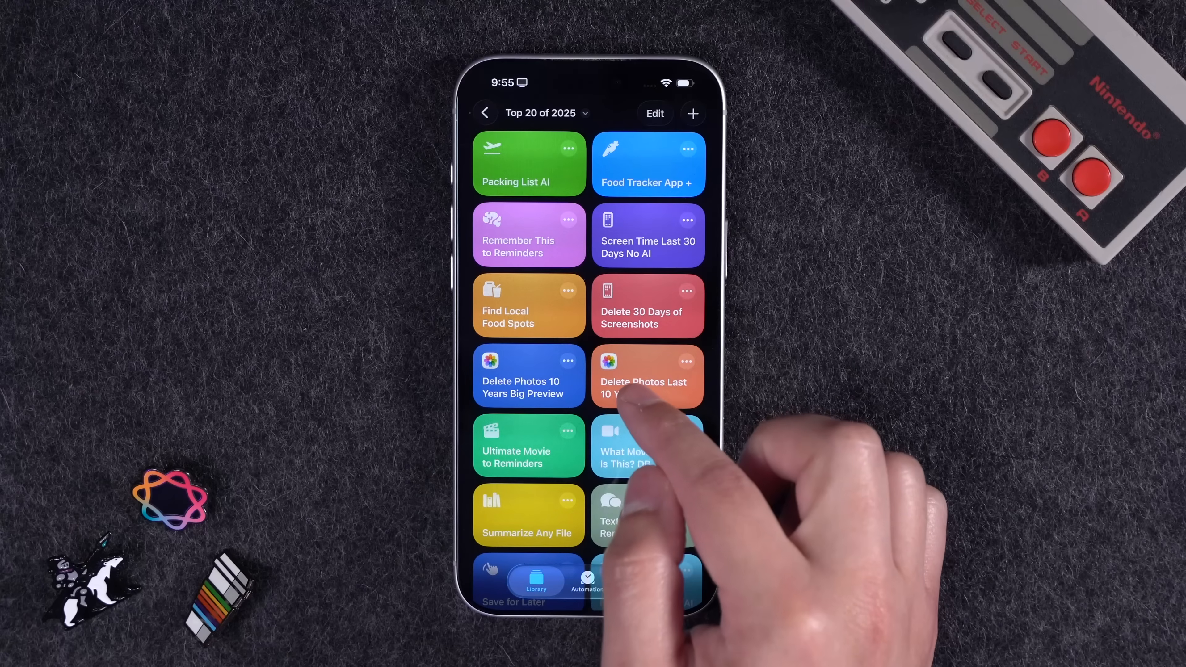
- Run Delete Photos Last 10 Years and confirm the picked images for preview
click(647, 376)
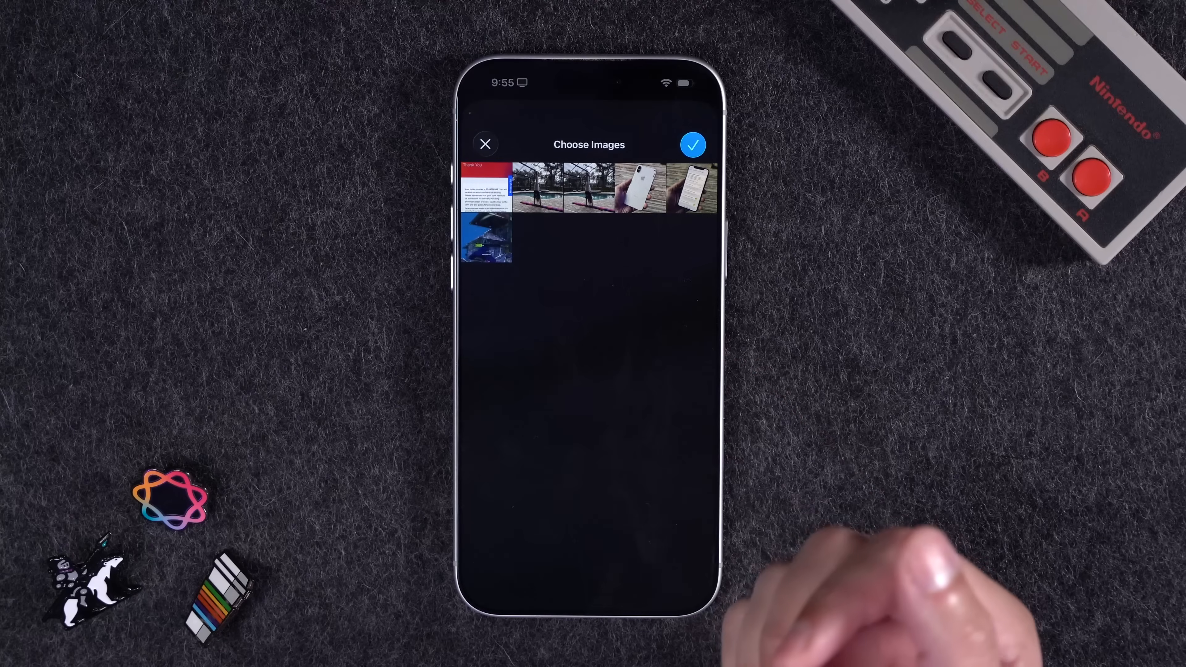
click(641, 188)
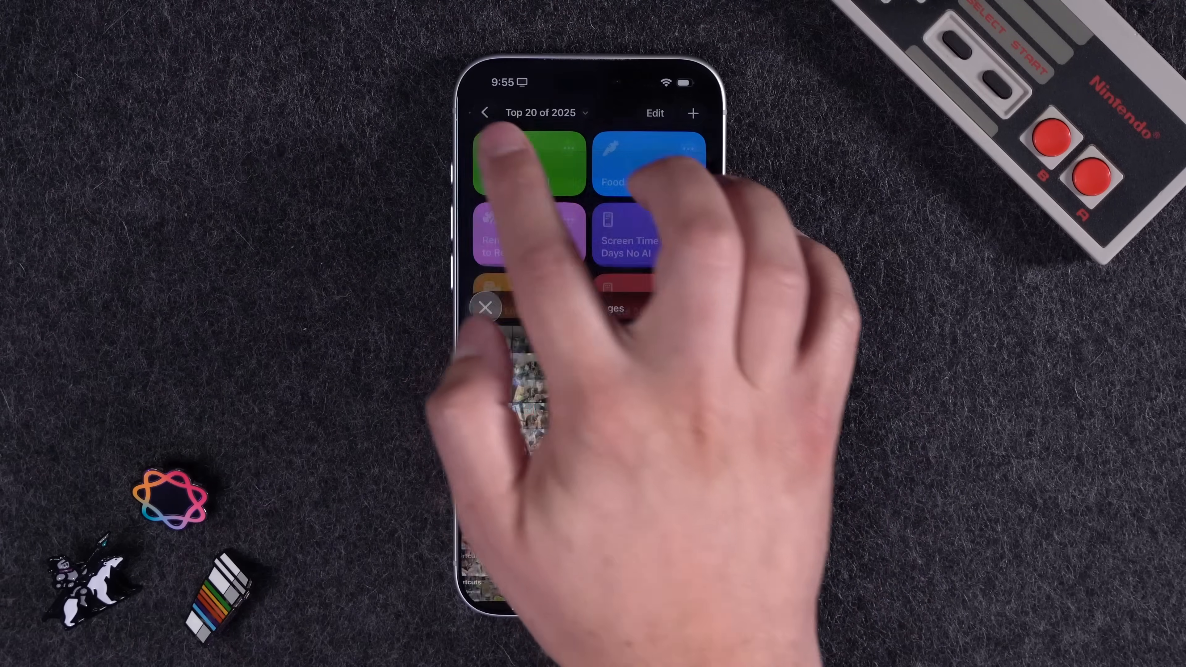
- Dismiss the preview and run Delete Photos 10 Years Big Preview to show IMG_0042 full screen
click(485, 307)
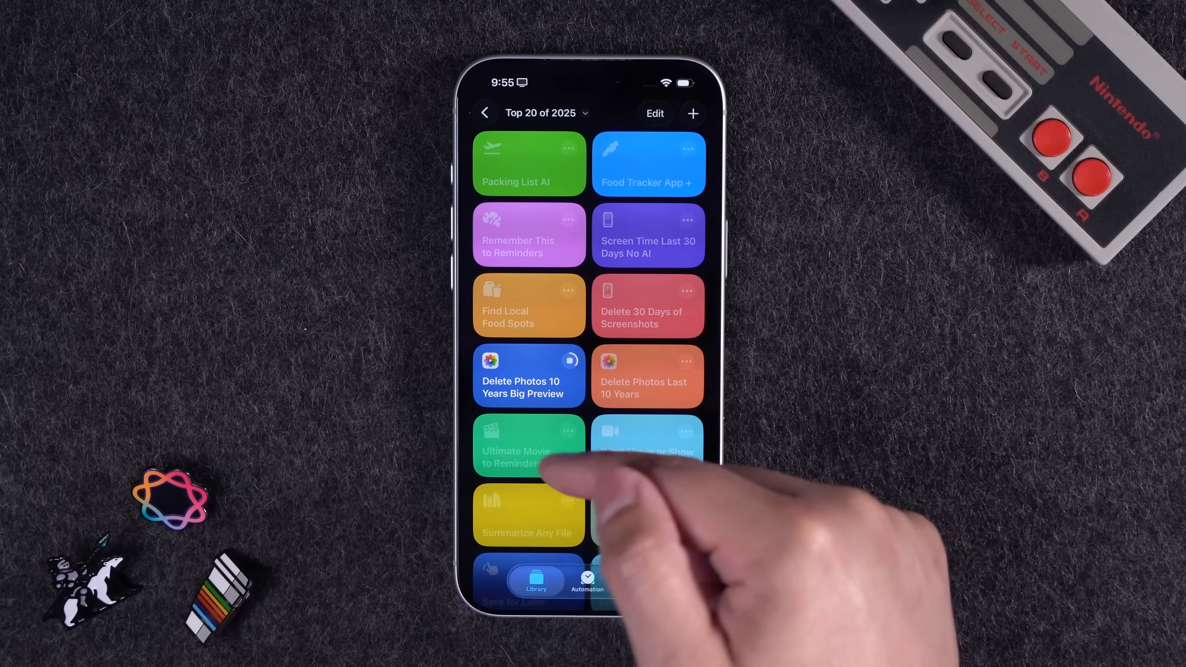
click(529, 446)
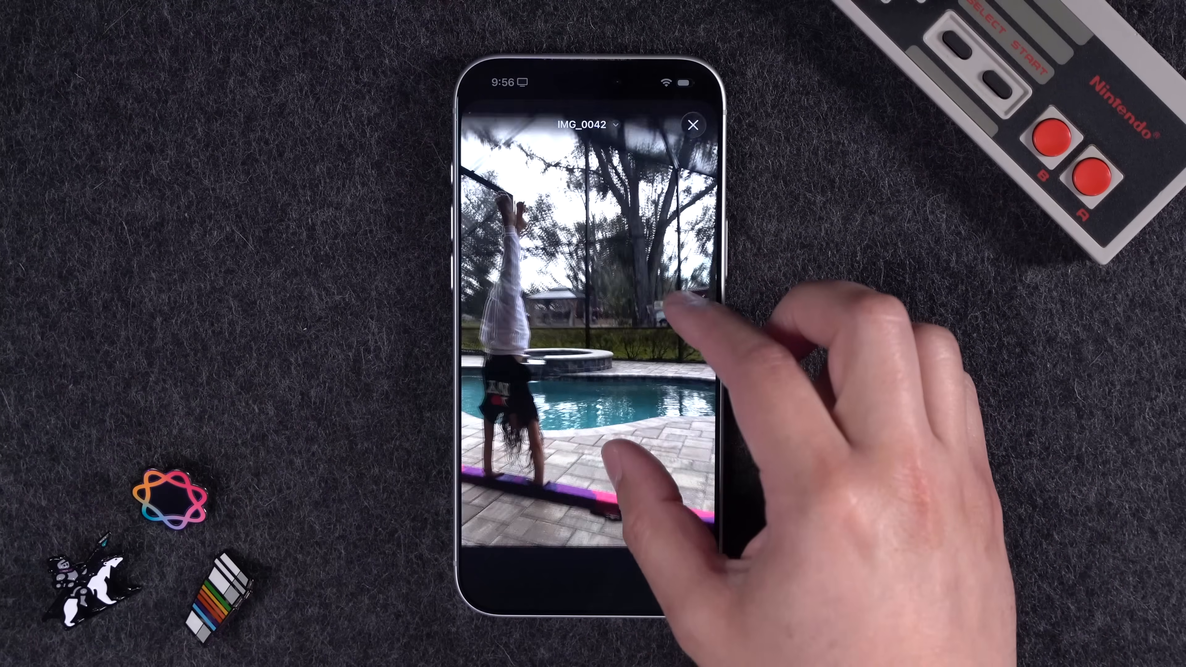
click(691, 125)
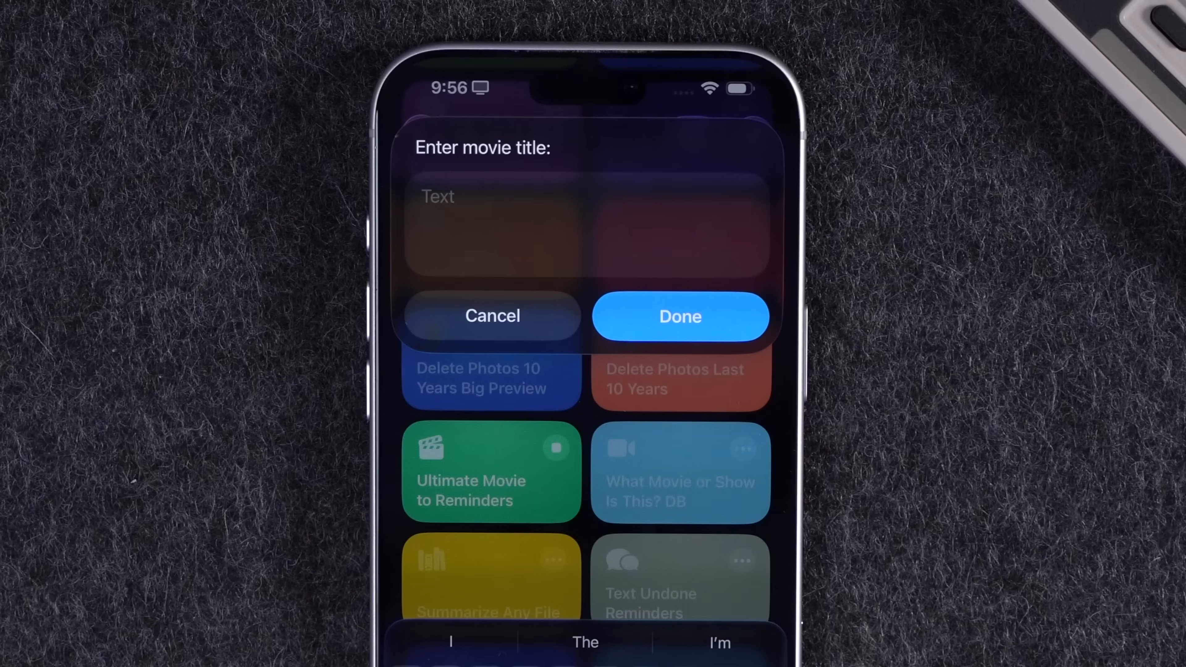
- Enter a movie title so F1 (2025) is saved to Reminders with a streaming link, then return to the library
click(492, 315)
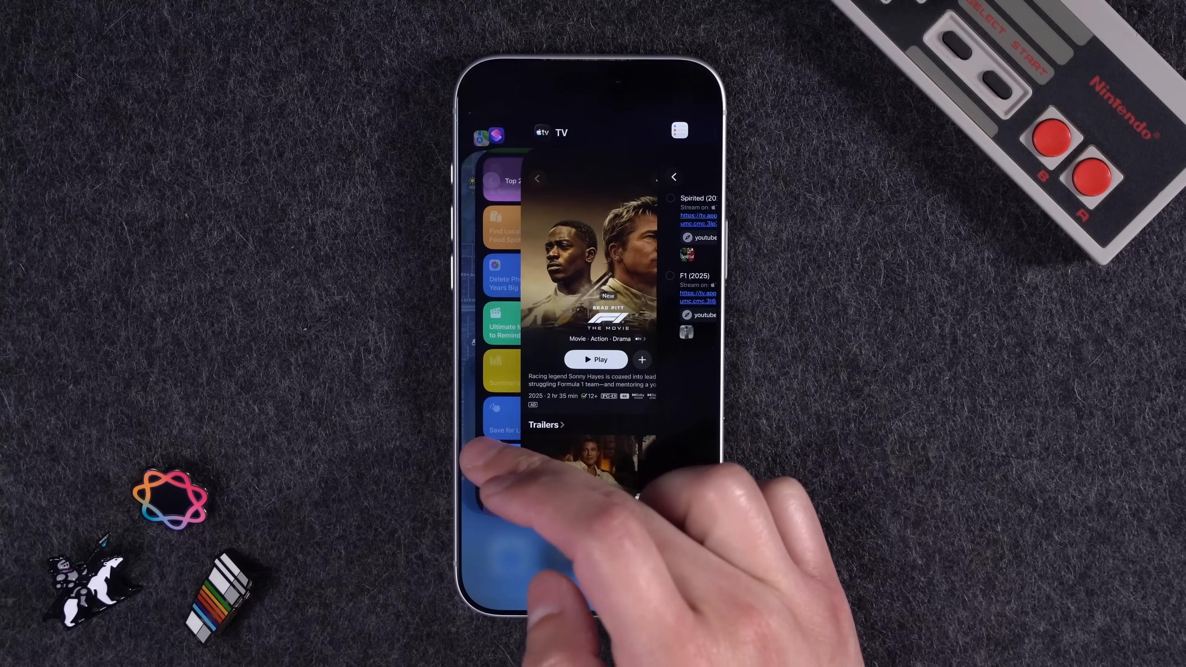
click(536, 178)
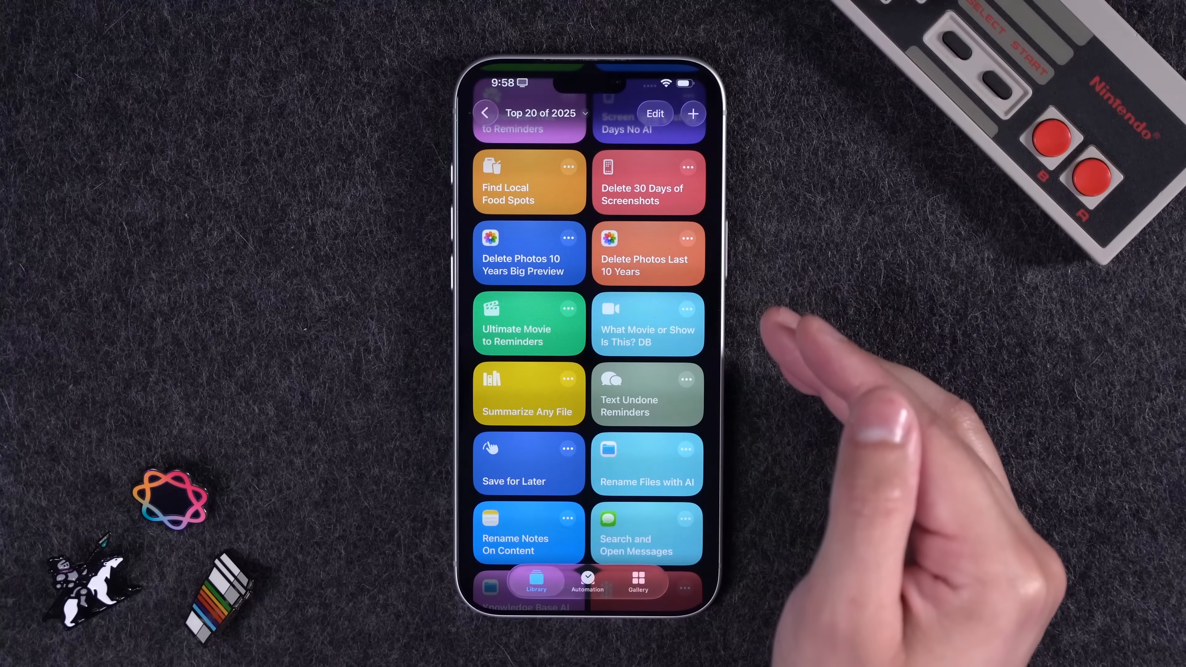
mouse_move(870, 492)
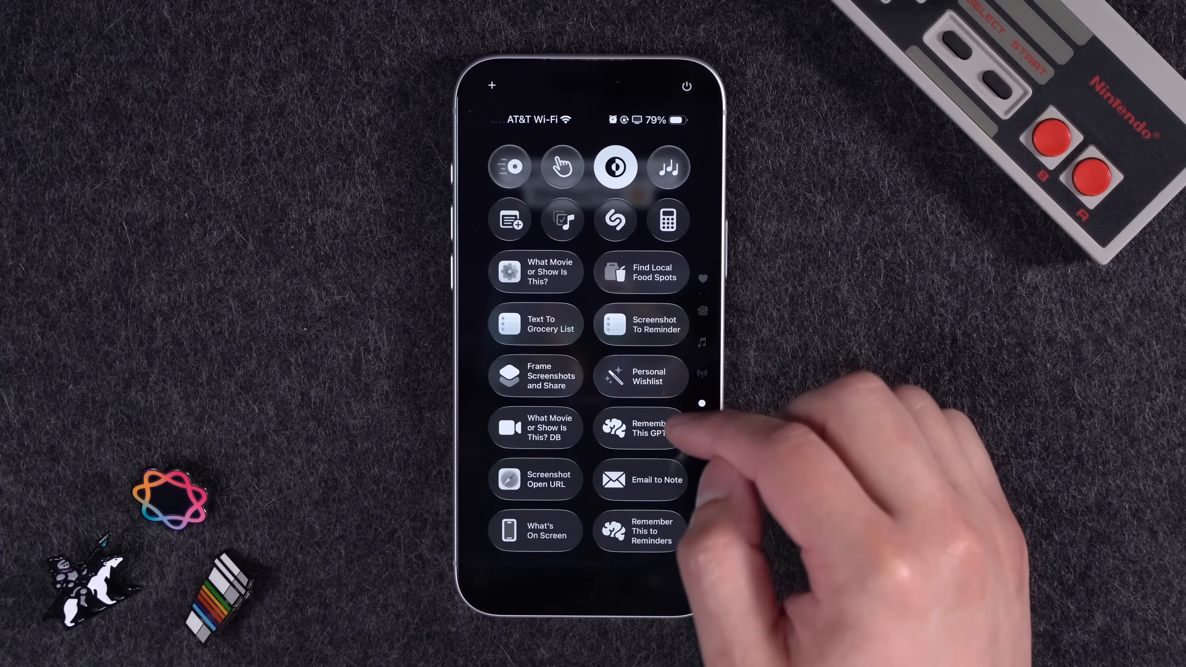
- Run What Movie or Show Is This? DB from a screenshot and pick Stranger Things (2016) as the match
click(535, 426)
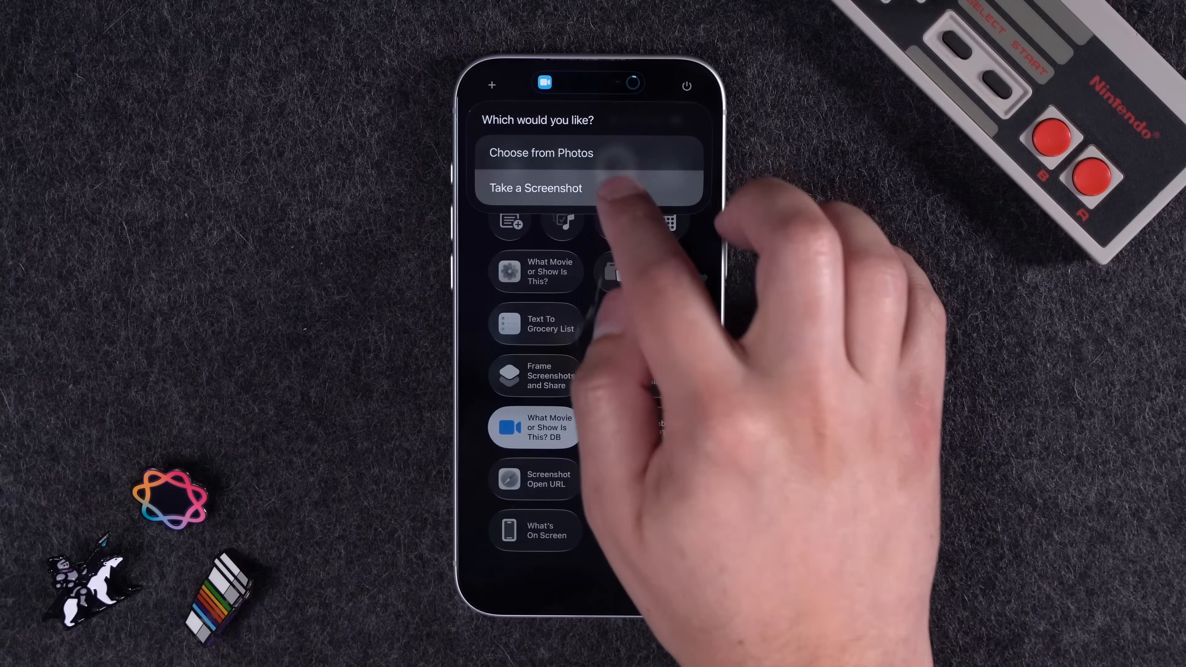
click(536, 187)
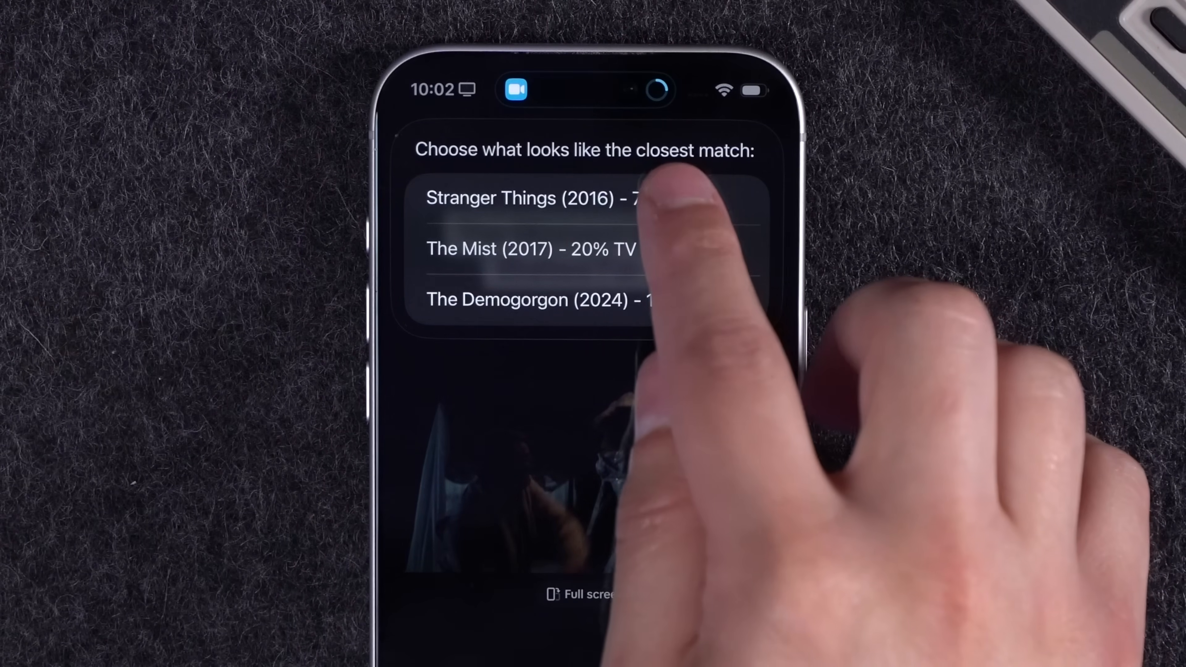
click(530, 197)
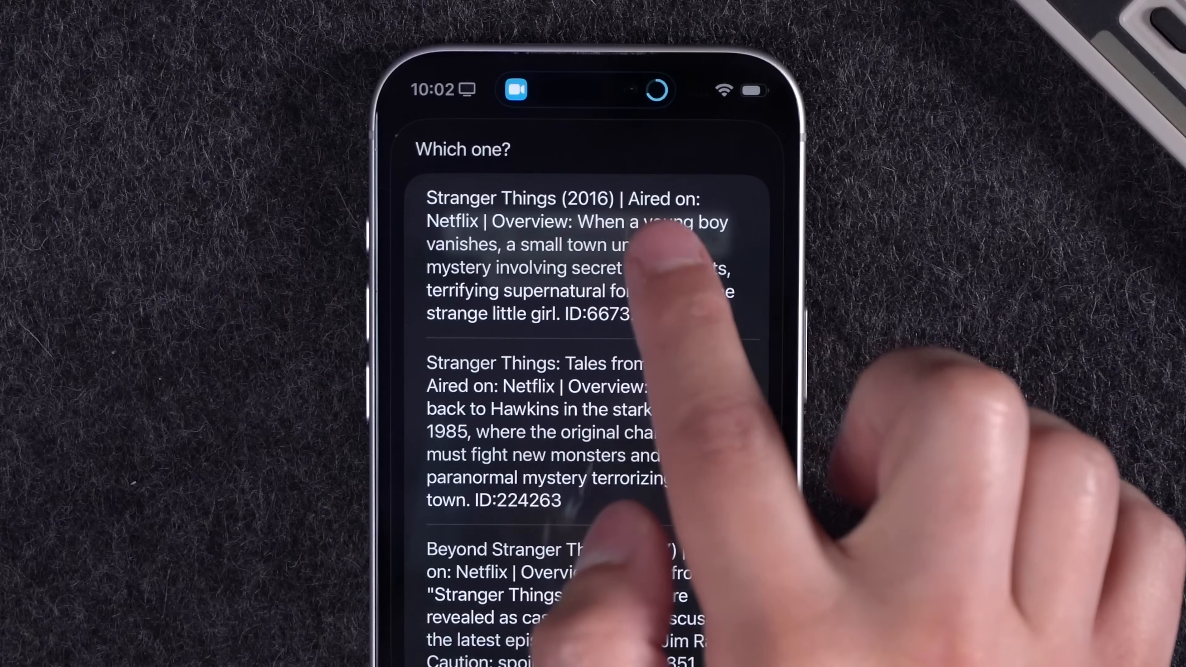
click(577, 257)
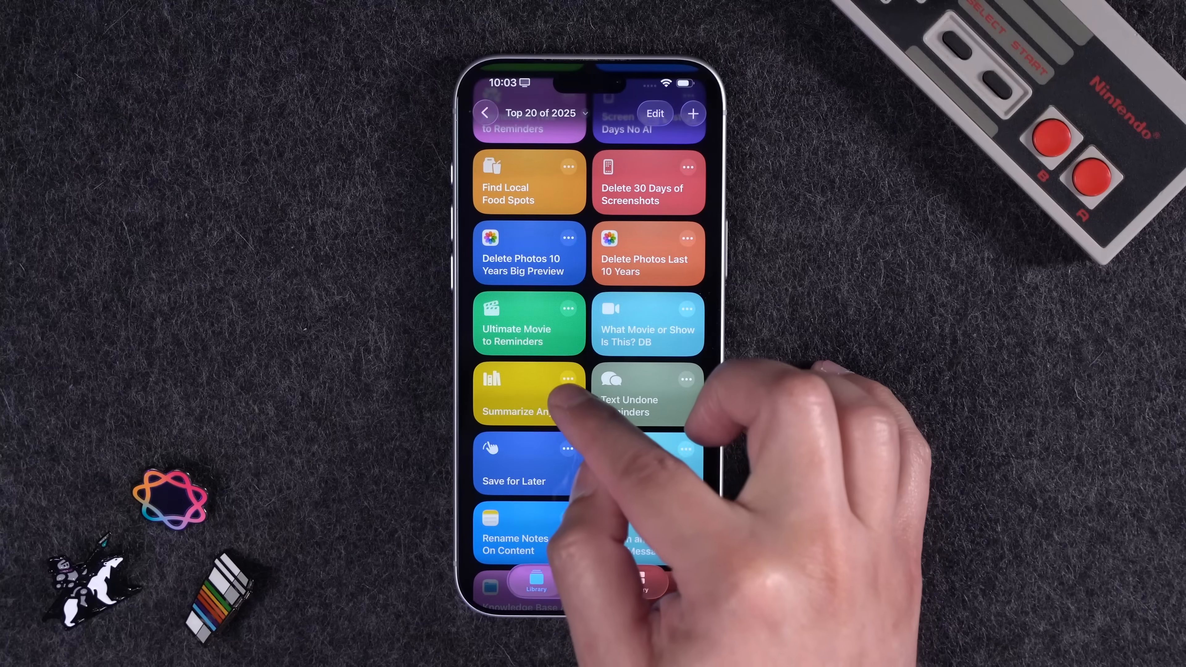
- Review the Summarize Any File actions, including transcription and ChatGPT summary, then run it to browse Files
click(516, 393)
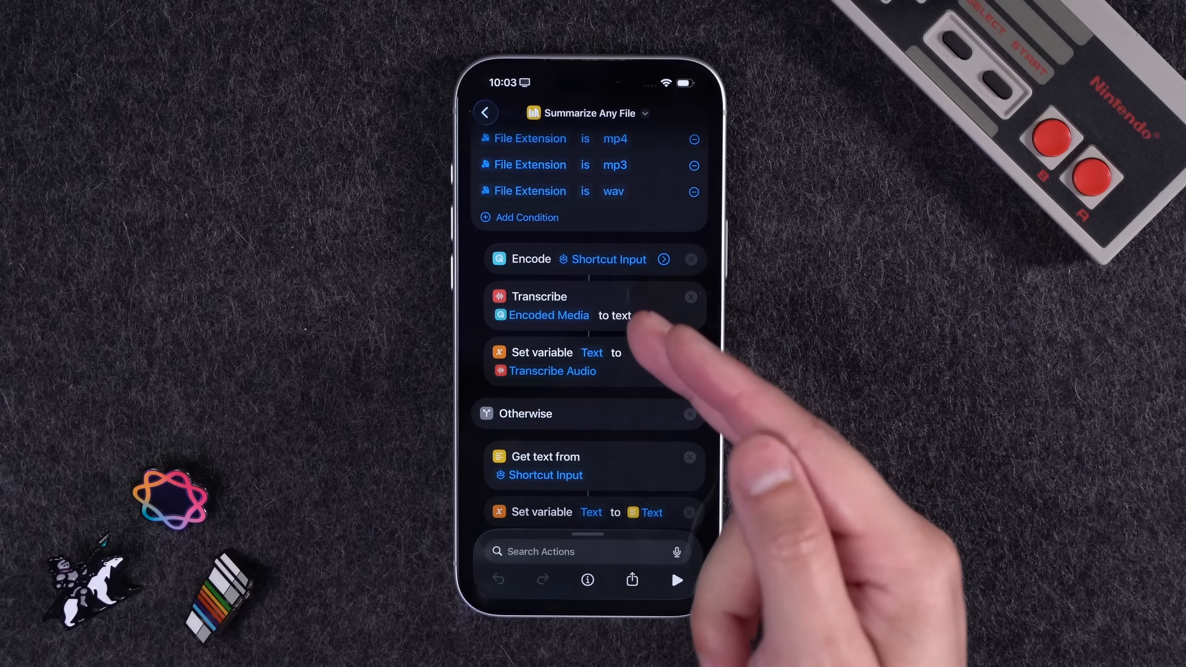
scroll(down, 3)
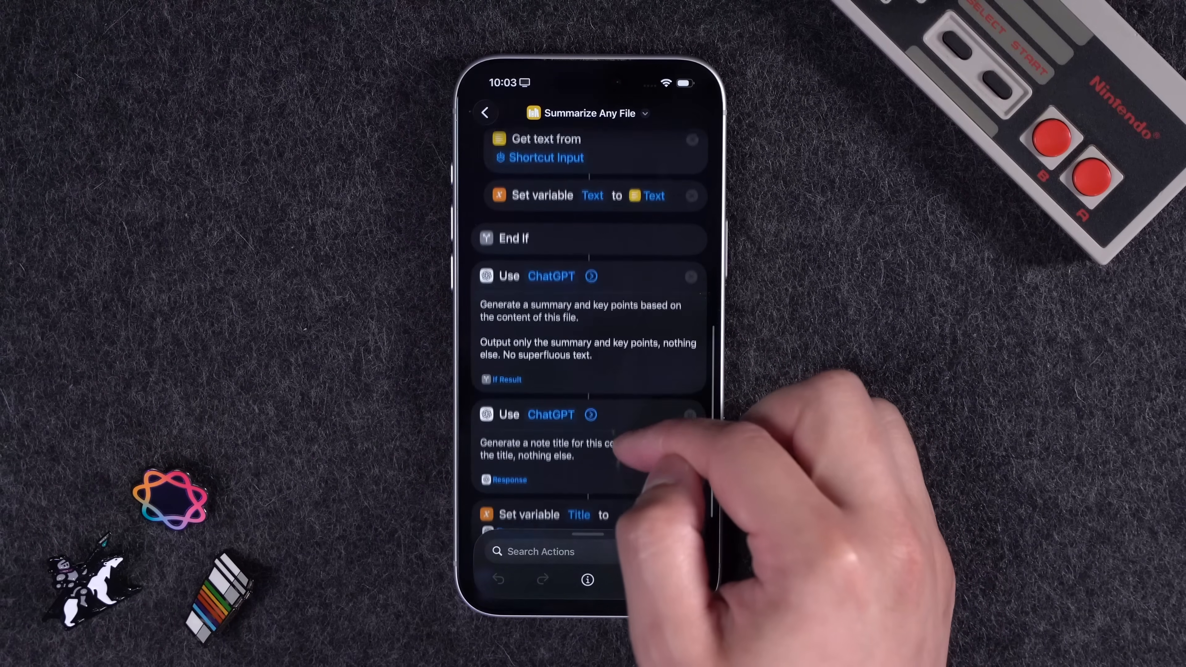
scroll(down, 3)
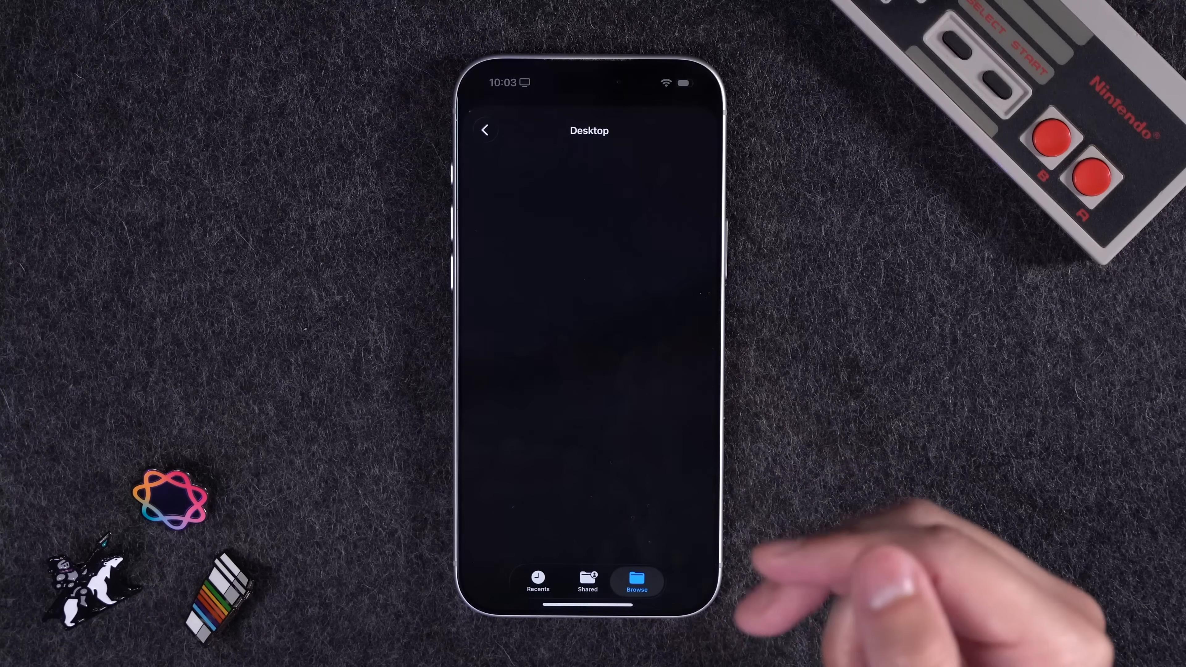
click(637, 581)
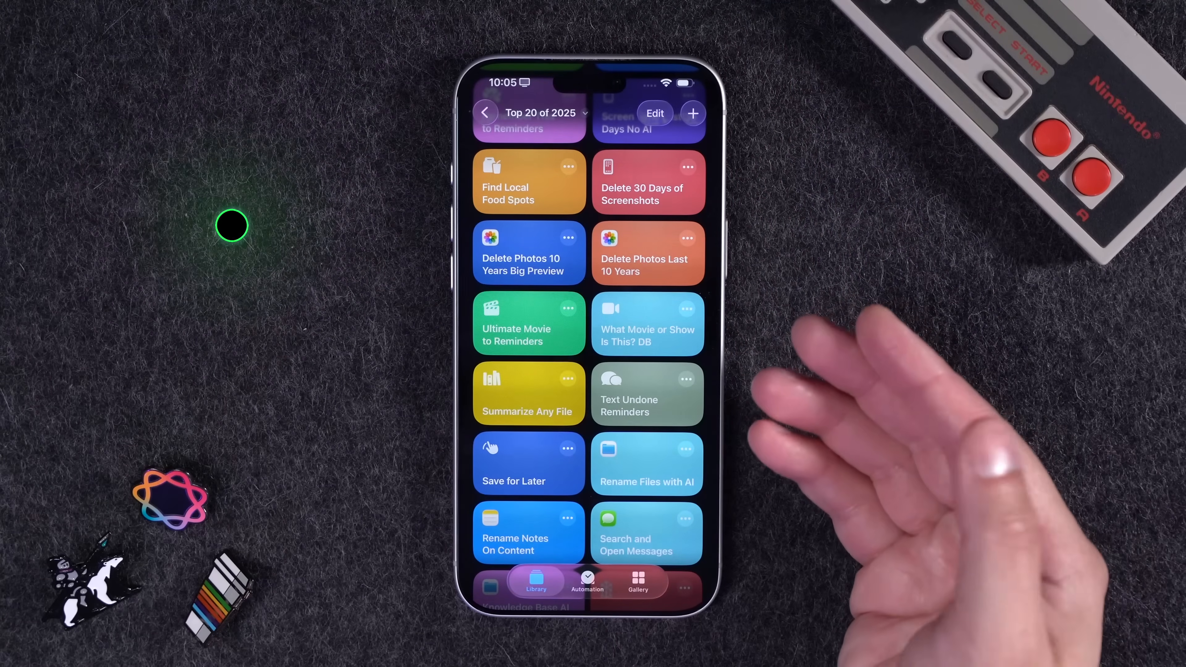
- Start a new personal automation from the Automation tab with a Time of Day trigger
click(646, 394)
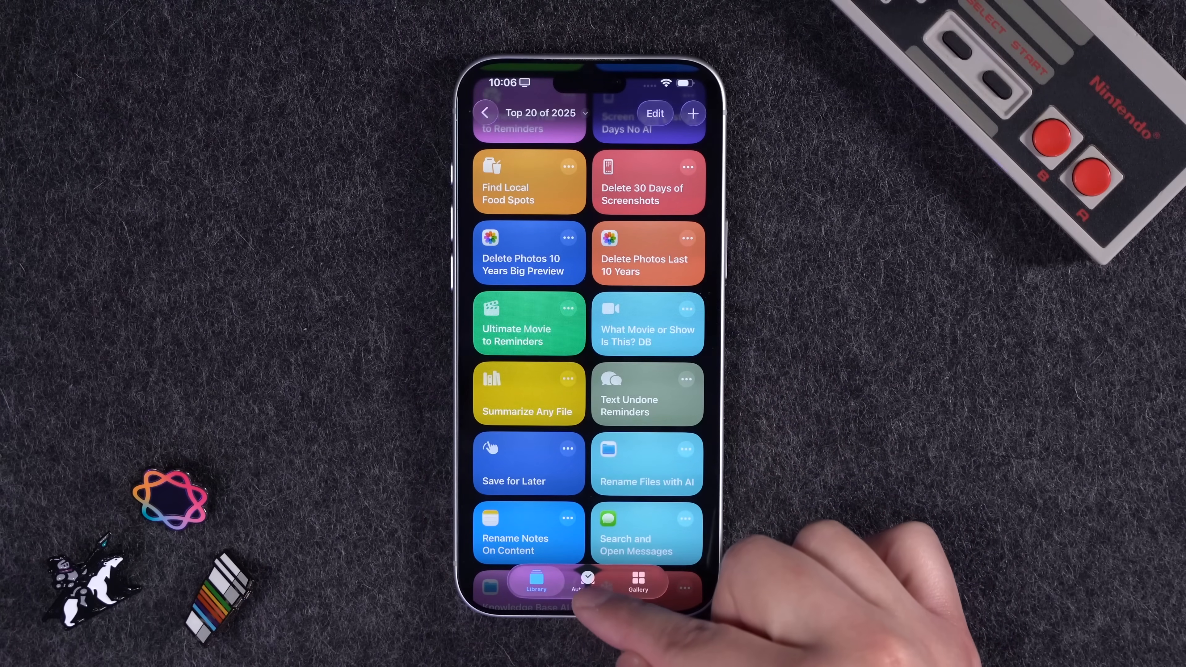
click(586, 582)
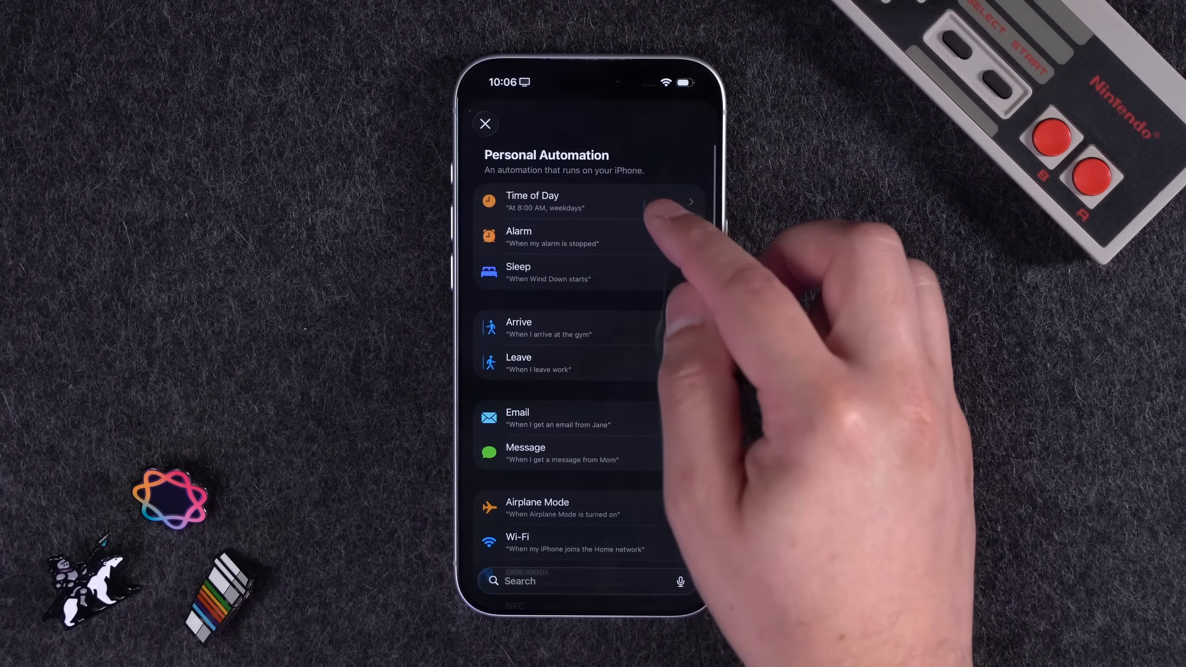
click(532, 200)
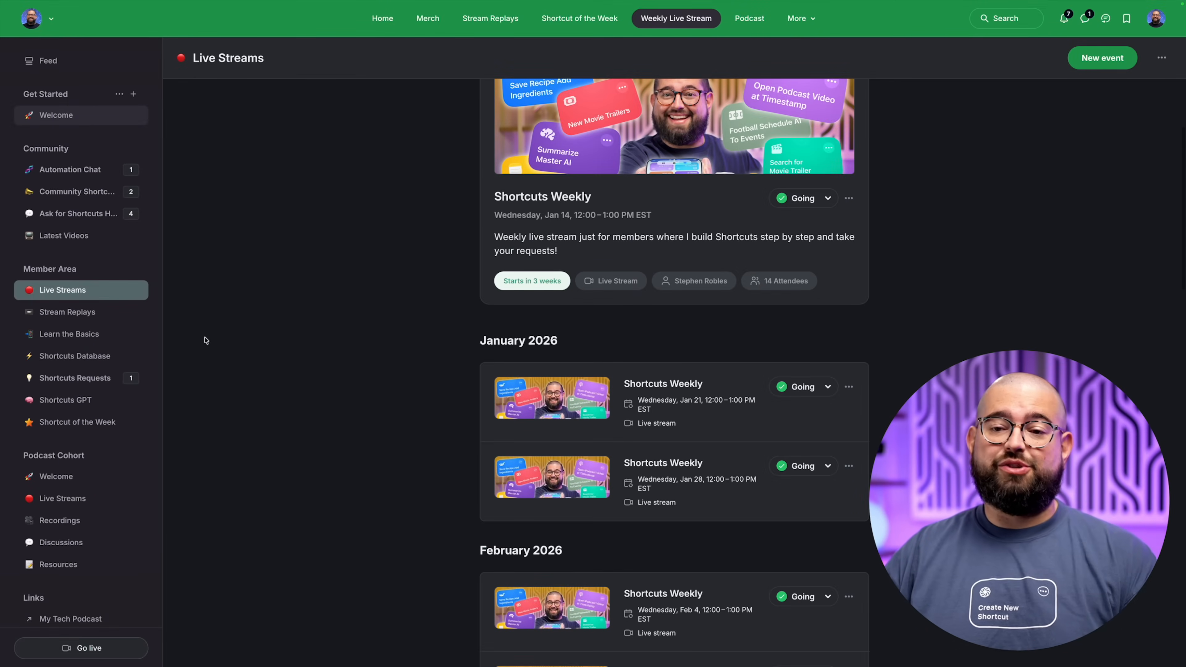
- Browse the Circle community's Stream Replays posts, then the Shortcuts merch store with hoodies
click(68, 311)
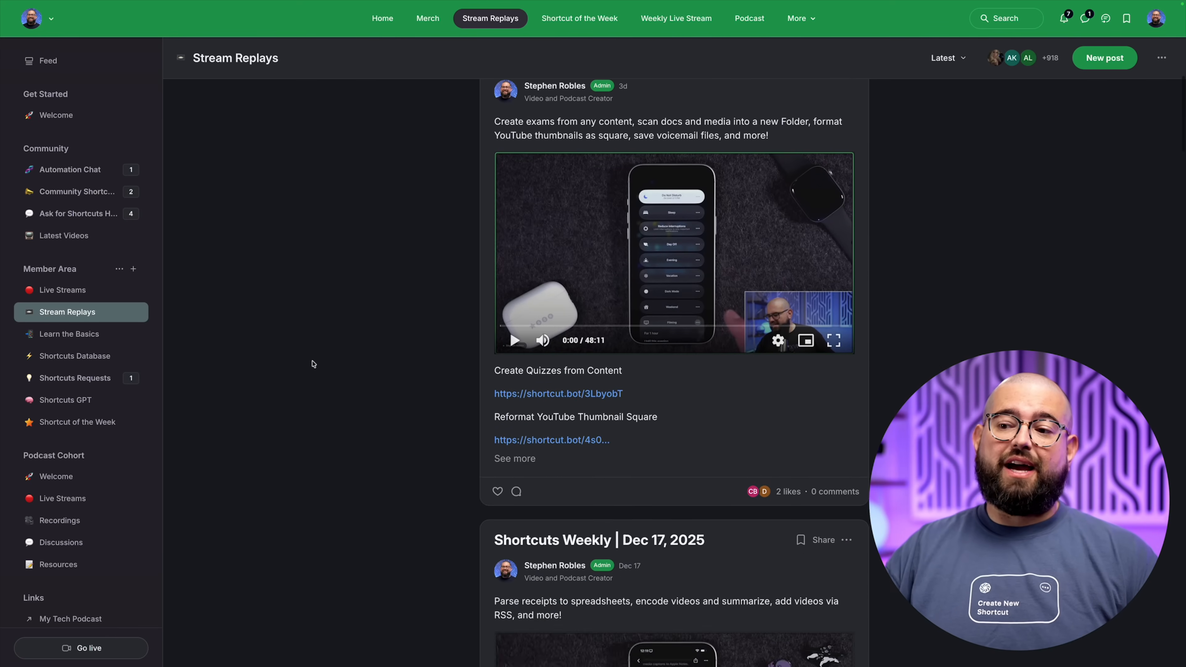
scroll(down, 3)
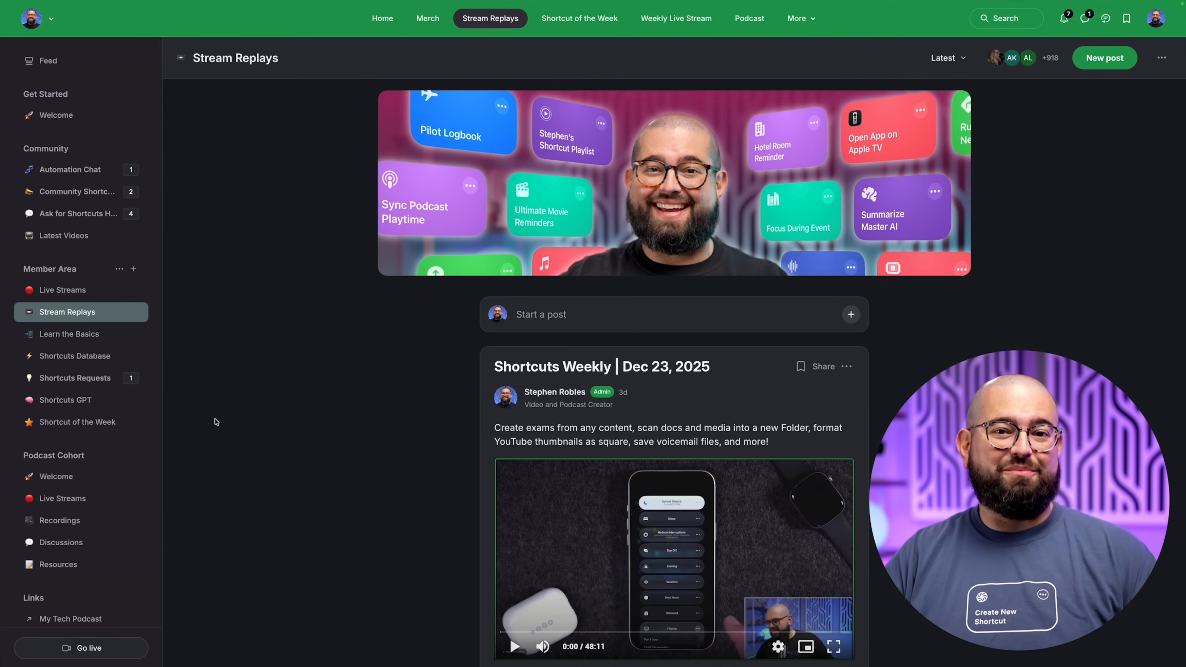
click(427, 18)
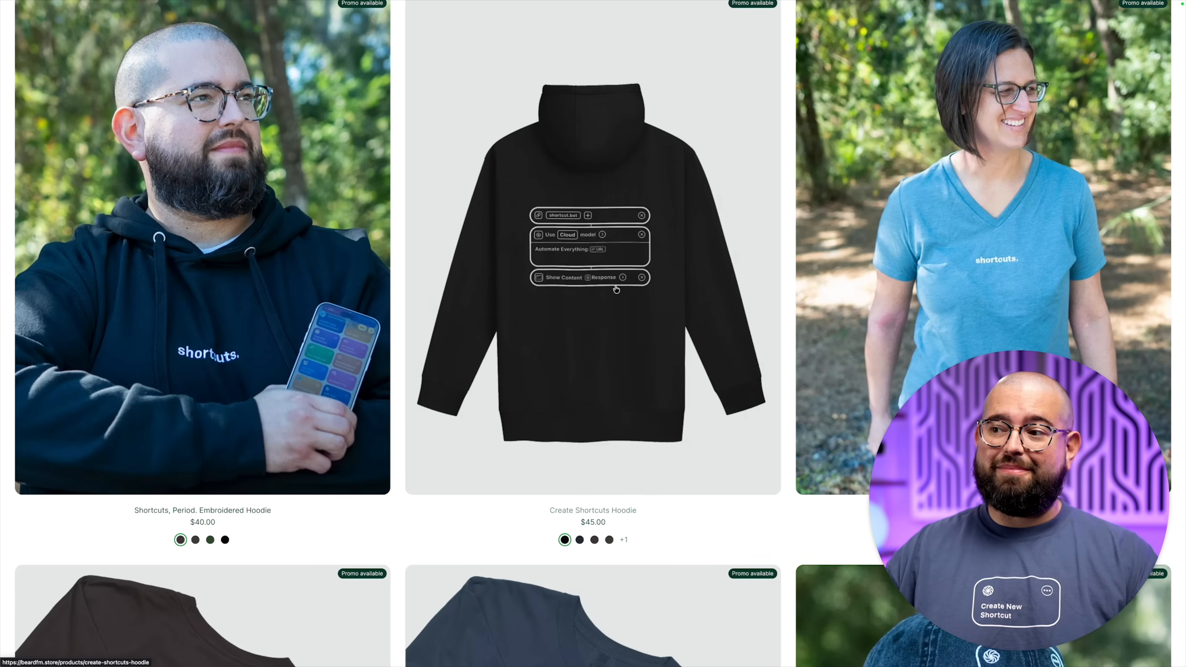
scroll(down, 3)
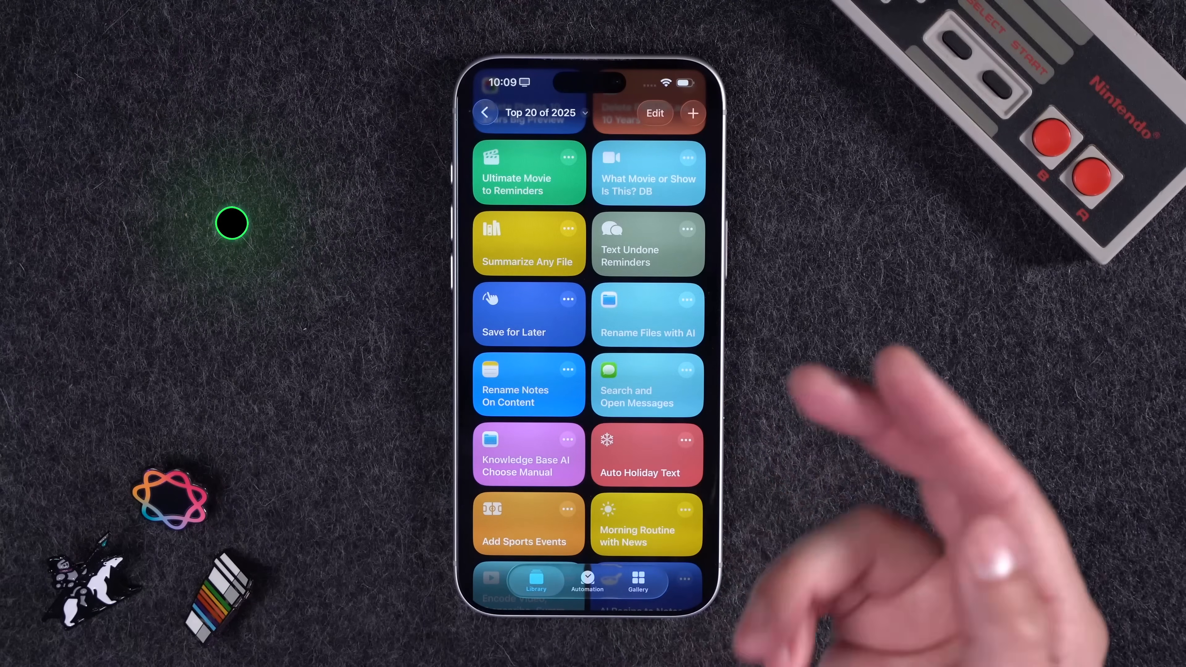
- View Save for Later's actions and expand its Create note step to show Name and Open When Run
click(529, 314)
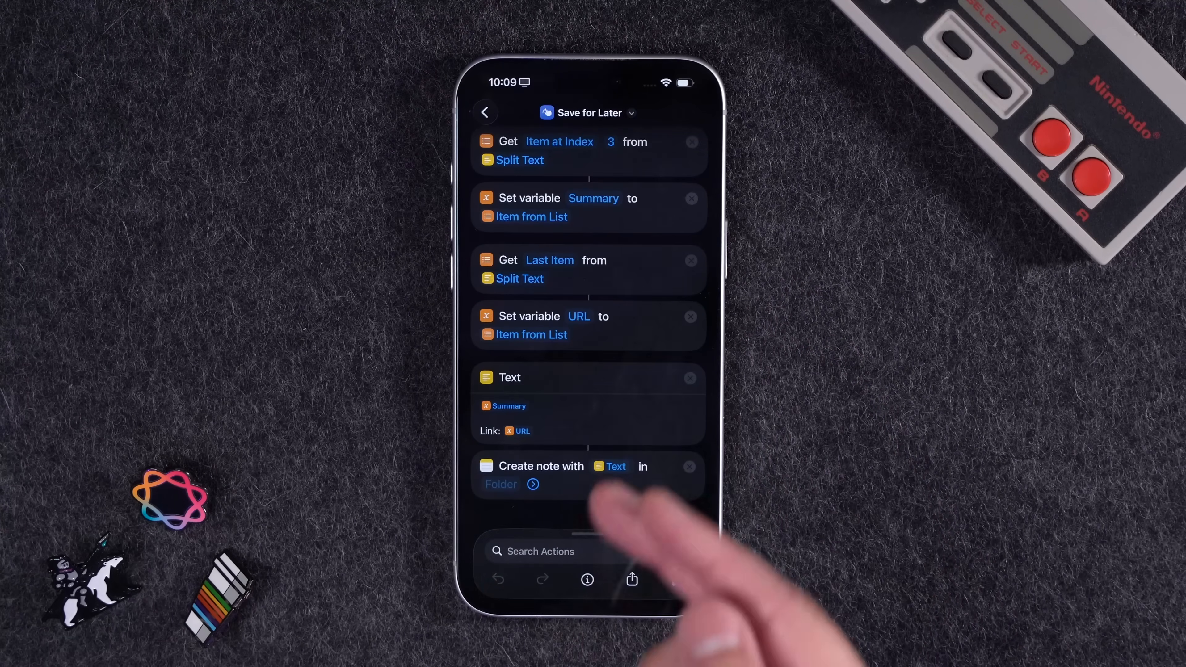
click(616, 466)
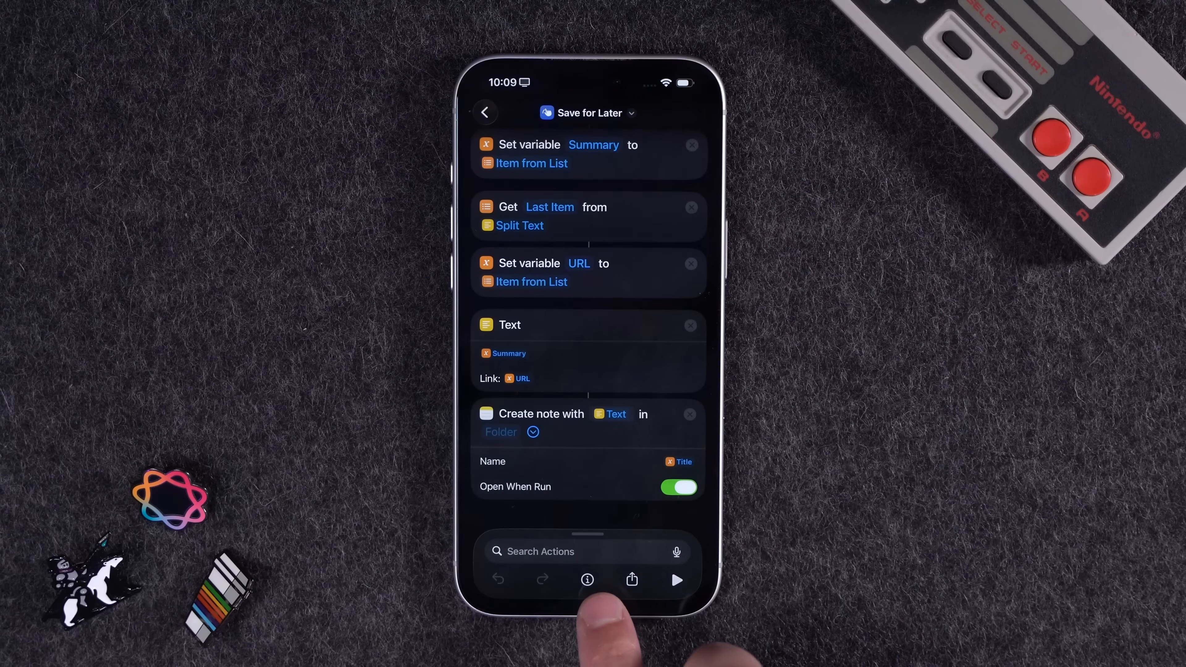
- Run Save for Later from Safari's share sheet on the espresso poster page, permitting popchart.co
click(676, 580)
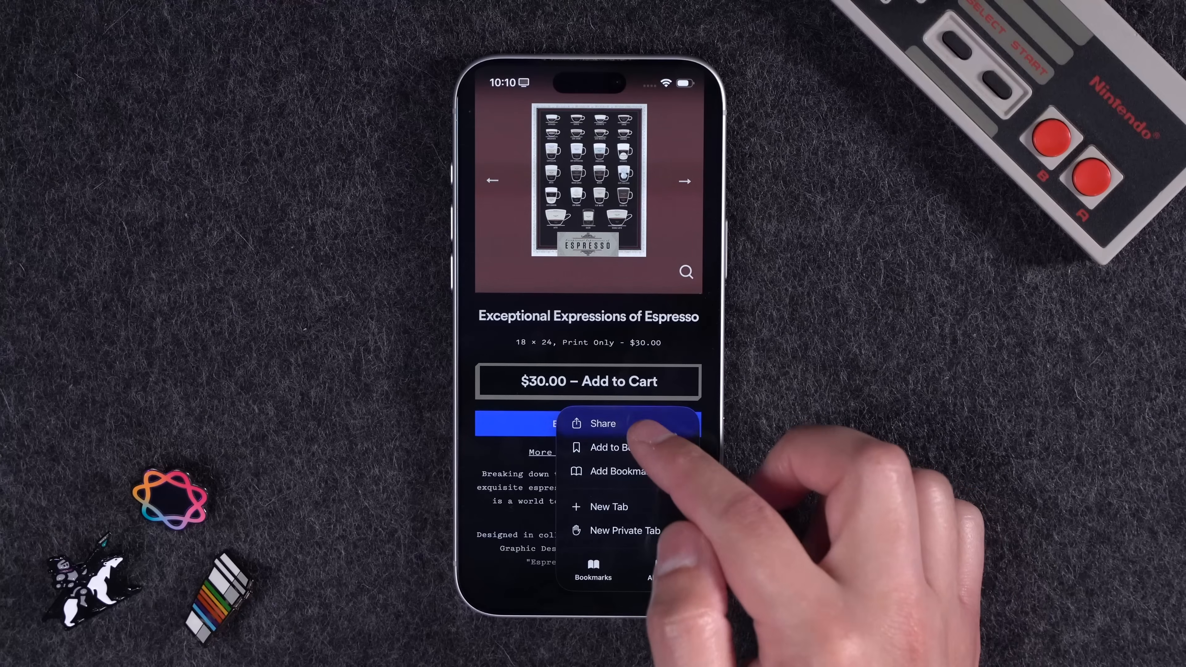
click(603, 424)
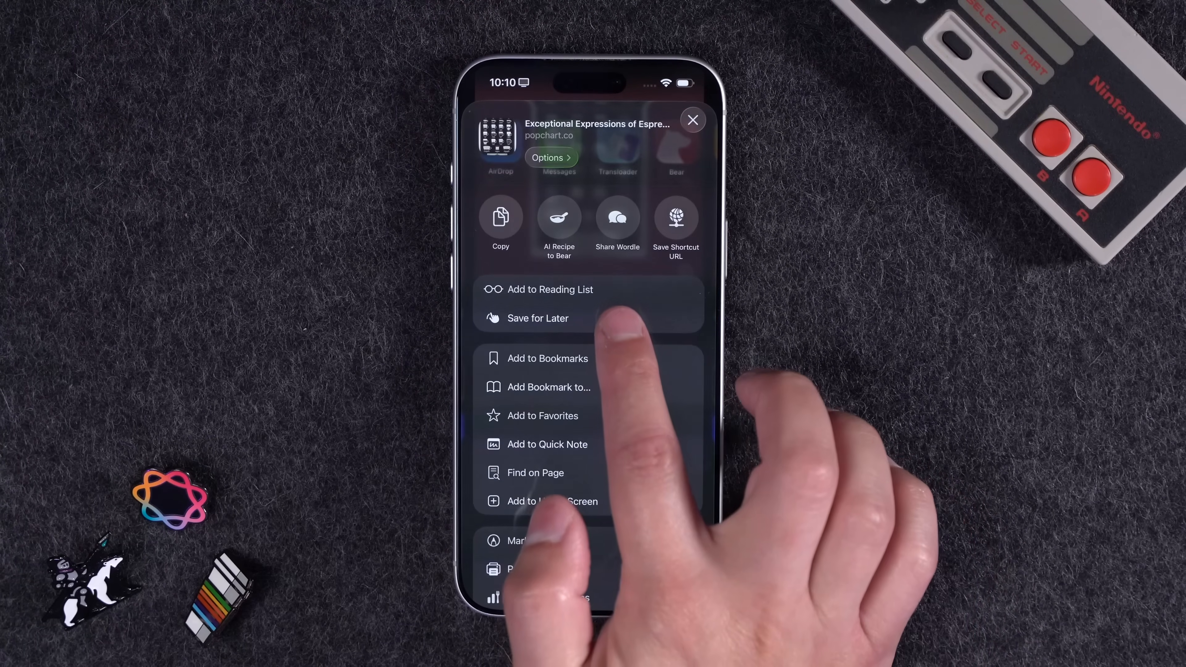
click(691, 119)
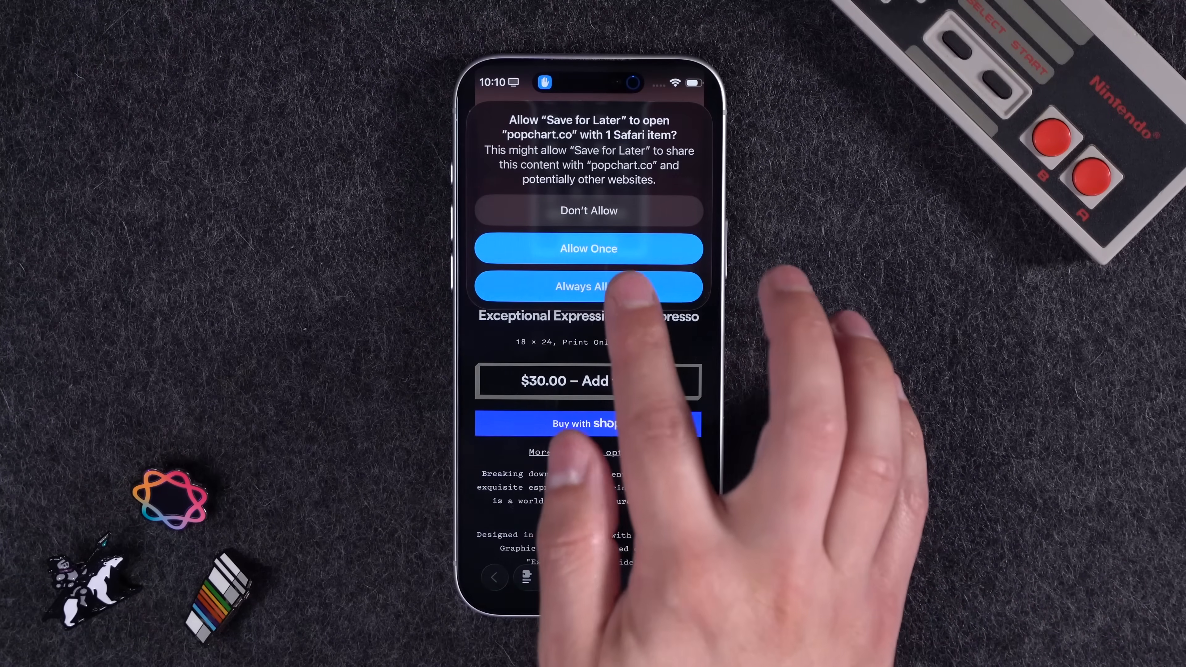
click(588, 286)
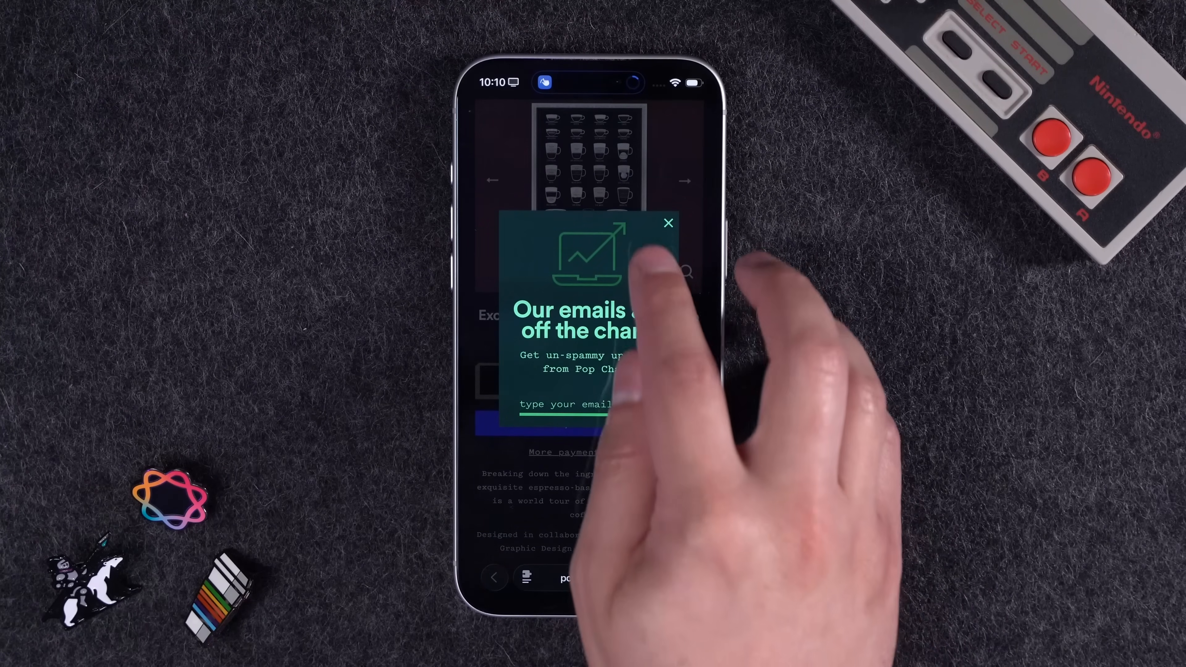
click(667, 222)
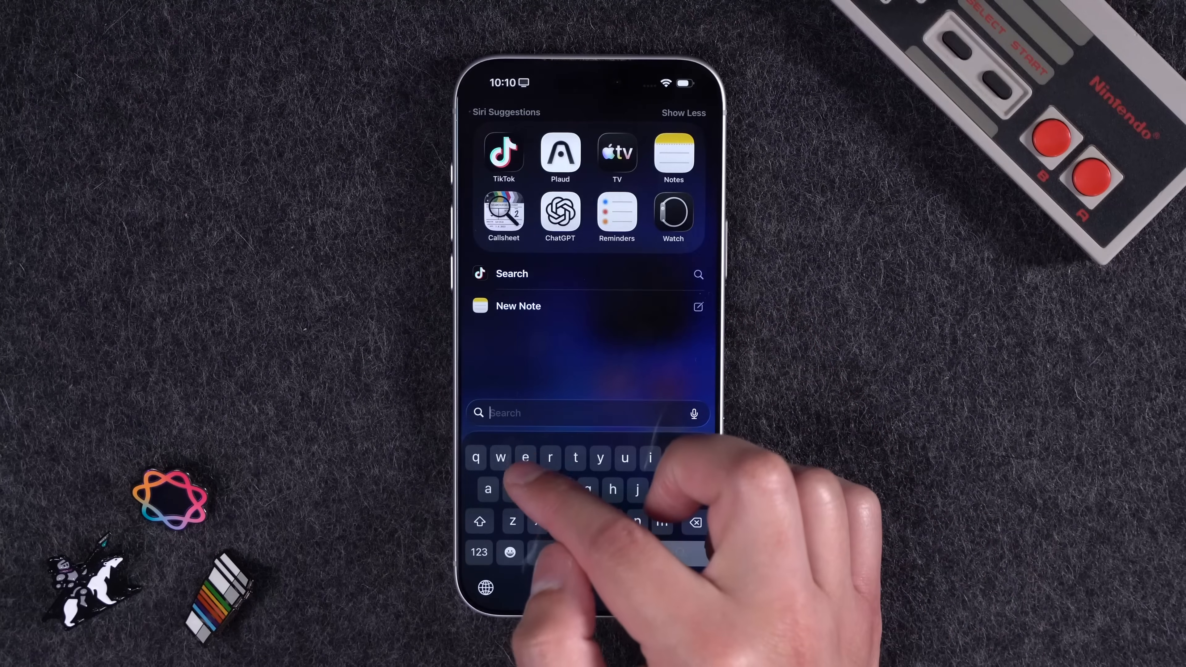
- Search Spotlight for 'esp' and open the Exceptional Expressions of Espresso note
text(espress)
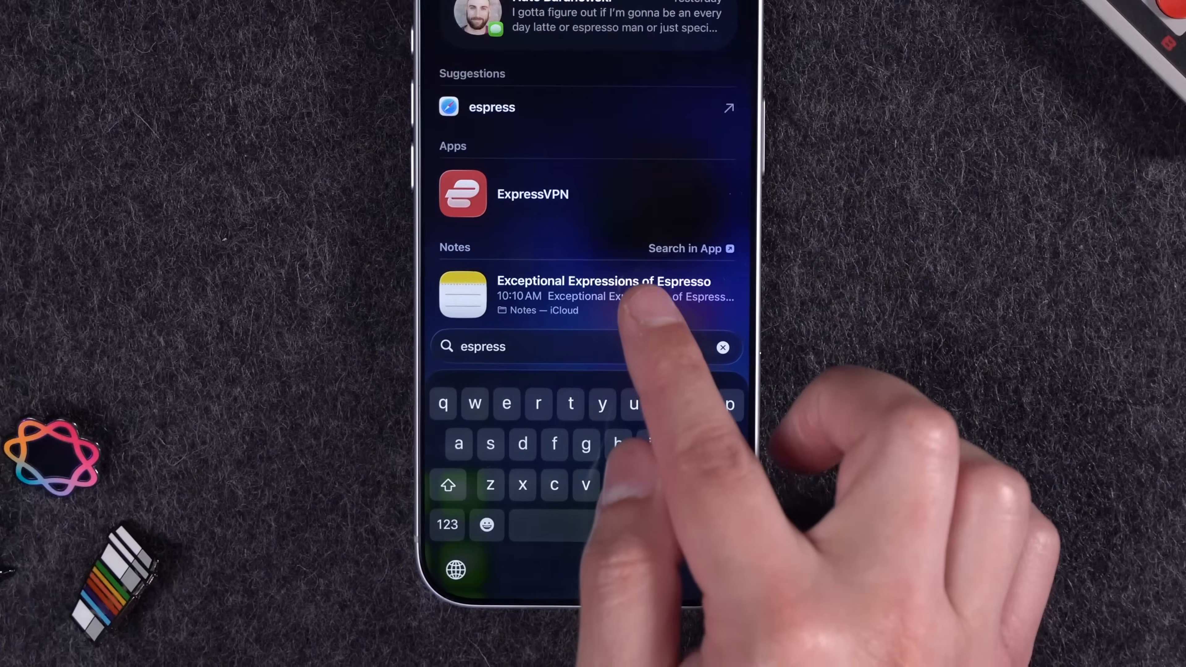
click(603, 295)
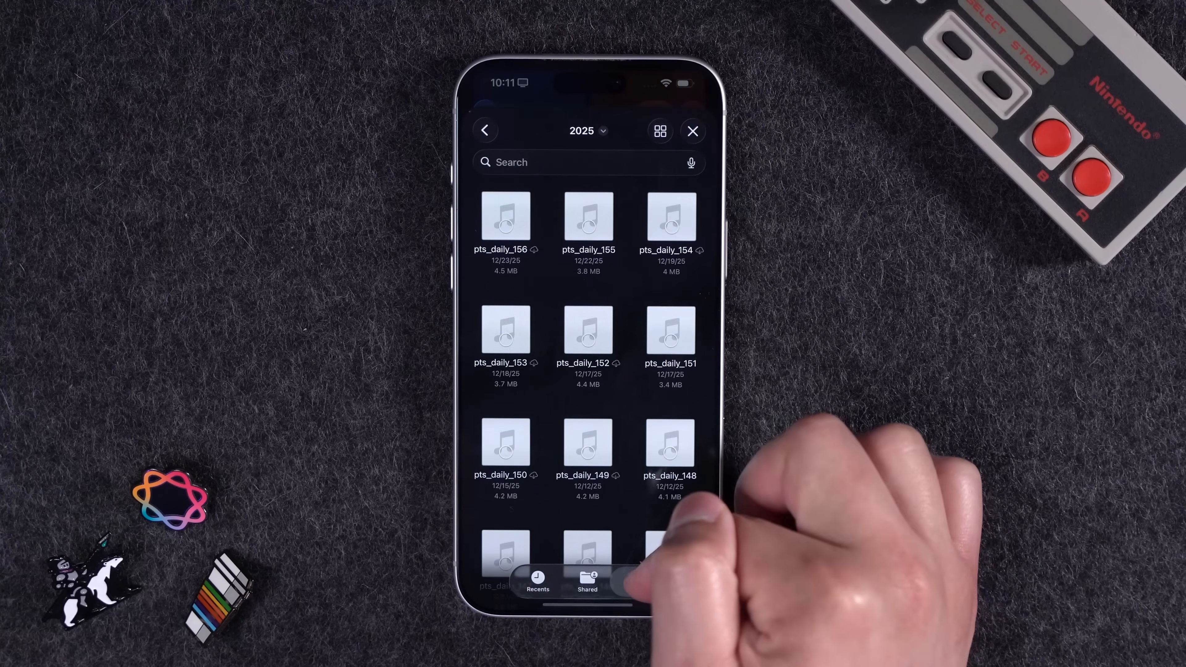
- Browse the Desktop and Working folders, close the file picker, and launch Rename Notes On Content
click(636, 582)
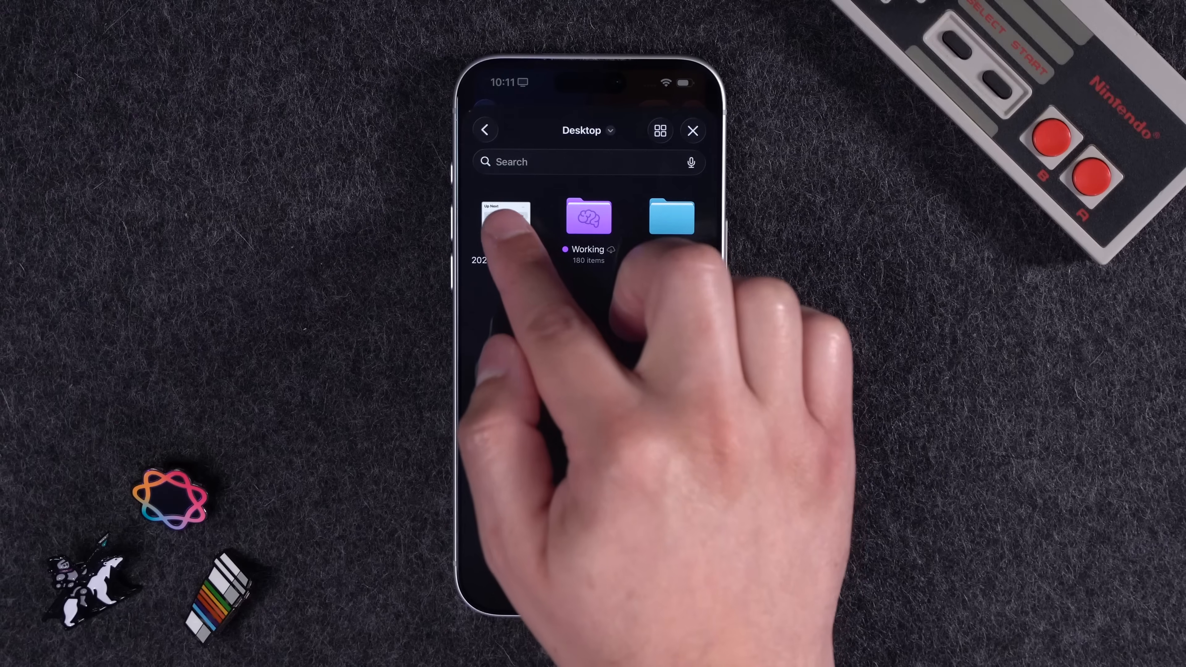
click(505, 216)
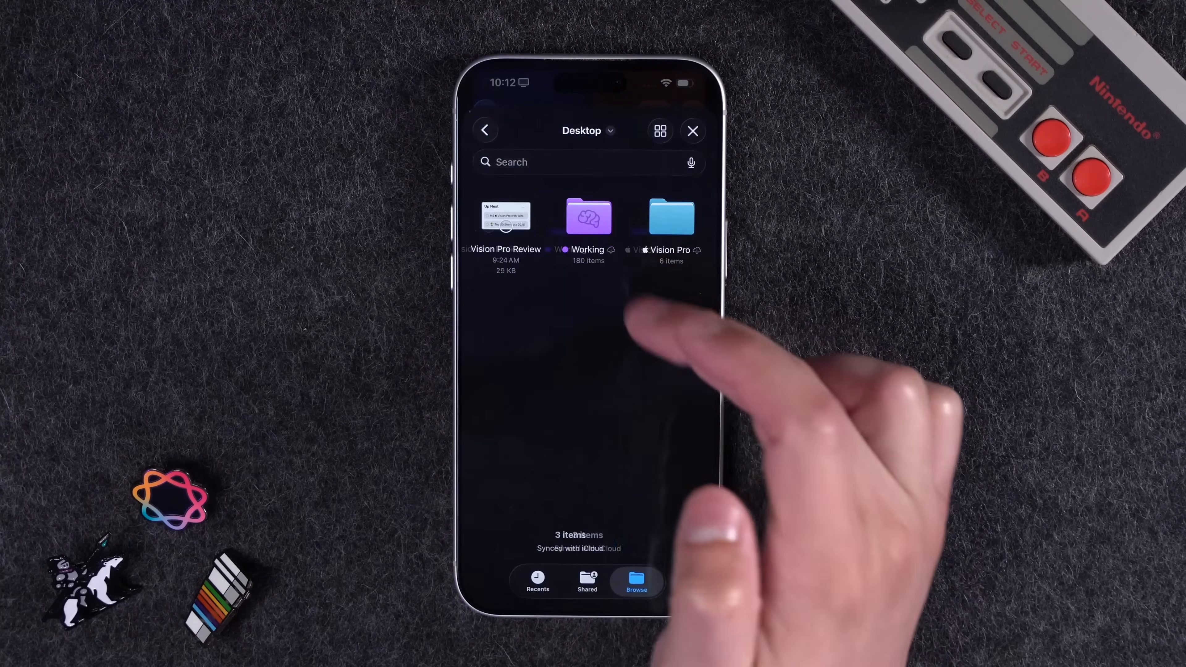
click(587, 216)
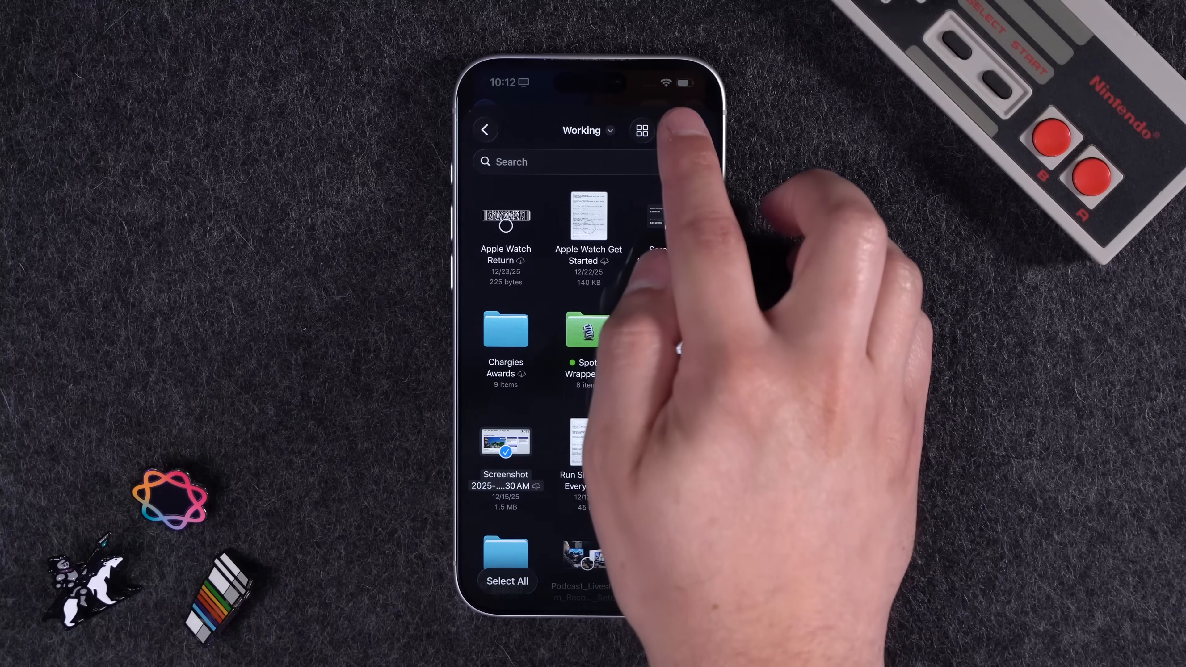
click(640, 129)
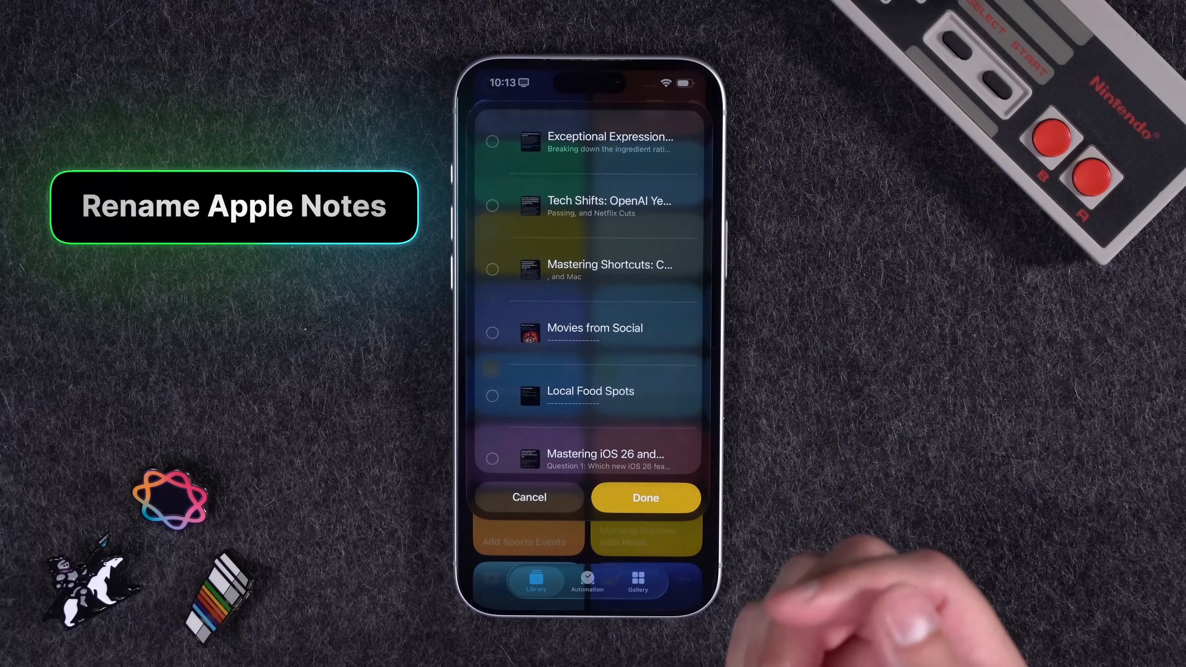
- Rename the Tech Shifts note to a 2025 Tech Recap, allowing deletion of the old note, and return to the library
click(492, 205)
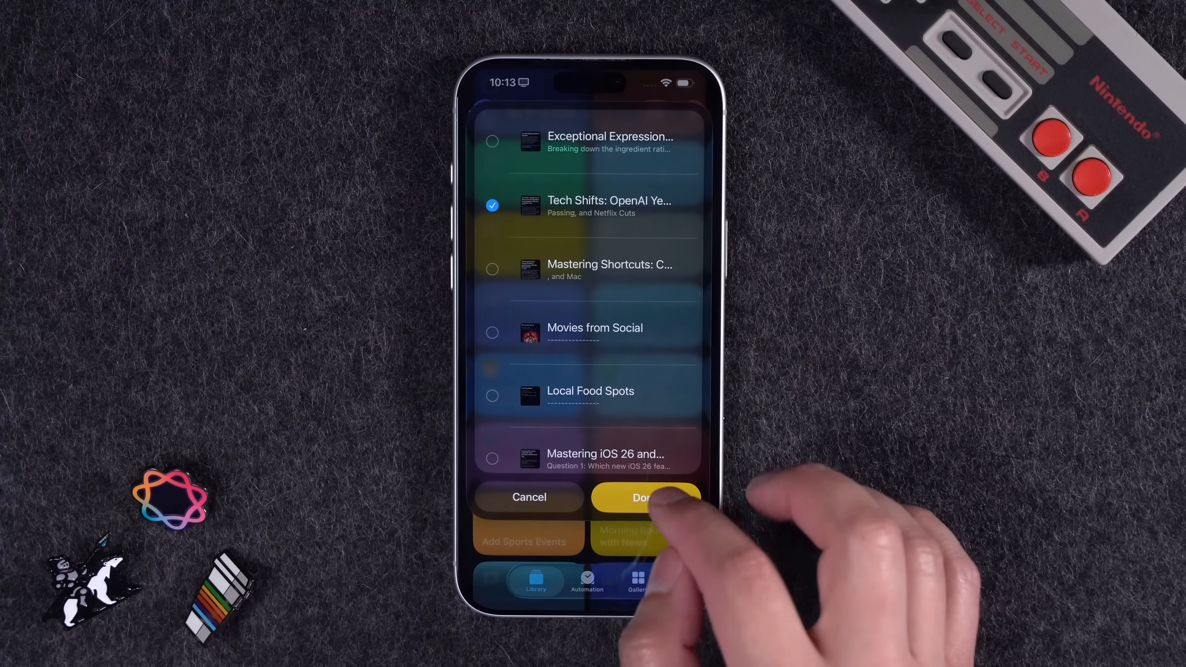
click(645, 497)
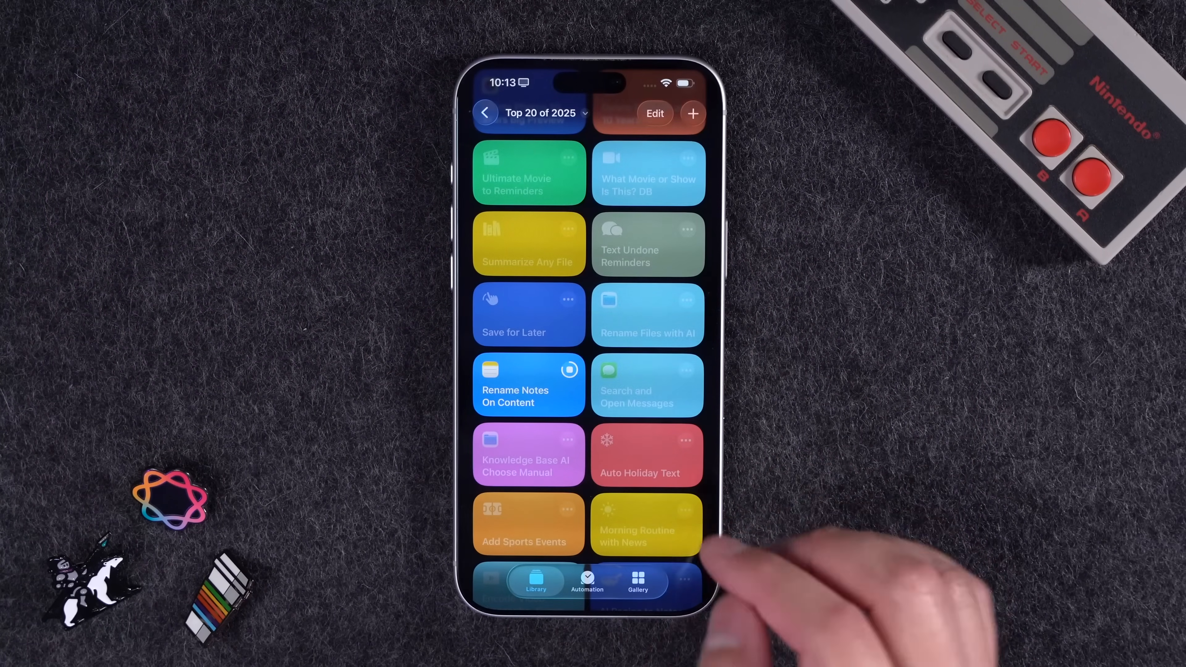
click(529, 385)
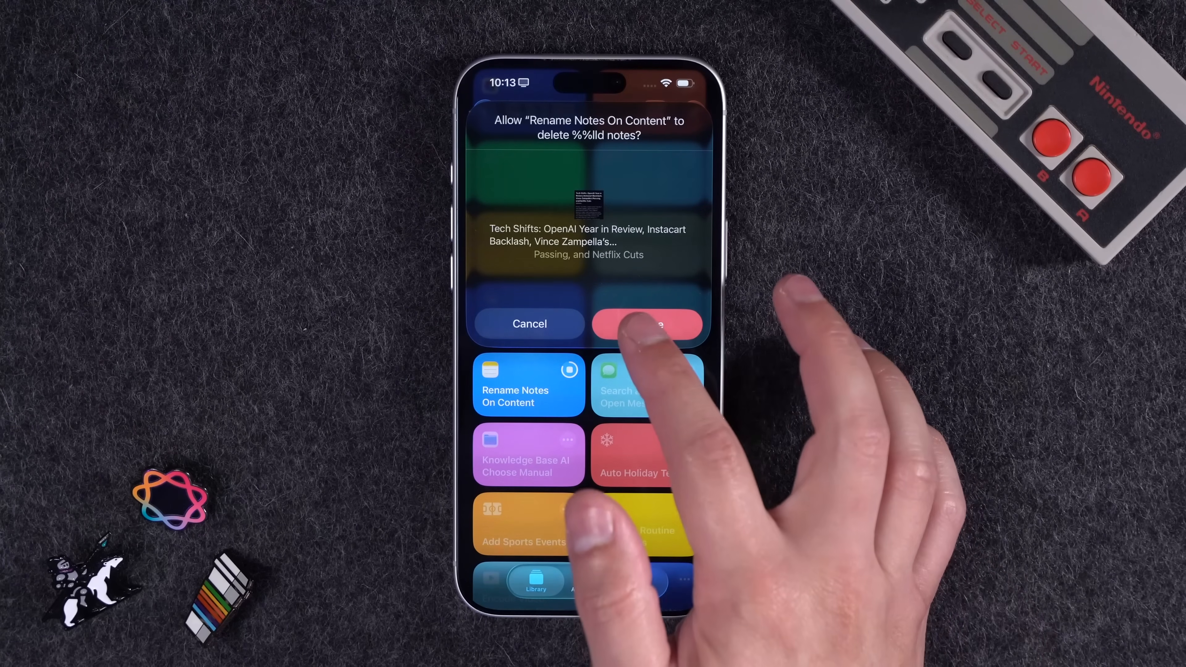
click(646, 324)
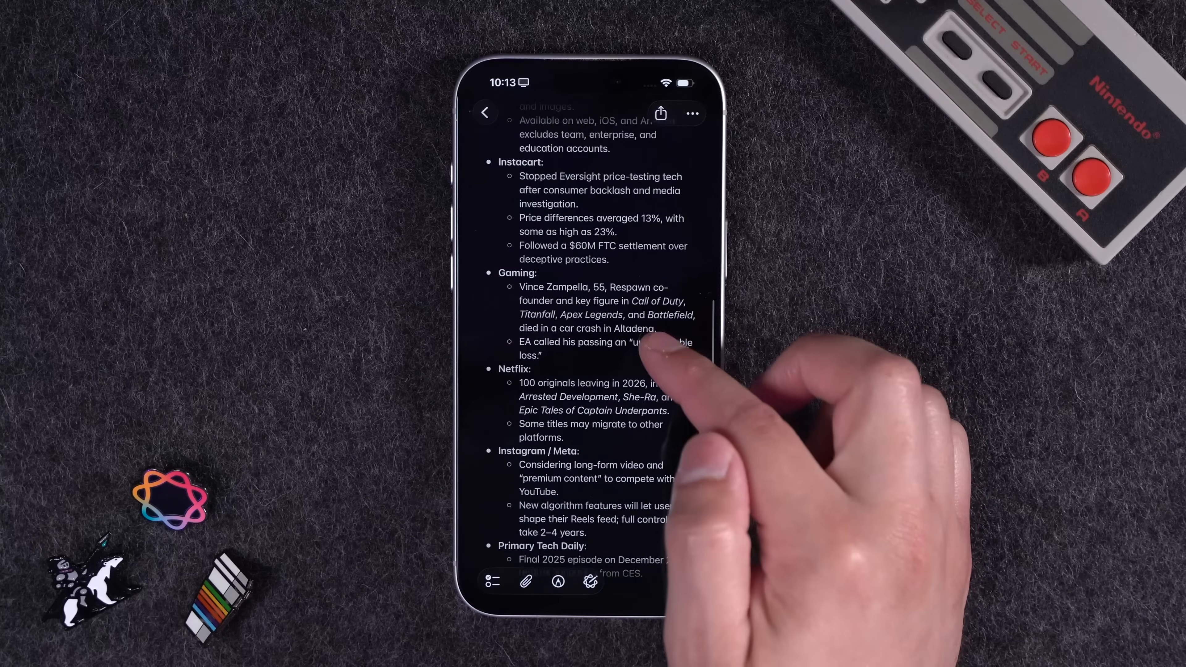
click(486, 113)
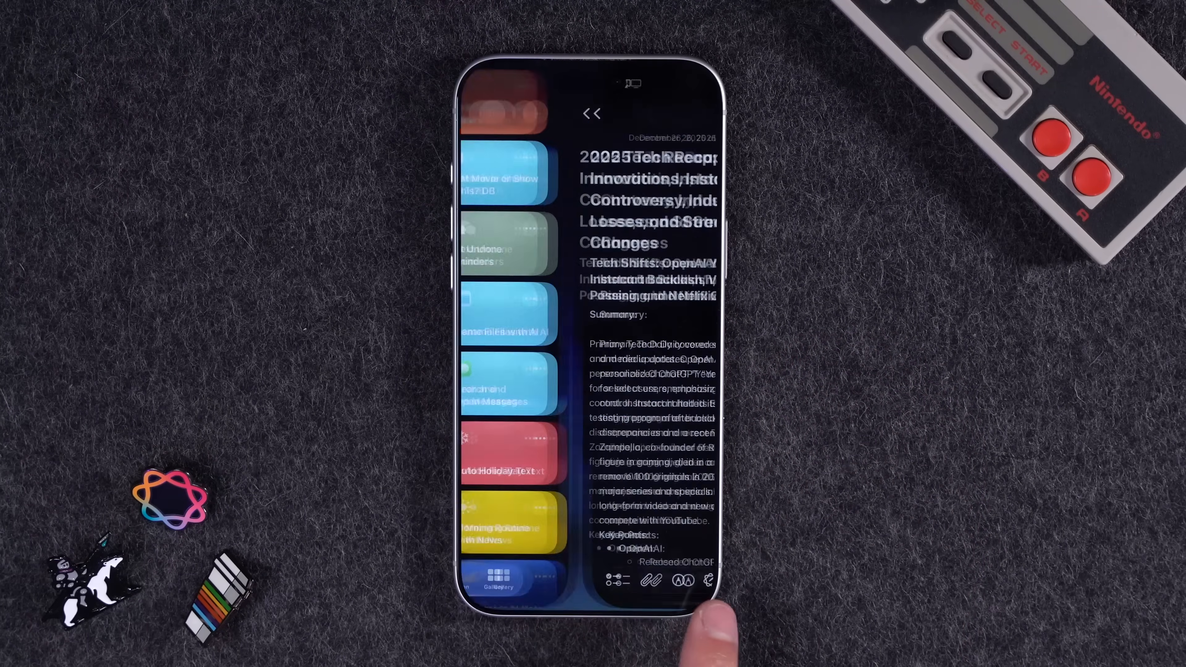
click(591, 114)
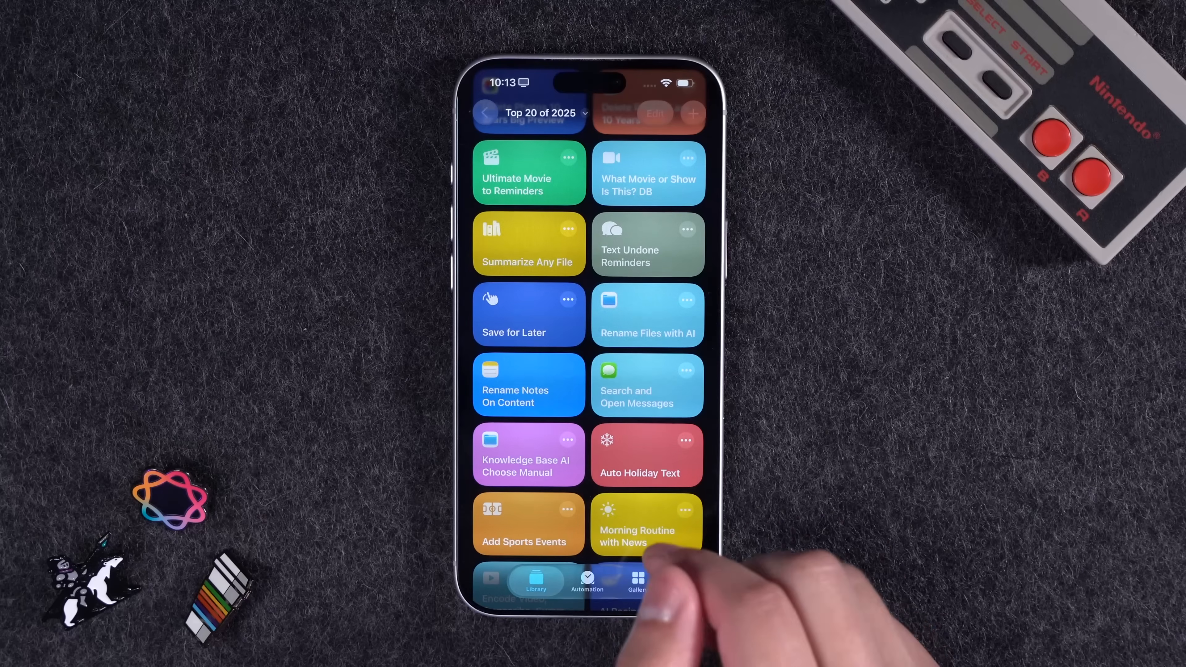
scroll(down, 3)
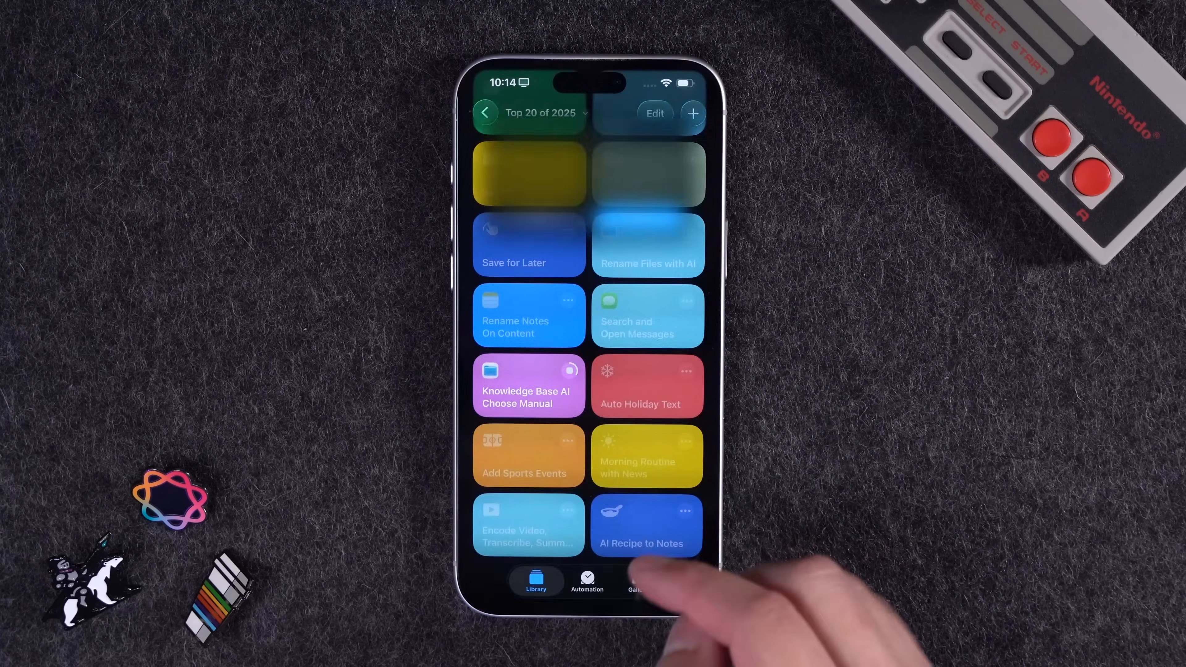
click(647, 523)
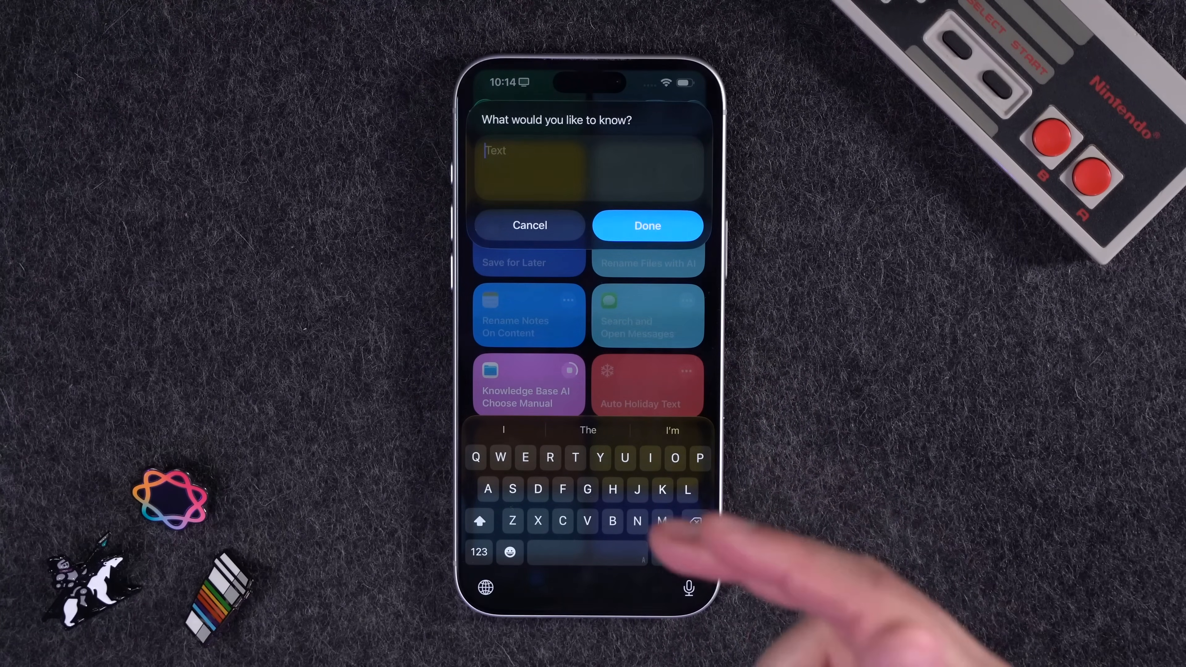
text(How do I record slow motion video)
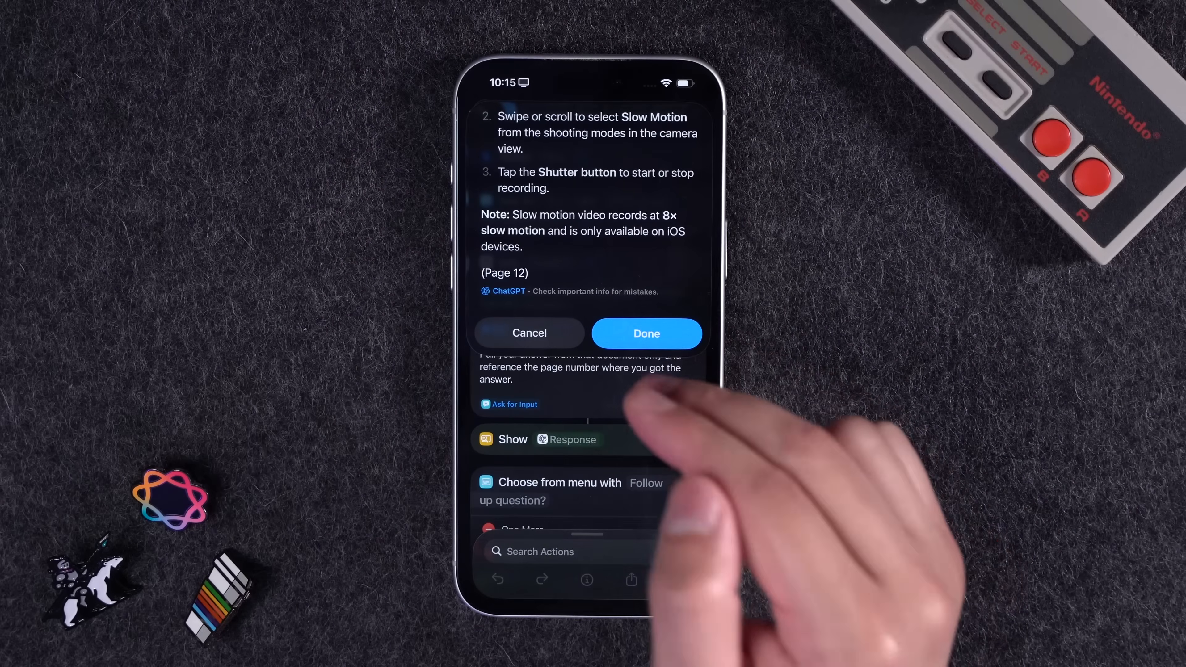
click(646, 332)
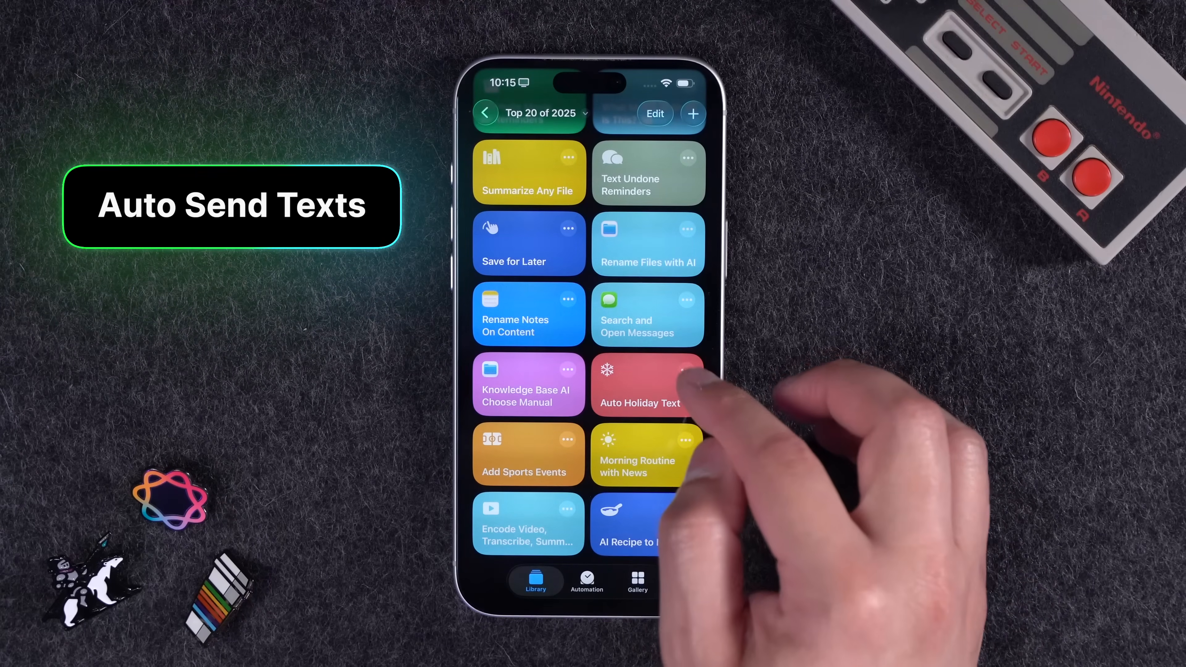
click(647, 383)
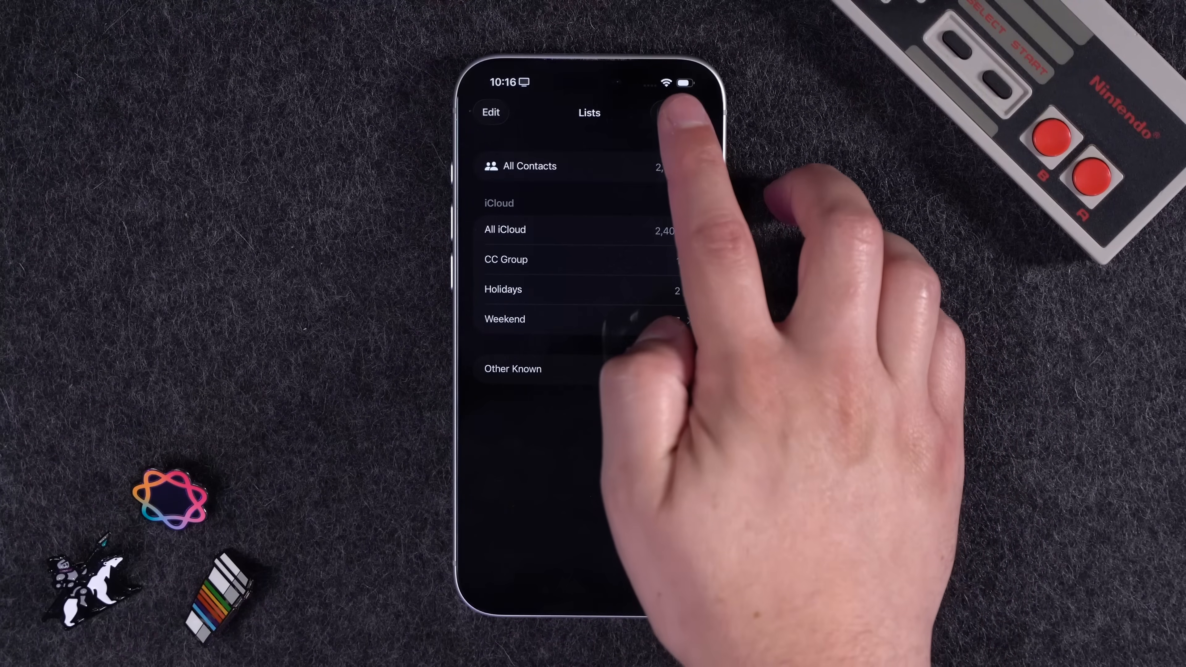
click(677, 112)
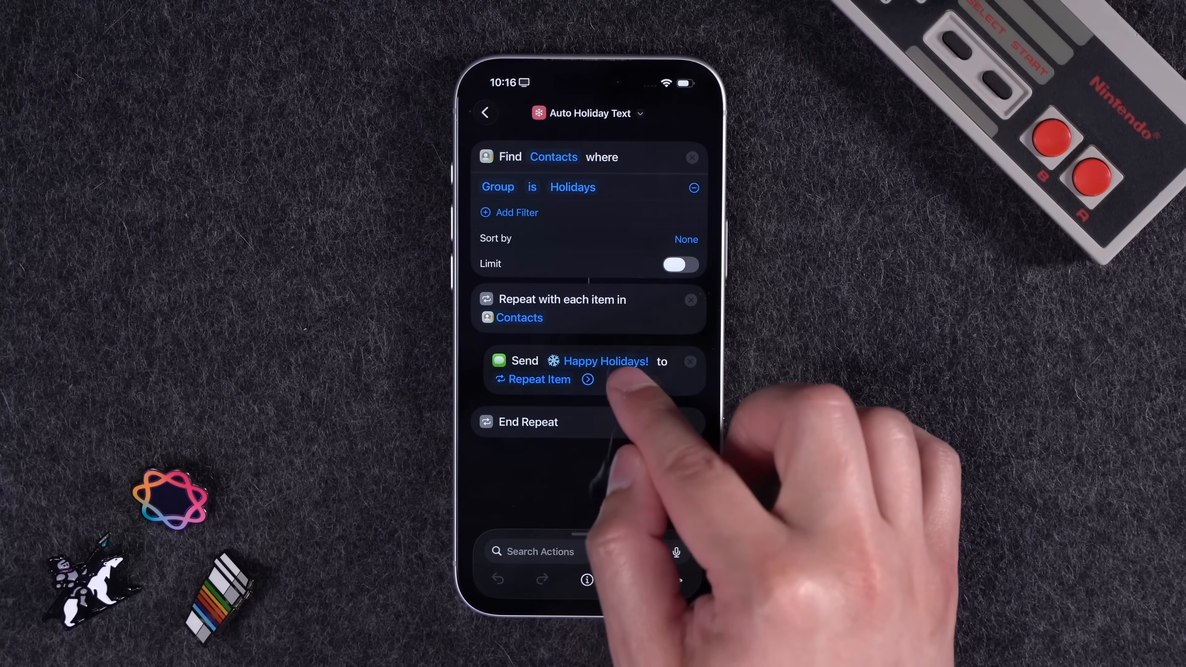
click(587, 378)
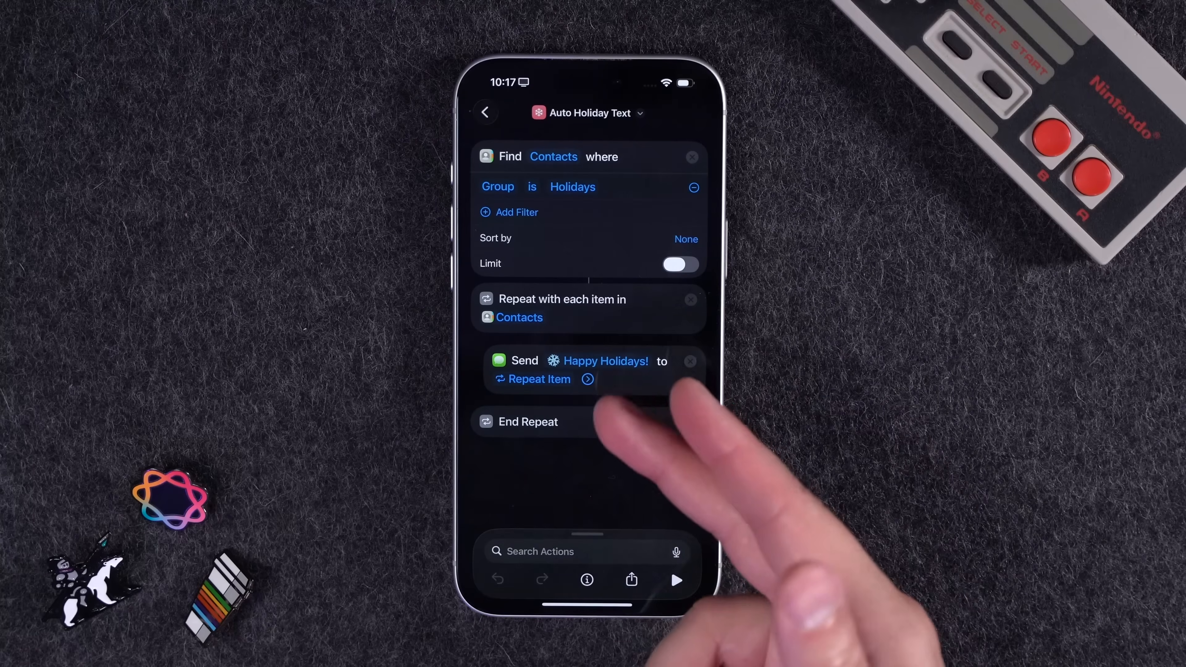
click(486, 112)
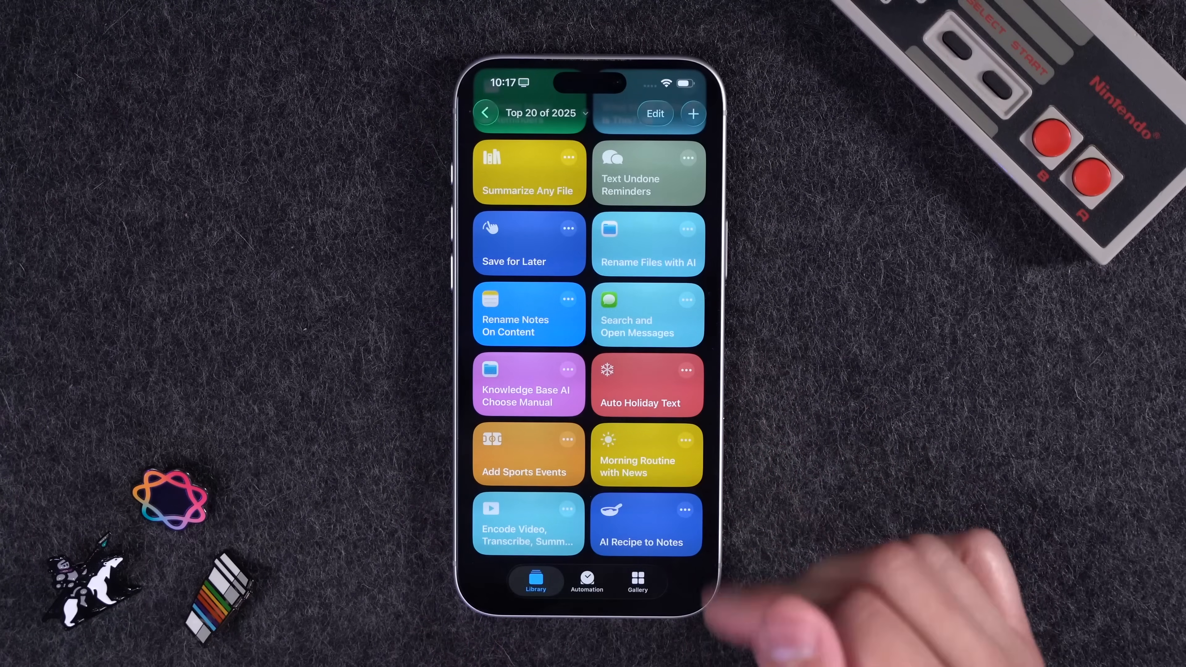
click(528, 454)
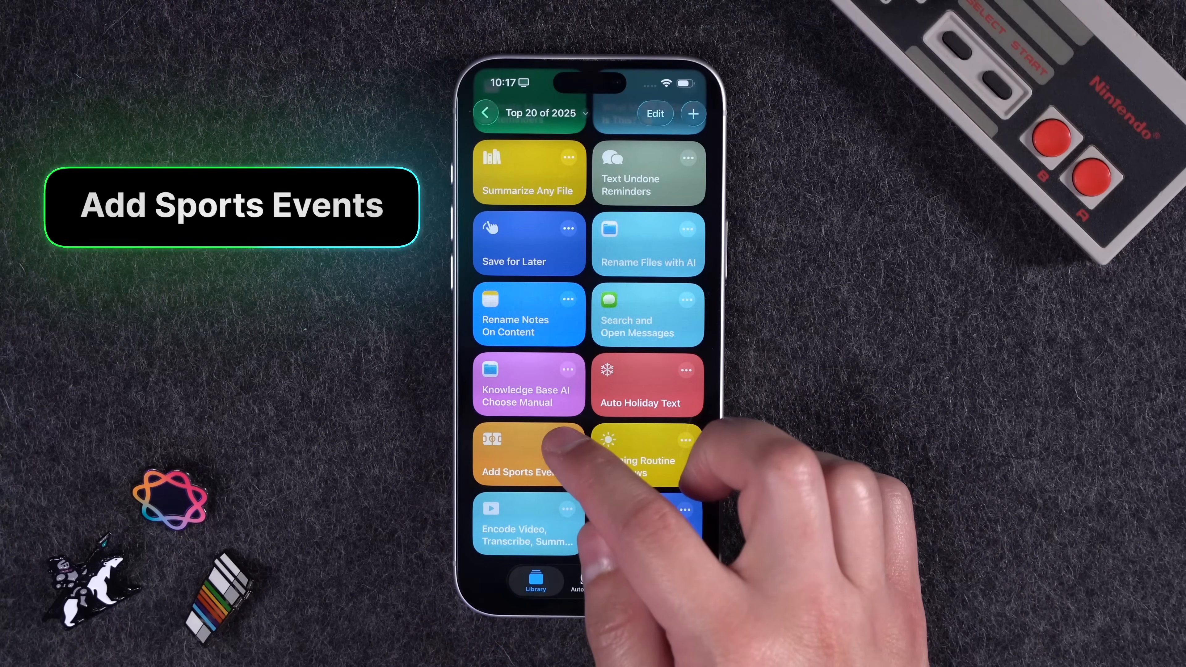
click(522, 454)
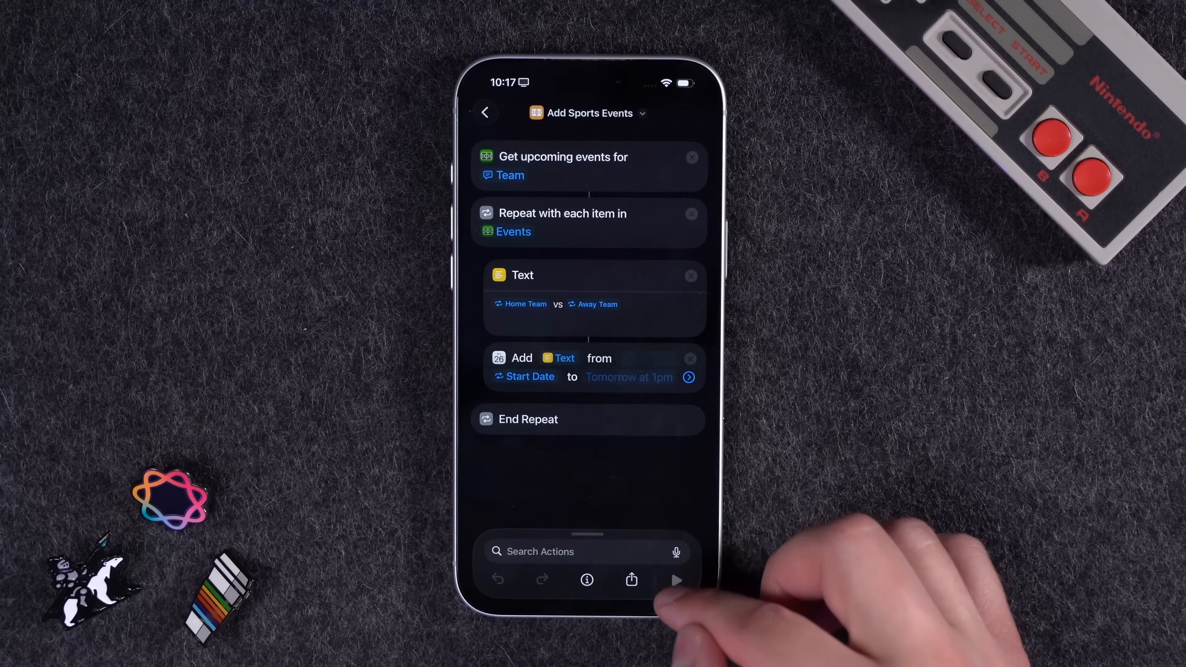
click(509, 175)
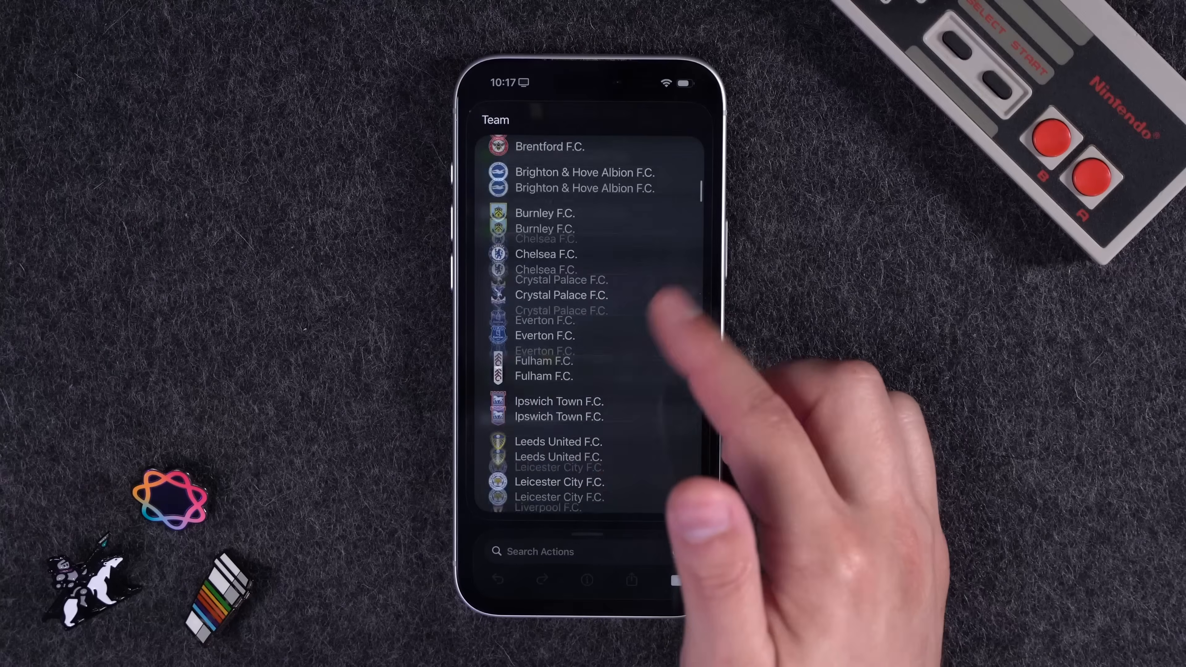
scroll(down, 3)
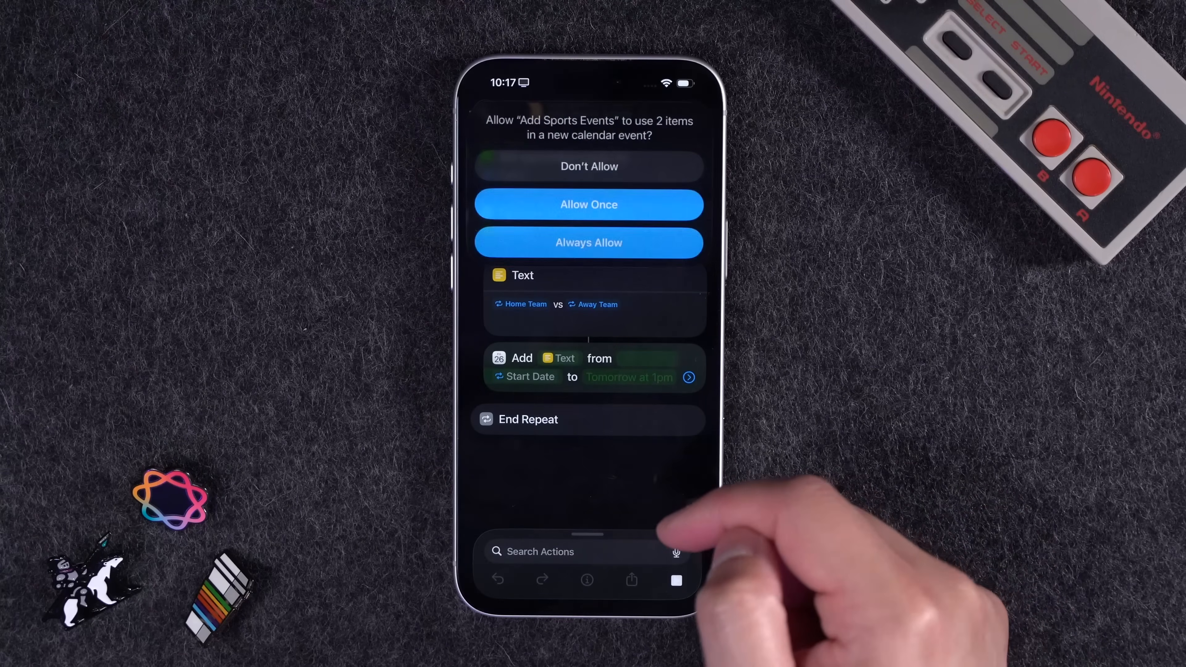
click(588, 205)
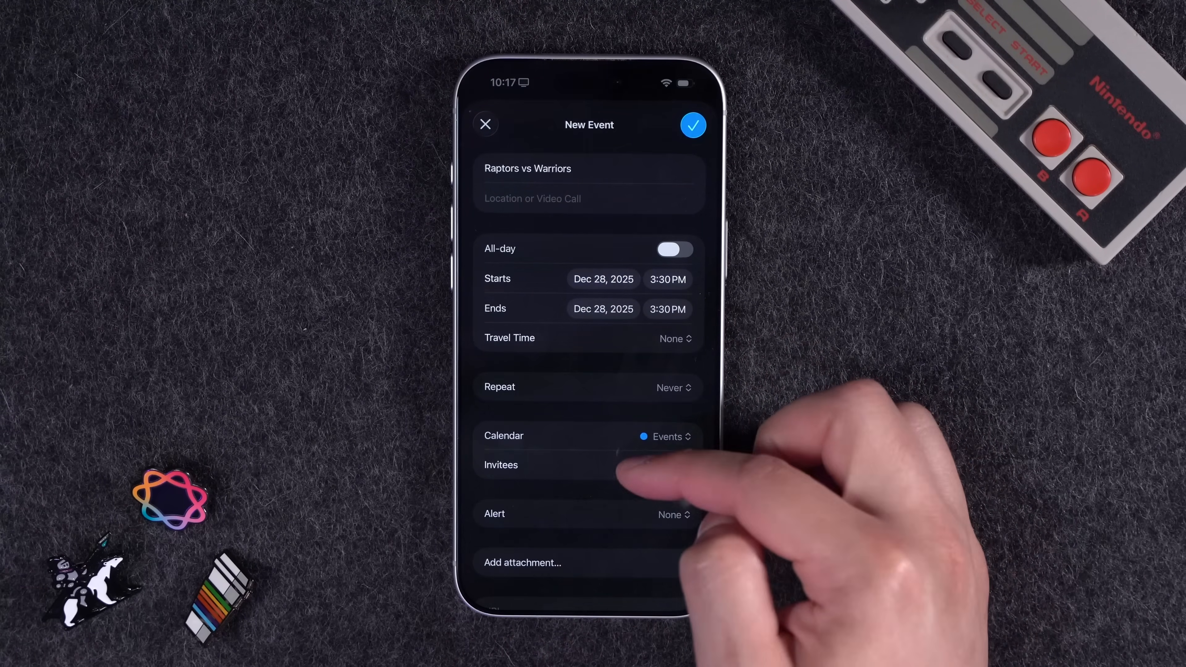
scroll(down, 3)
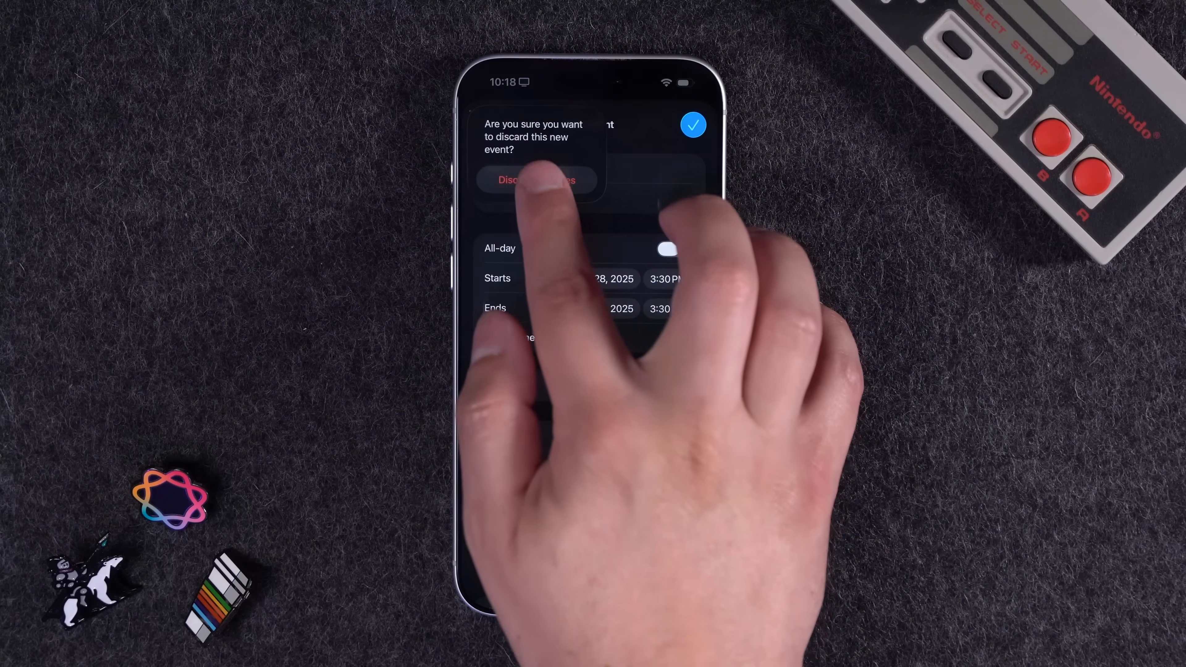
click(536, 180)
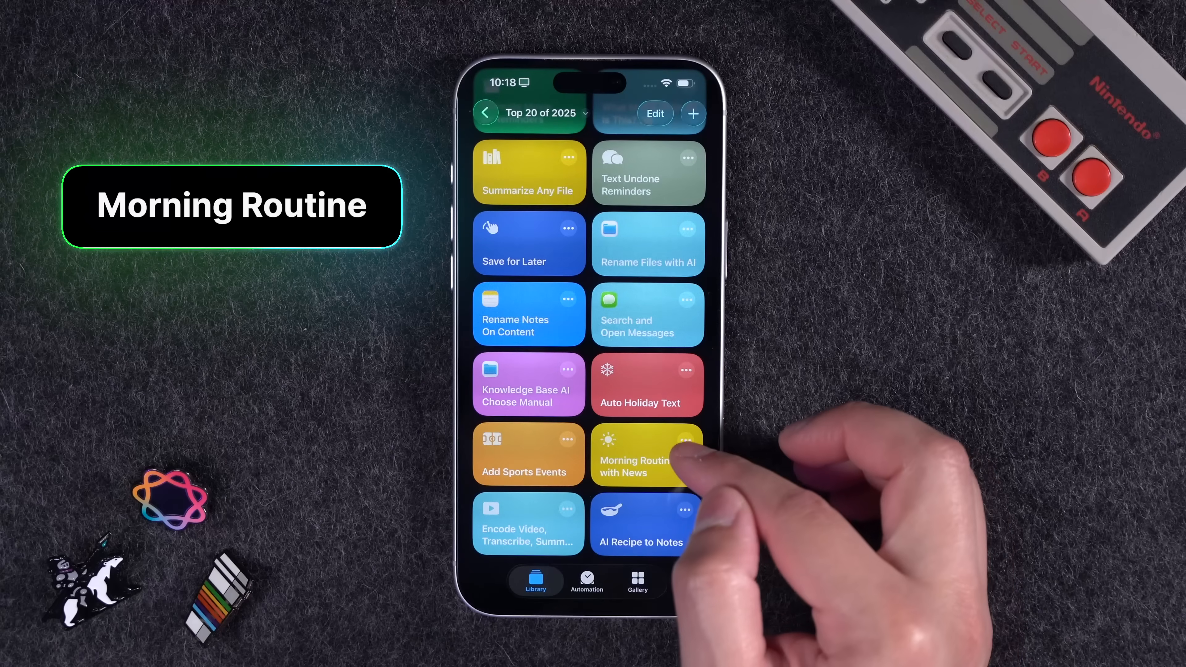
- Run Morning Routine with News for a briefing of weather, reminders, drive time and NYT headlines, then dismiss it
click(646, 455)
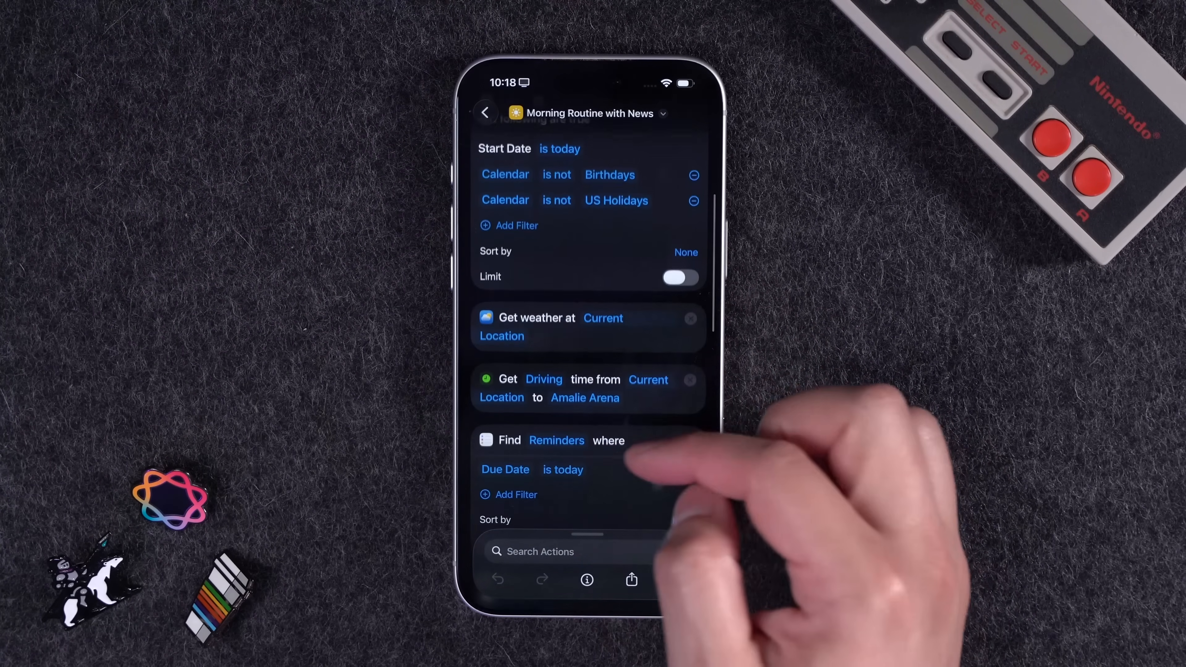
scroll(down, 3)
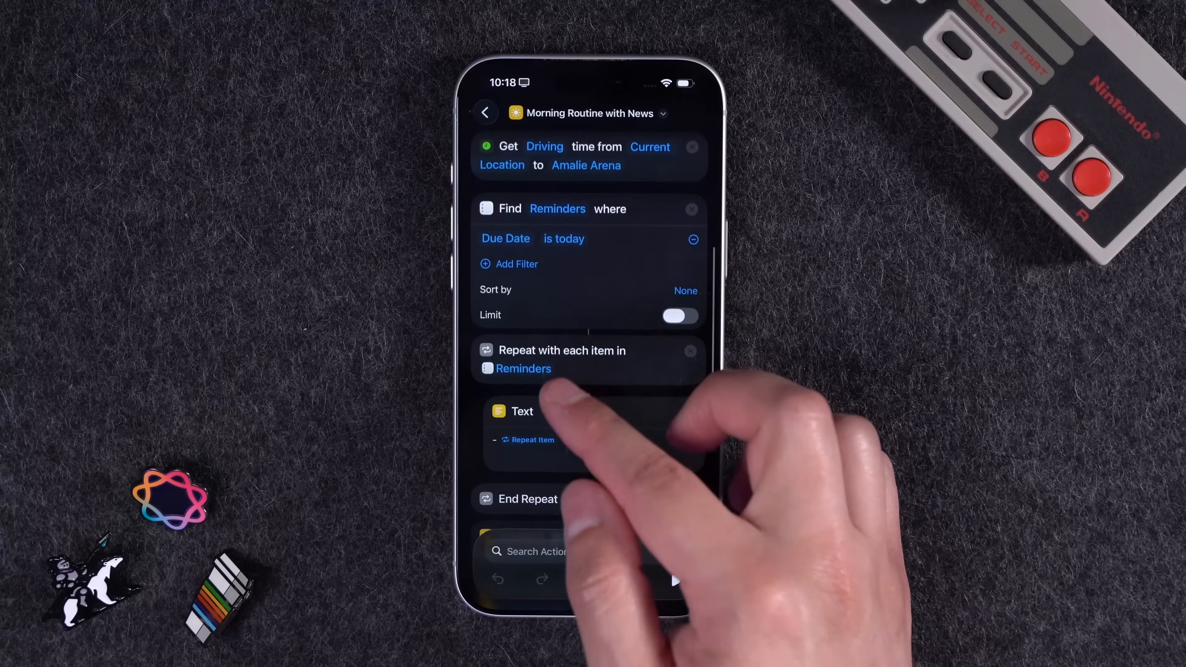
scroll(down, 3)
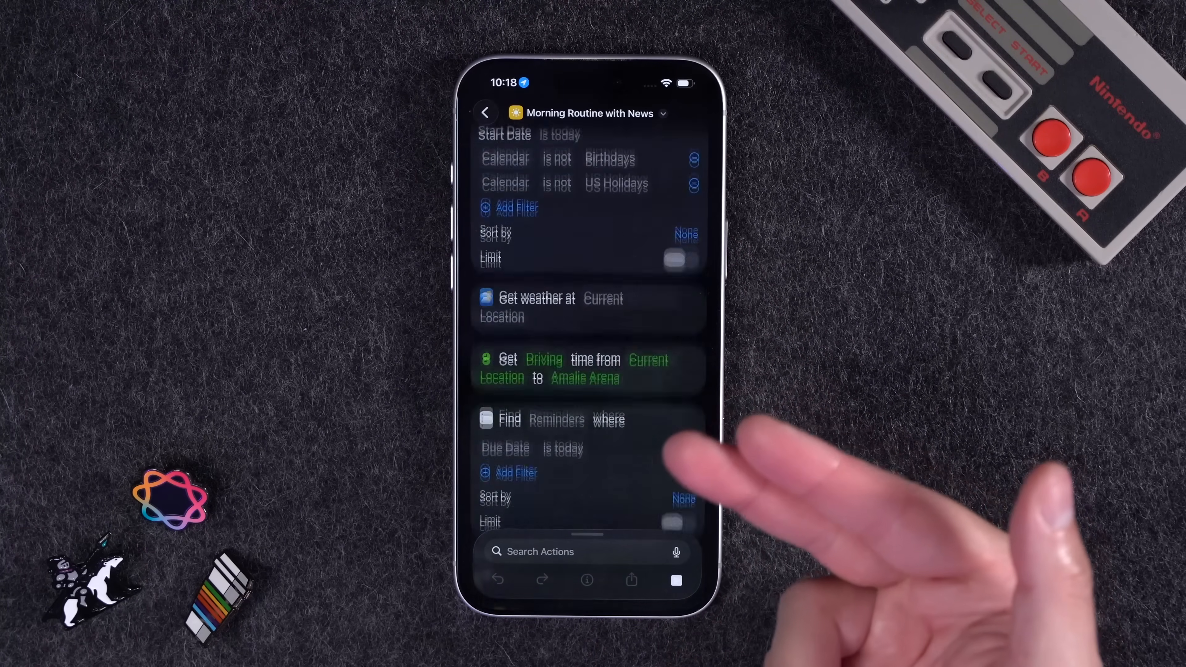
scroll(down, 3)
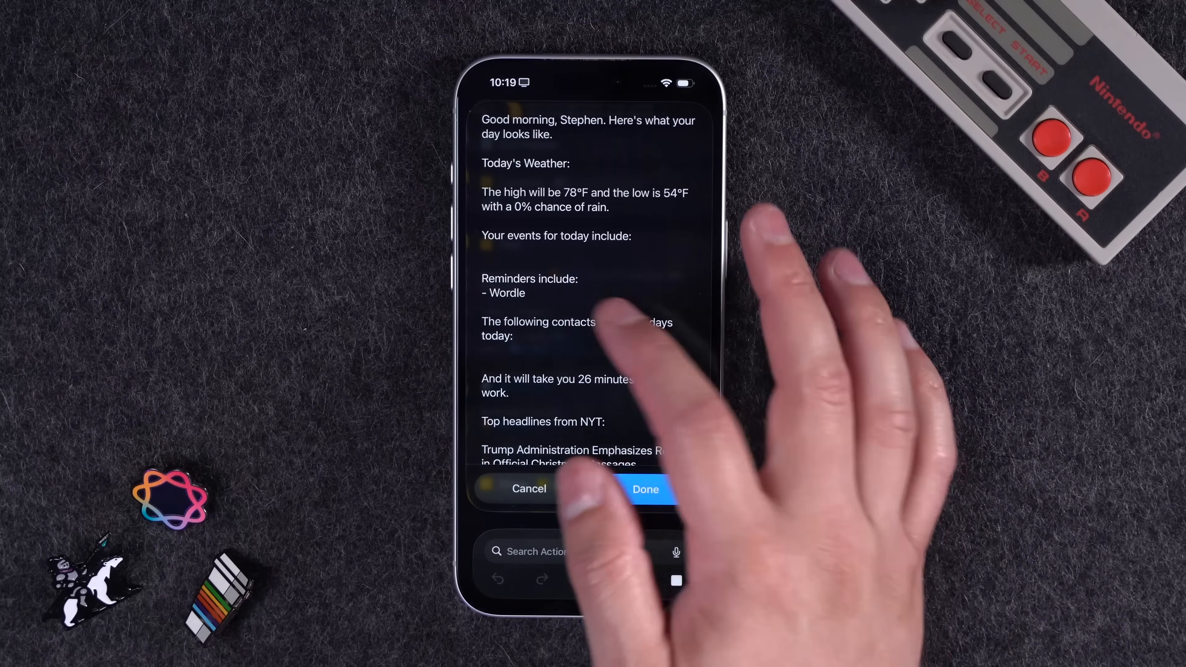
scroll(down, 3)
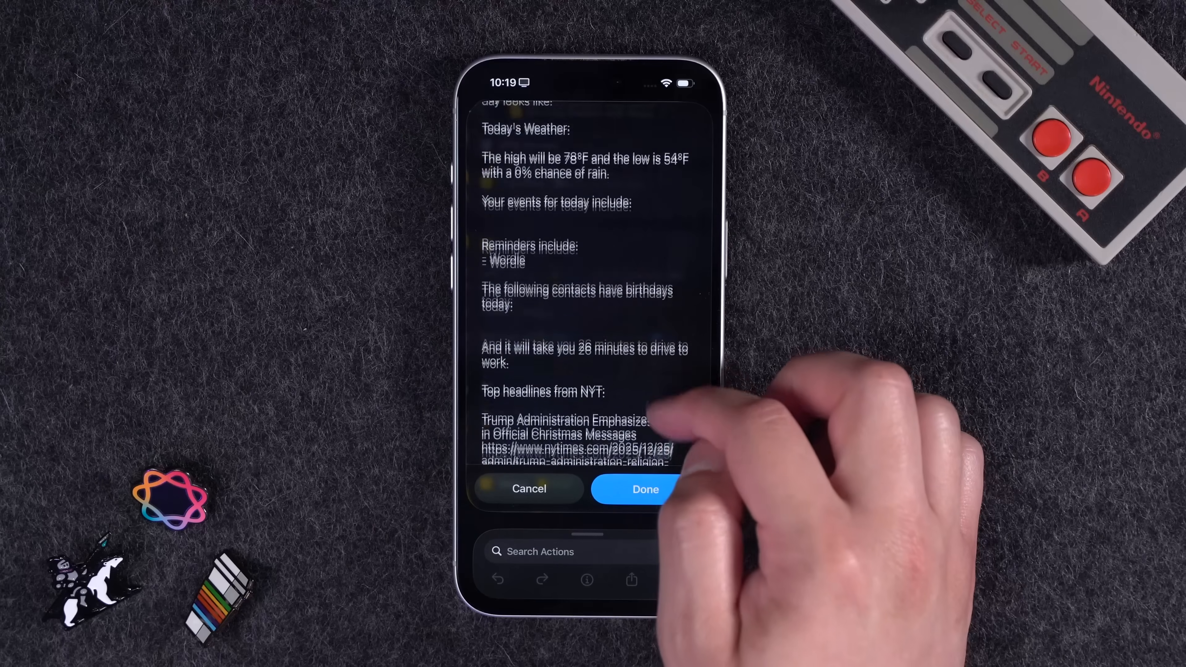
click(645, 488)
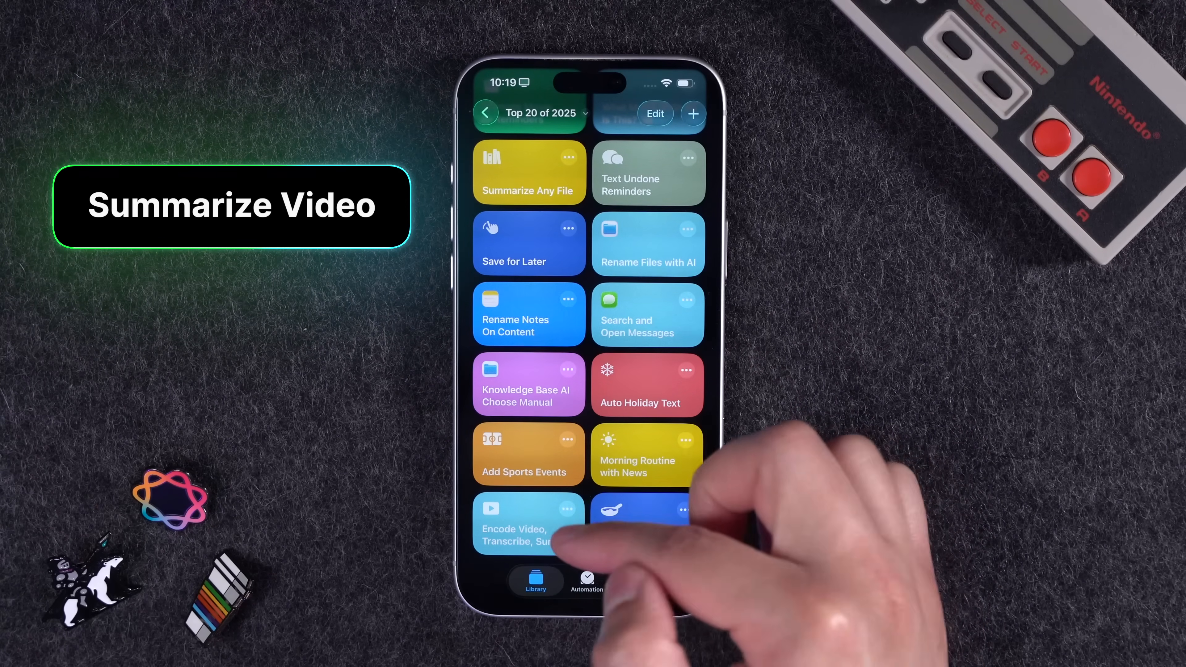
- Run Encode Video, Transcribe, Summarize on a picked video to get a Video Summary note with takeaways and transcript
click(527, 523)
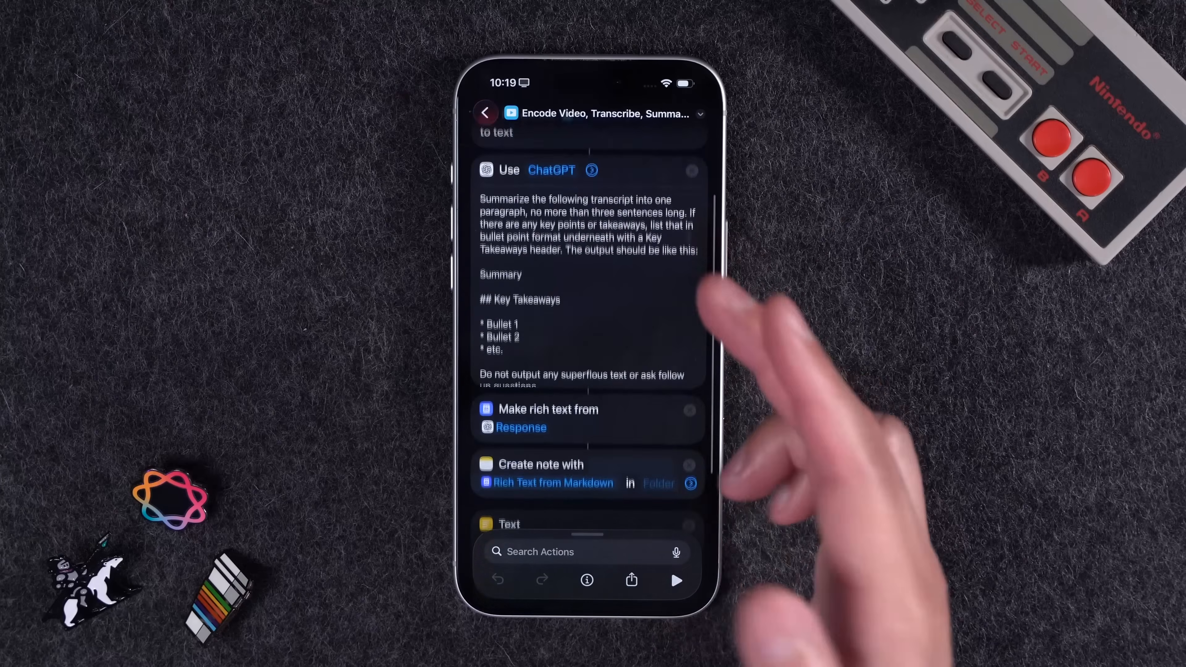
scroll(down, 3)
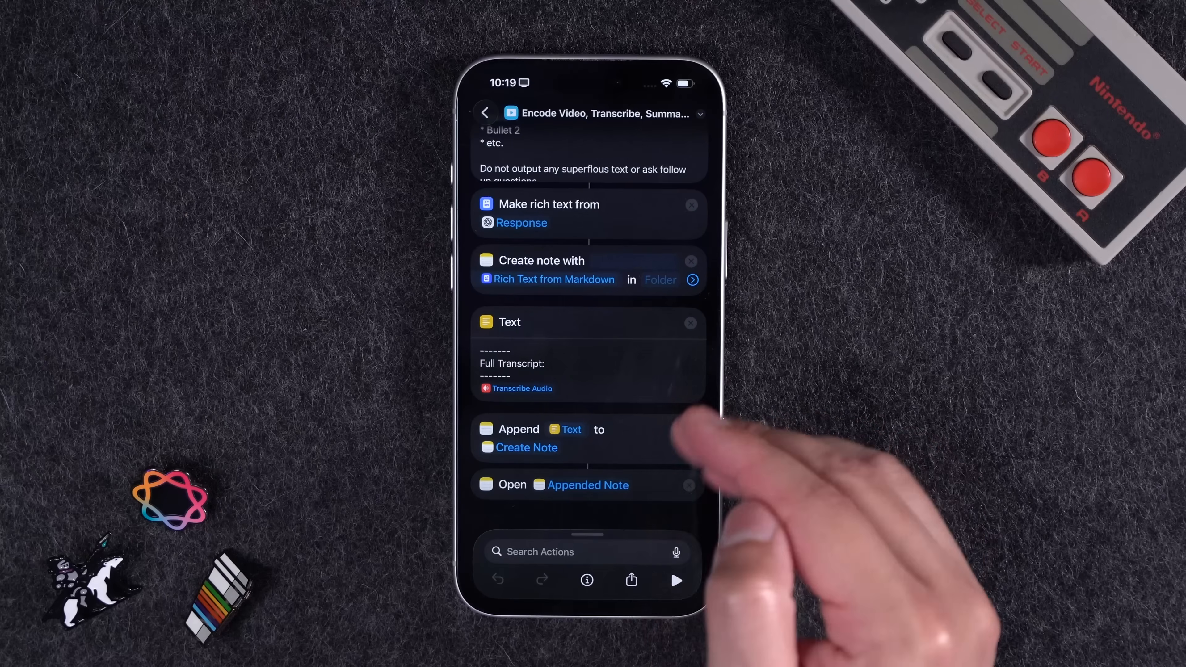
scroll(down, 3)
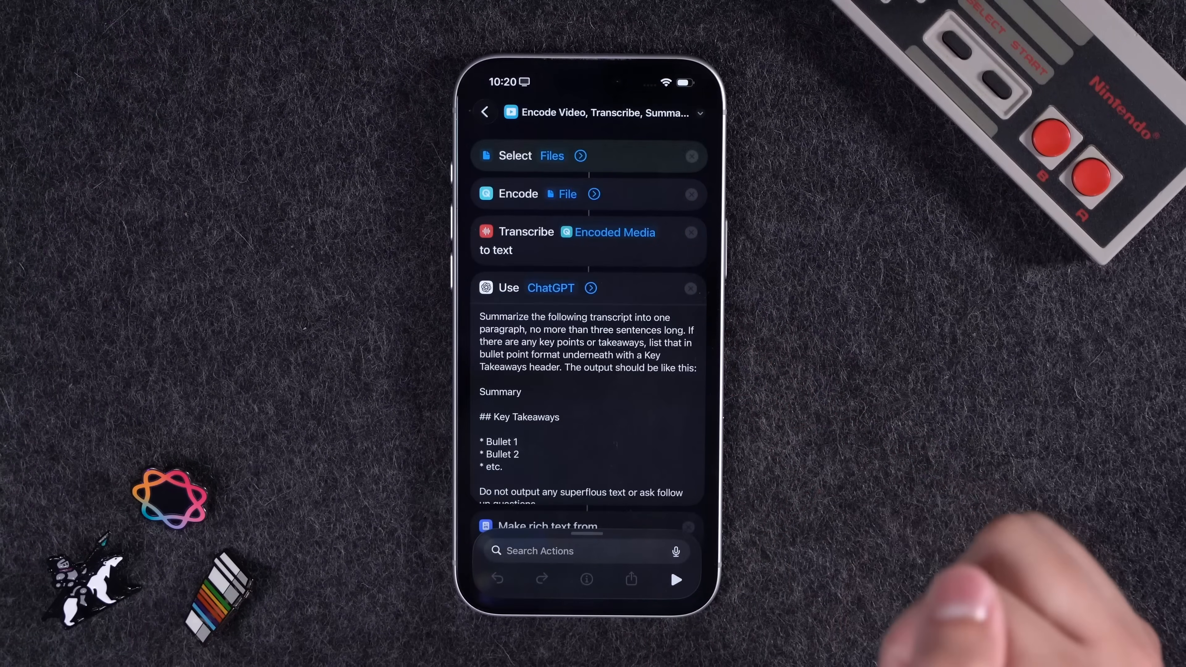
click(551, 155)
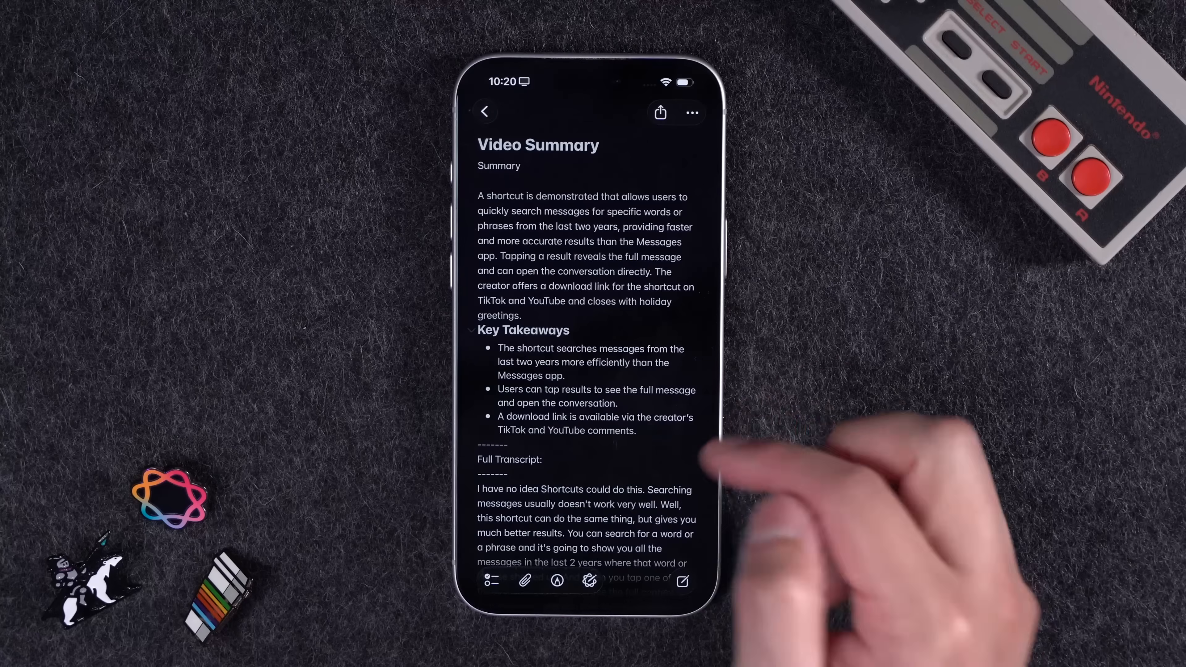
scroll(down, 3)
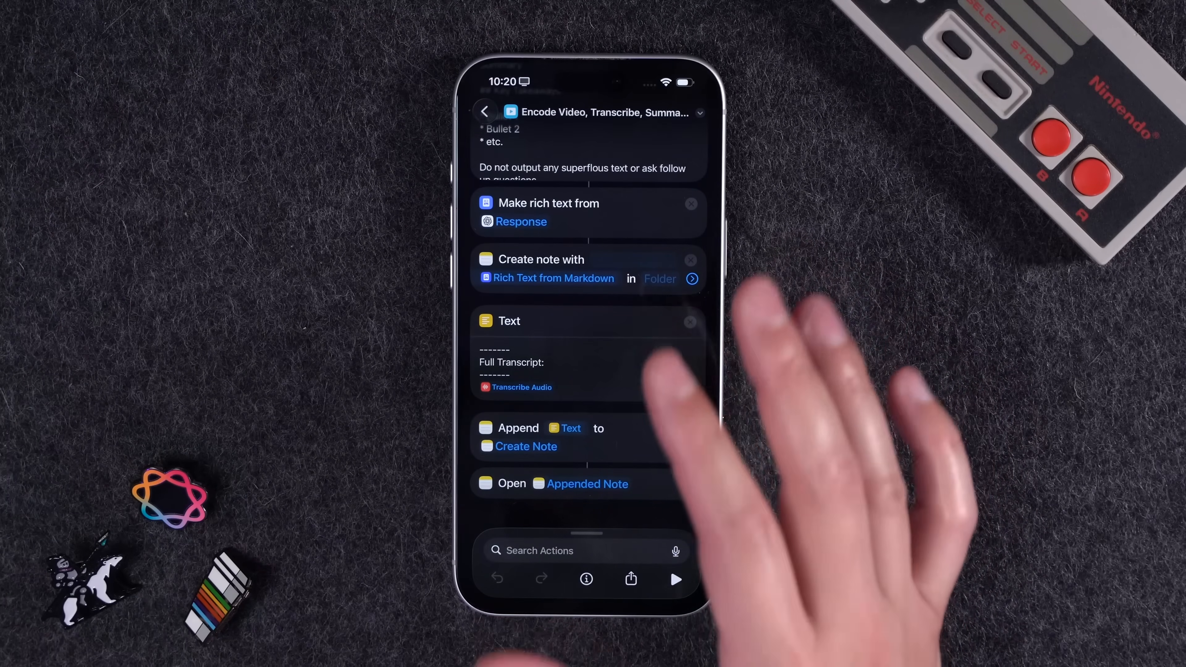
- Reopen the Top 20 of 2025 folder and bring up the Search and Open Messages shortcut
click(485, 111)
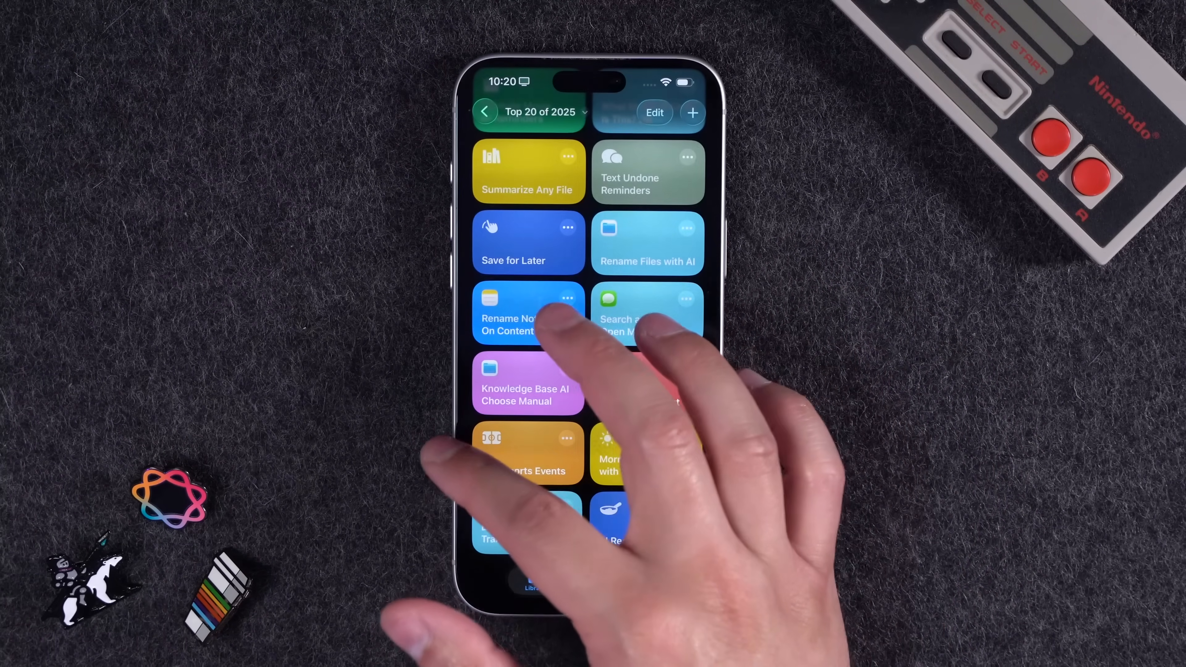
click(486, 112)
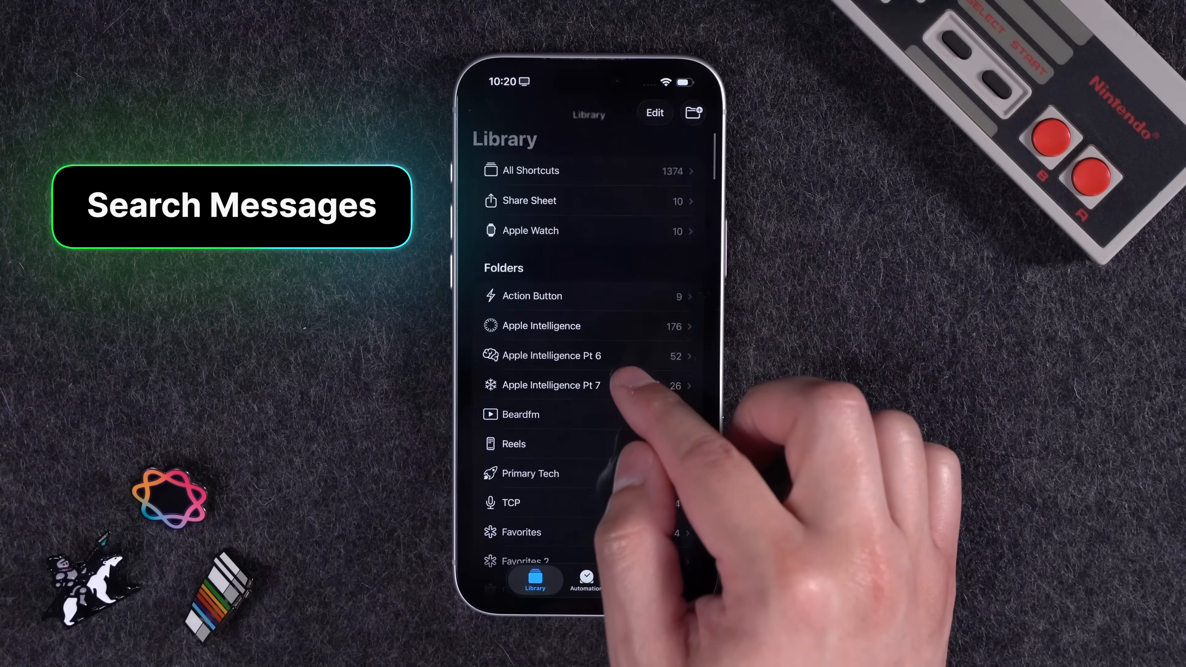
click(550, 385)
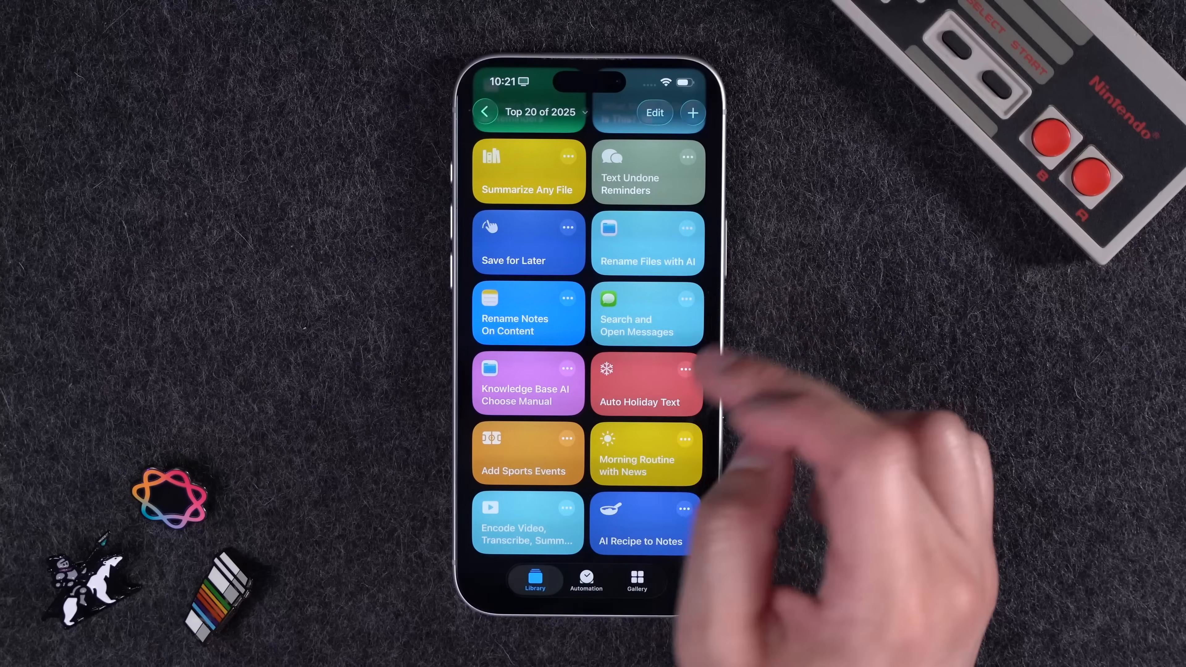
click(645, 313)
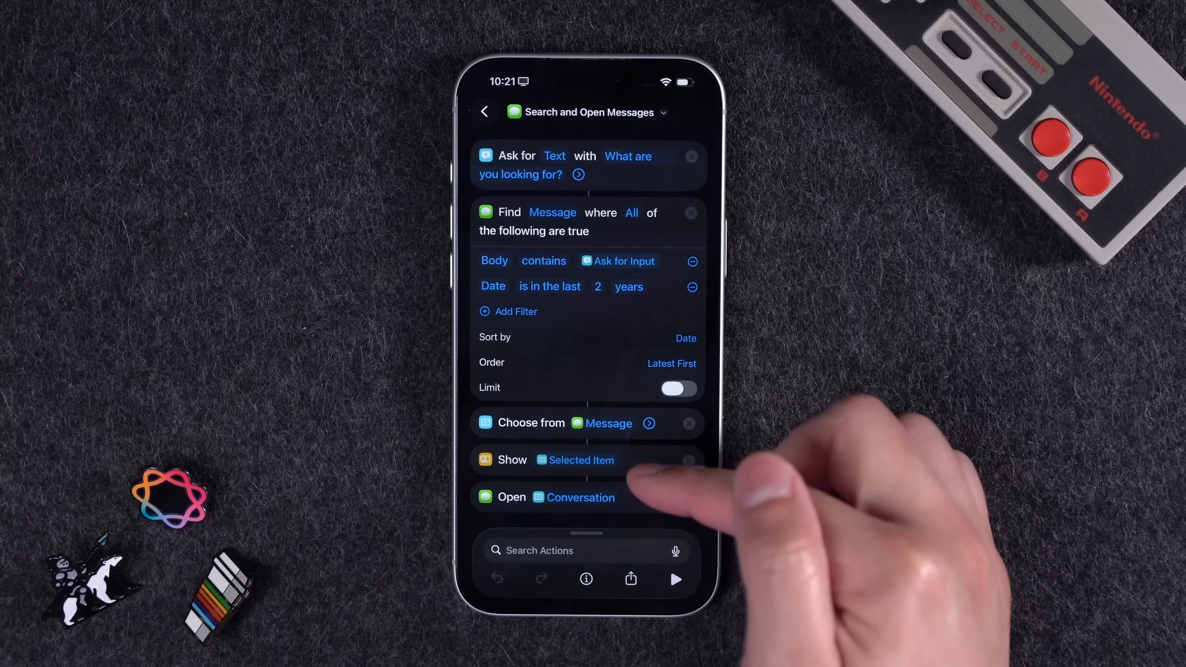
- Run it with a search term, view a matching Christmas message, then exit to the Home Screen
click(675, 580)
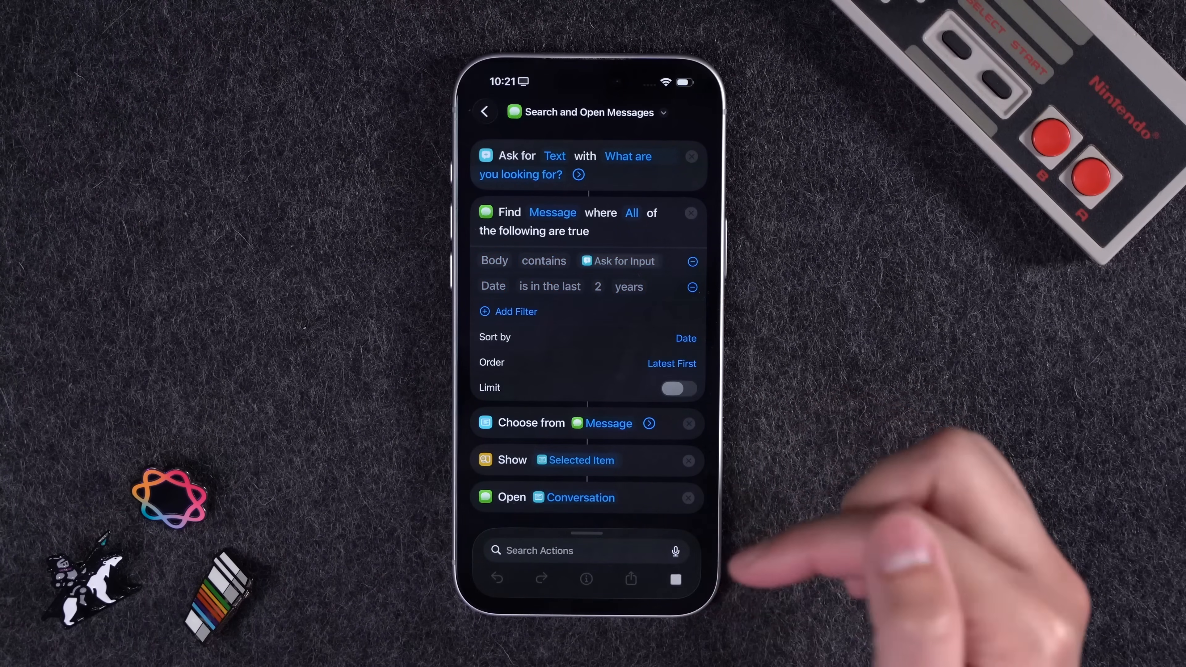
click(627, 165)
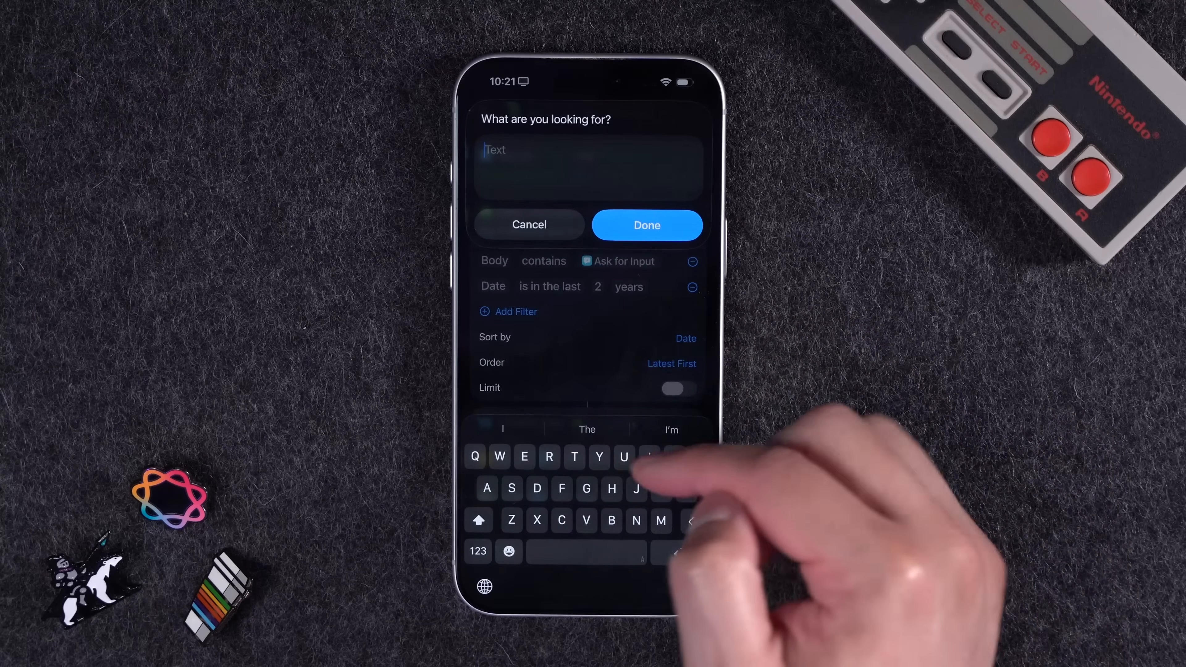
click(647, 224)
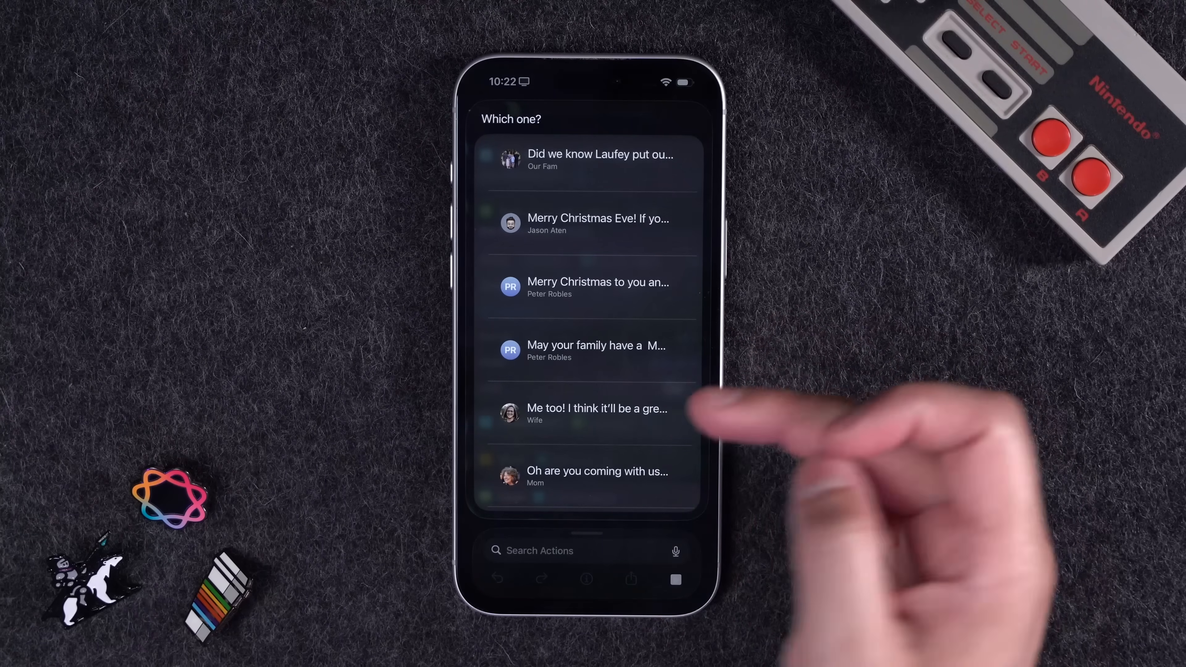
click(595, 414)
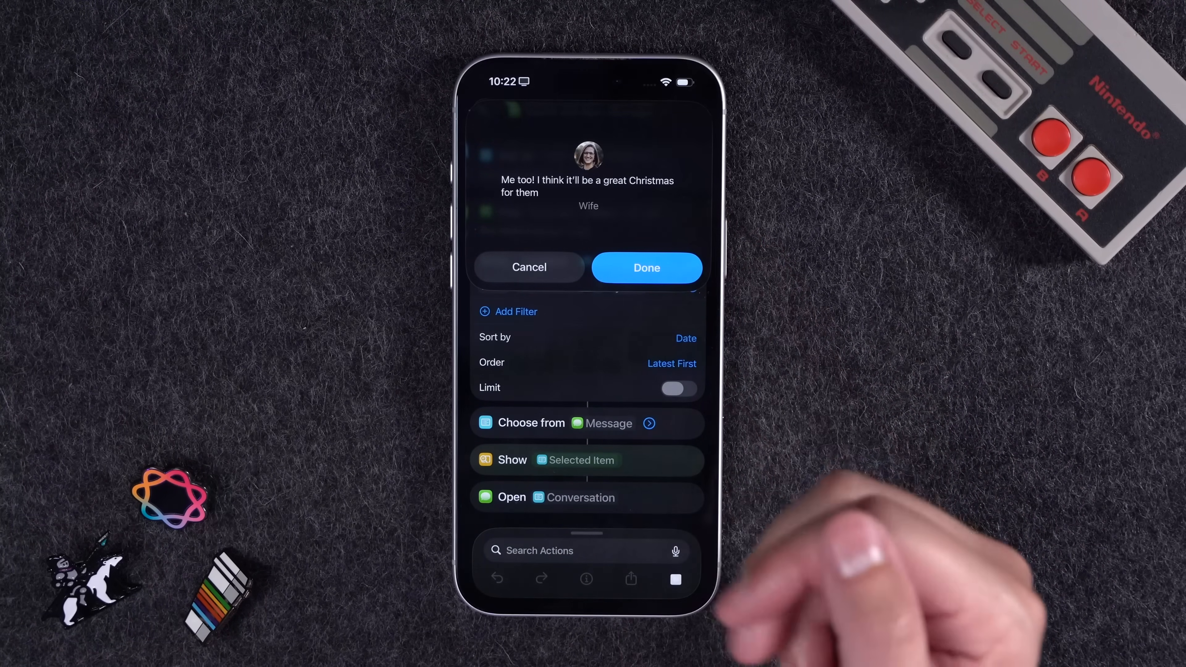
click(645, 267)
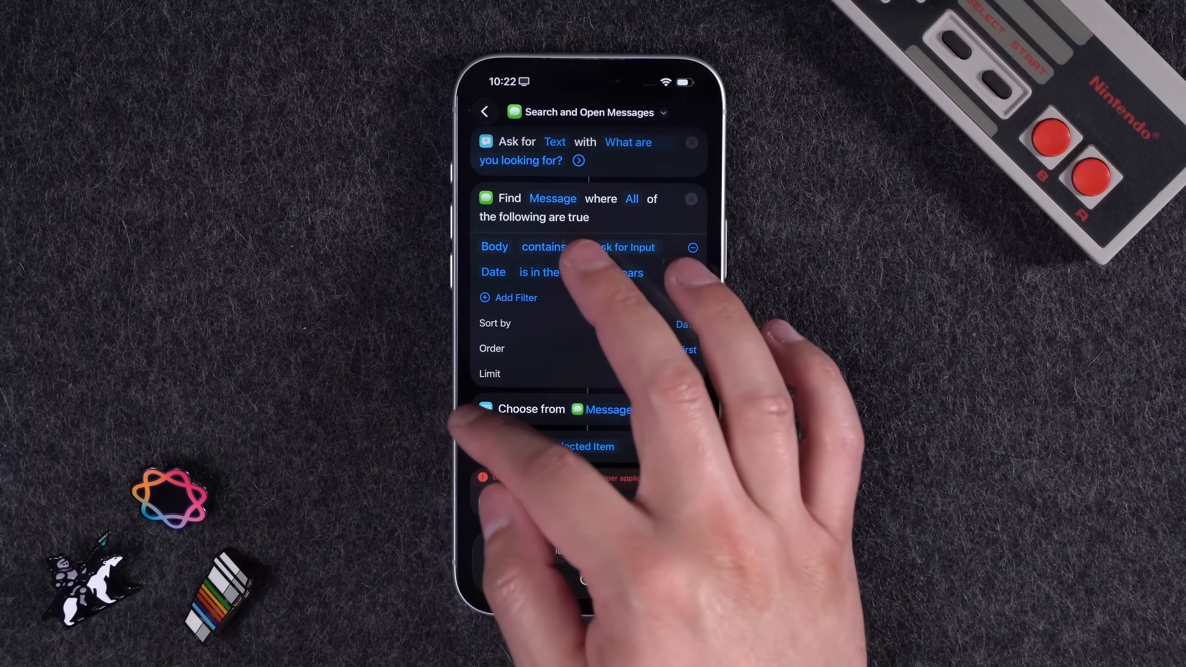
click(485, 111)
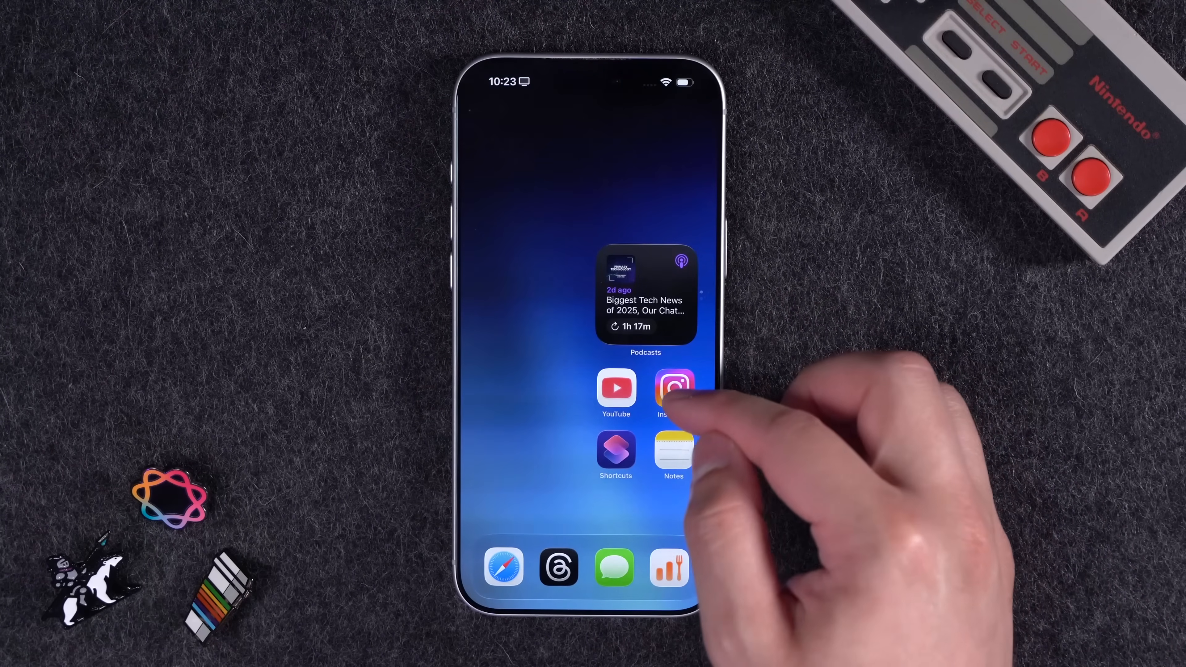
- Review the AI Recipe to Notes actions and saved recipes, then reach the Egg Roll in a Bowl reel
click(673, 388)
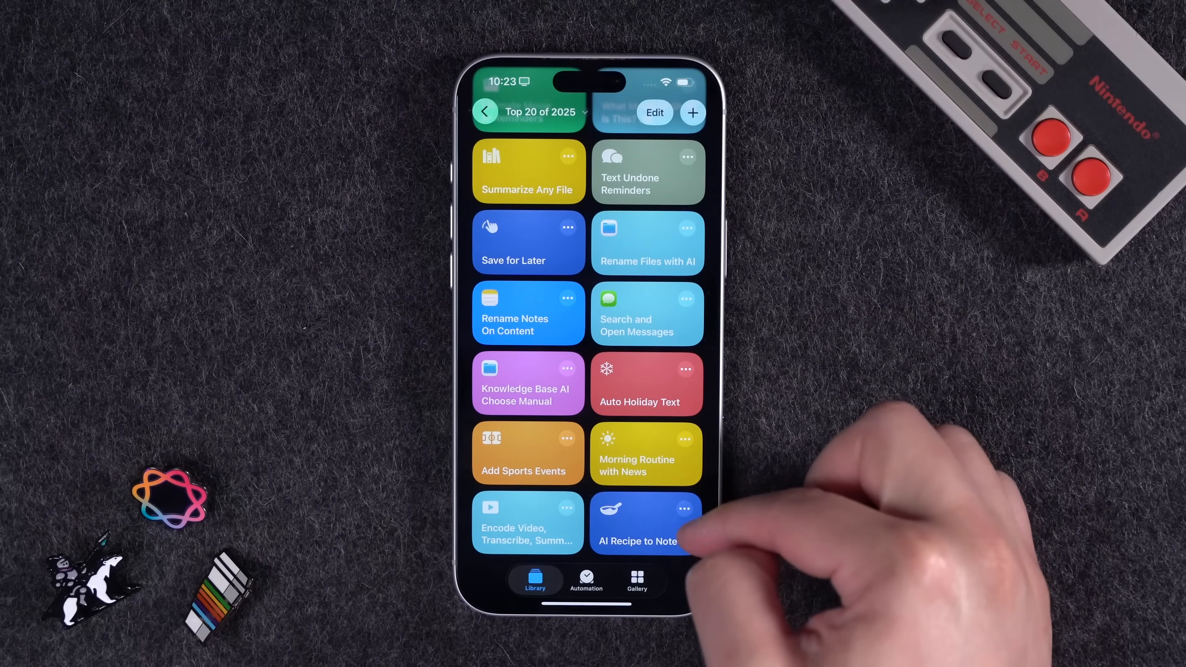
click(636, 522)
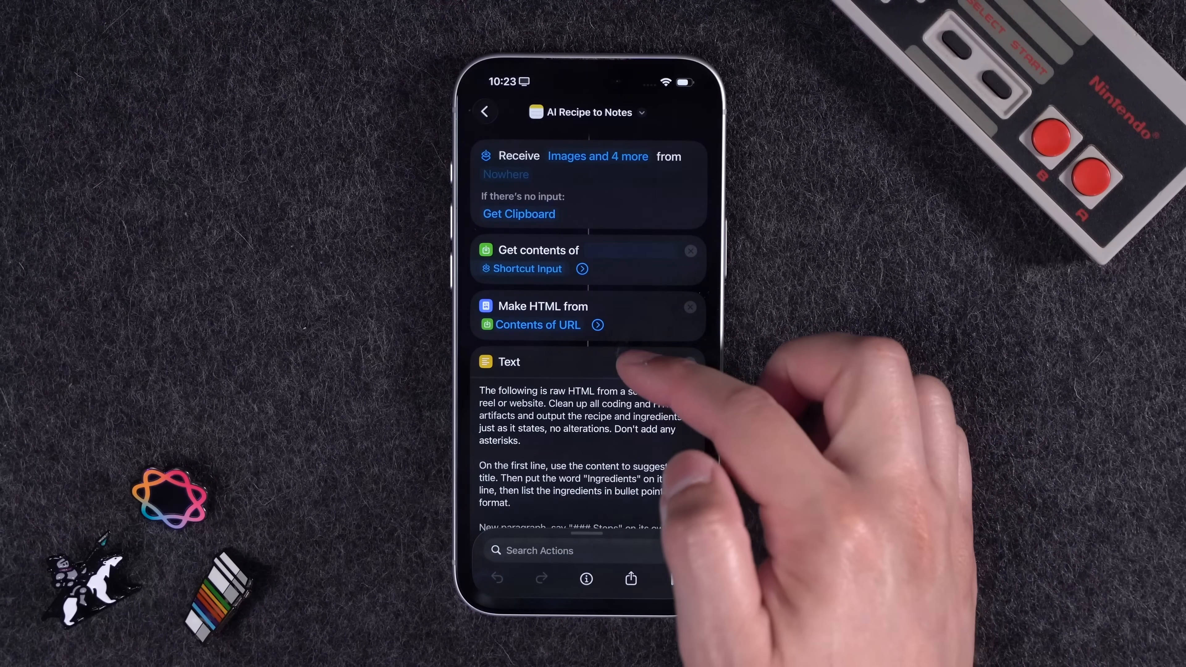
scroll(down, 3)
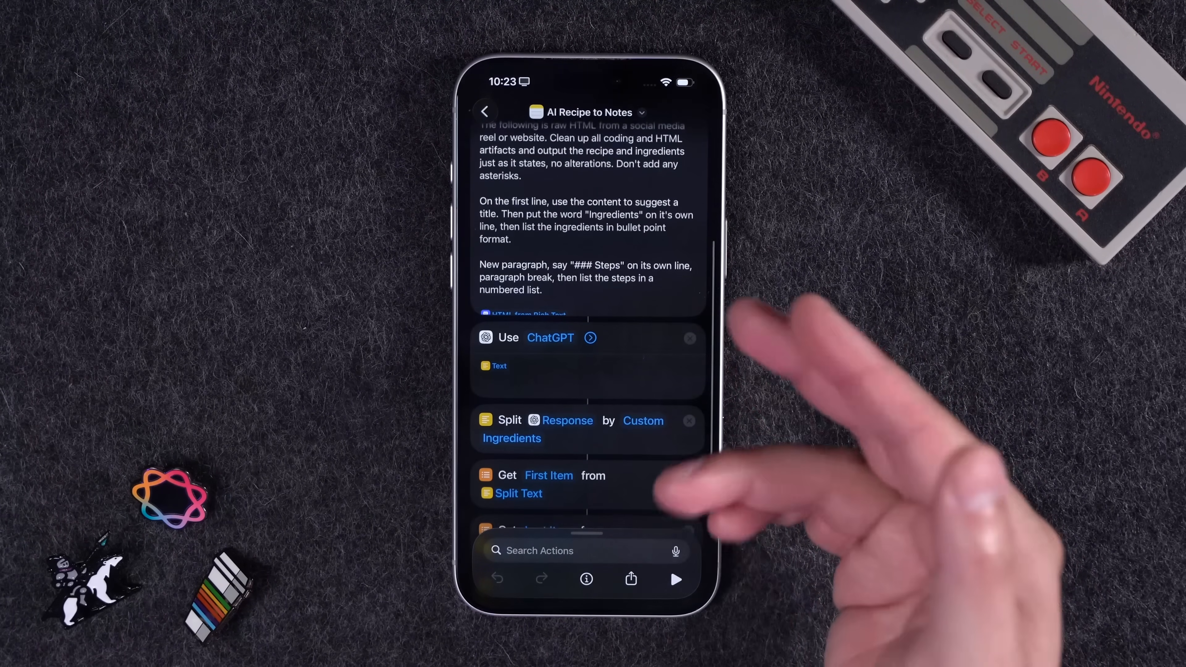
scroll(down, 3)
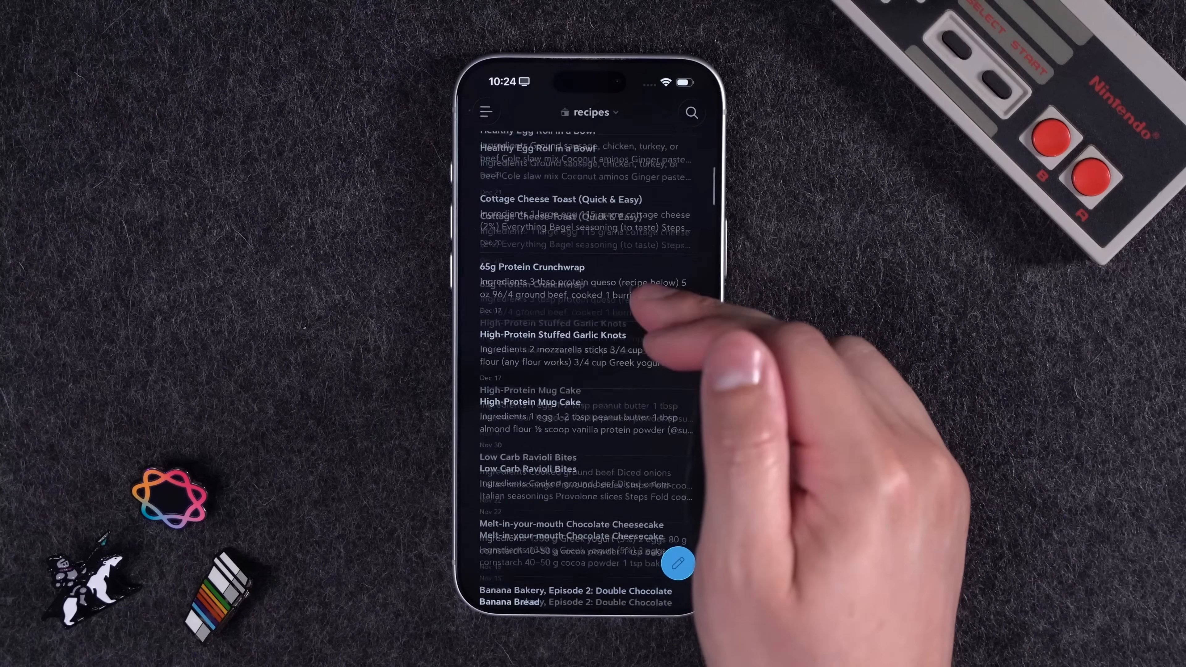
scroll(down, 3)
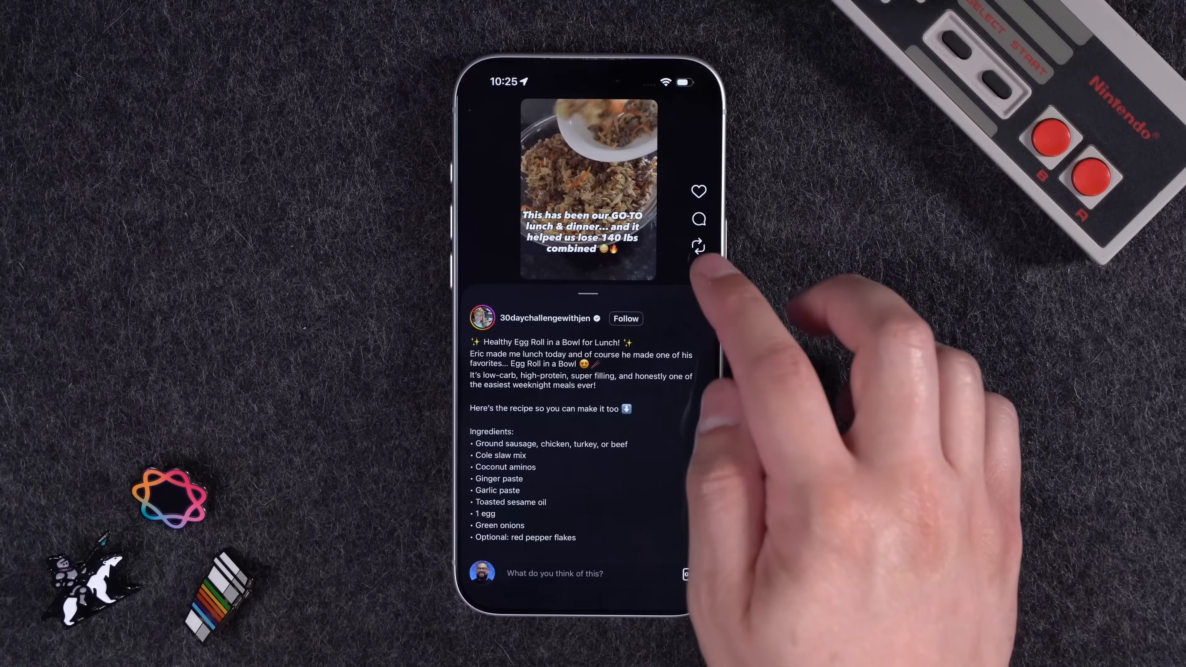
- Share the Egg Roll in a Bowl reel to AI Recipe to Notes via the share sheet's More list
click(697, 246)
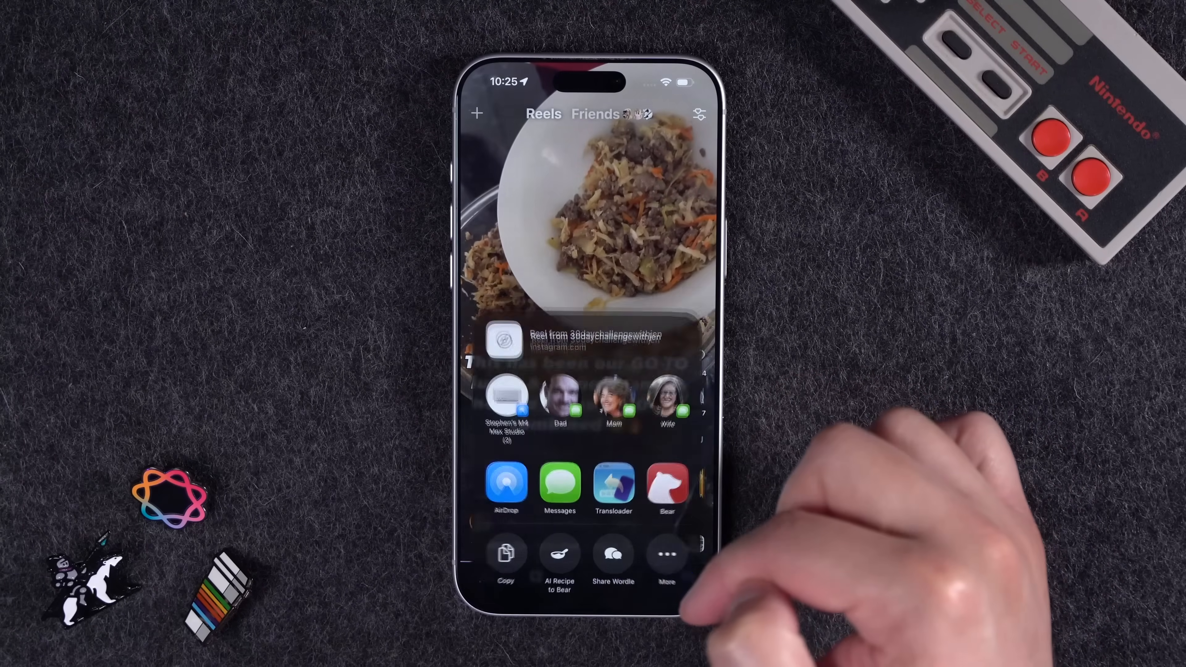
click(667, 558)
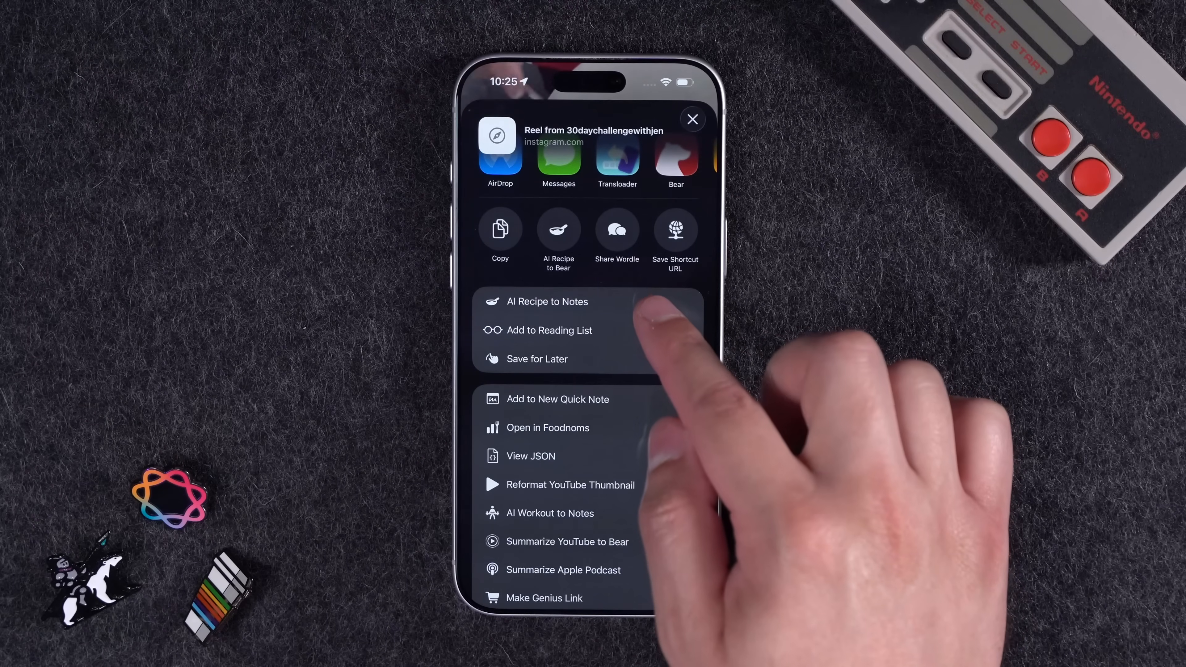
click(691, 119)
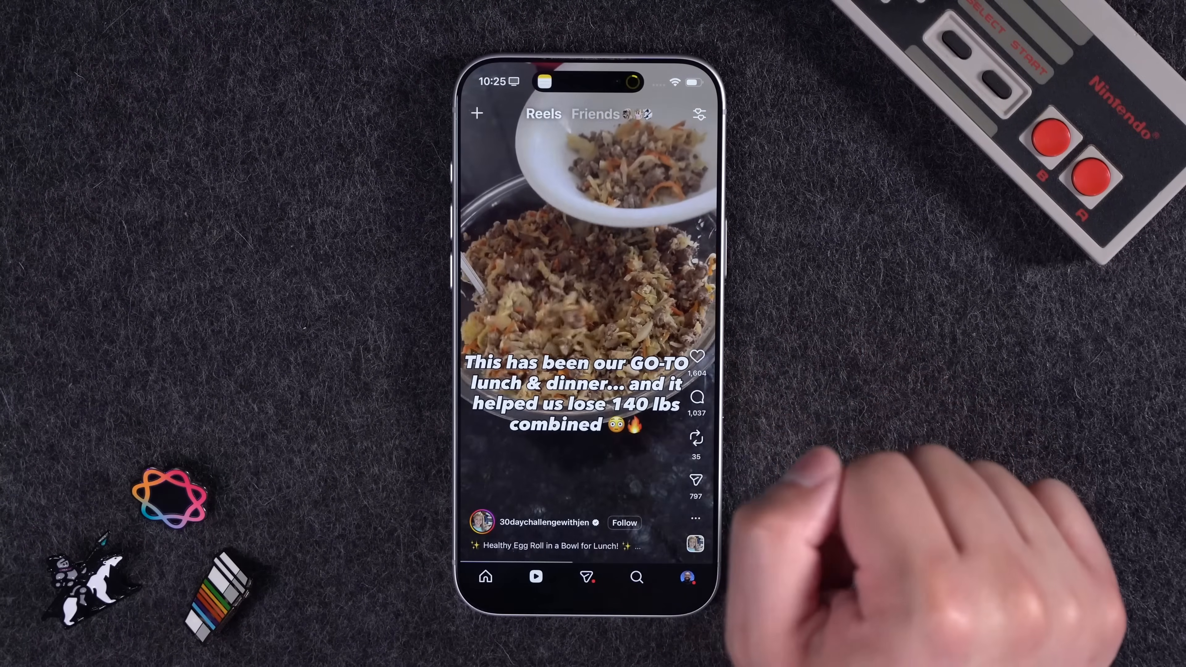